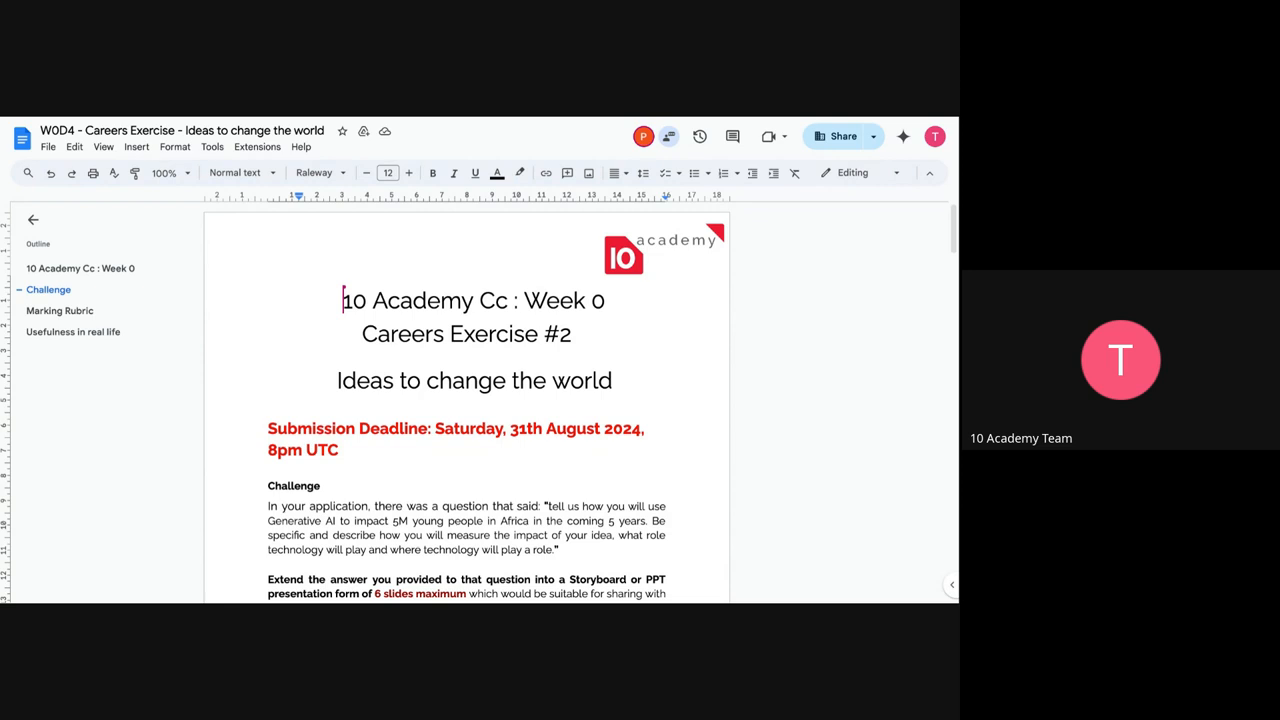
pyautogui.moveTo(380, 444)
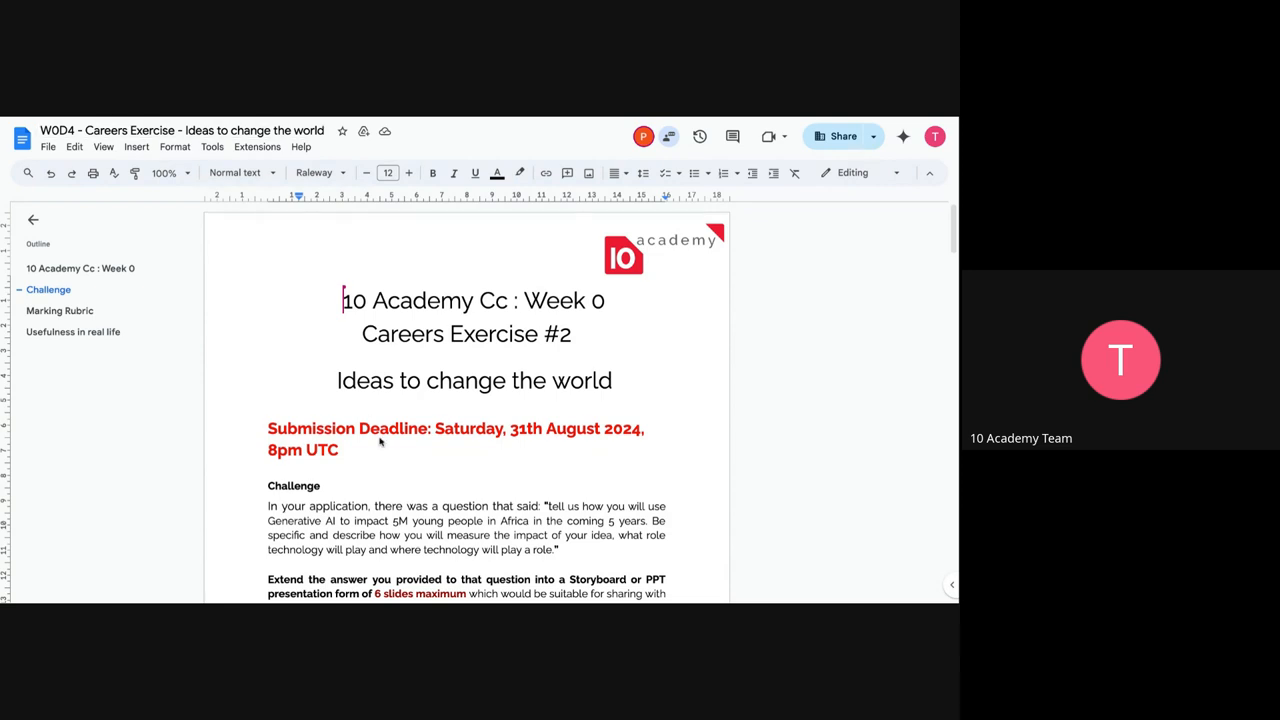
# Scroll the document down to the Challenge section and its first presentation question.
pyautogui.scroll(-3)
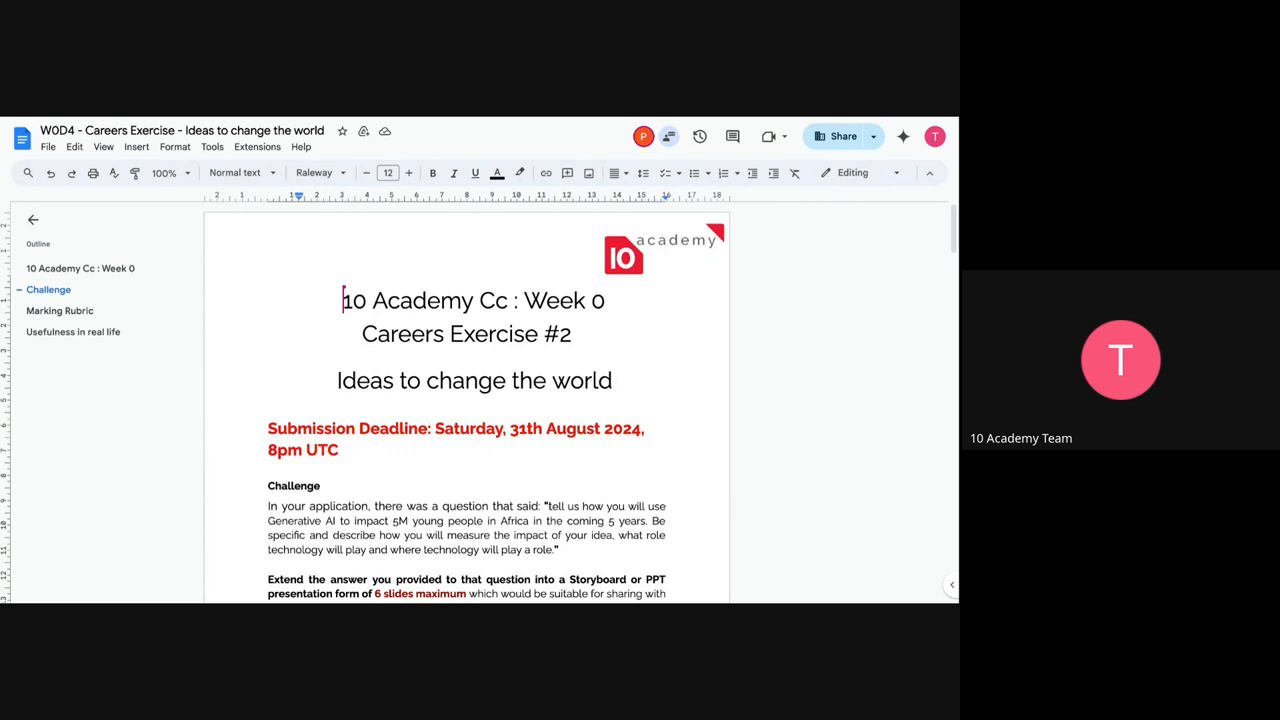
pyautogui.scroll(-3)
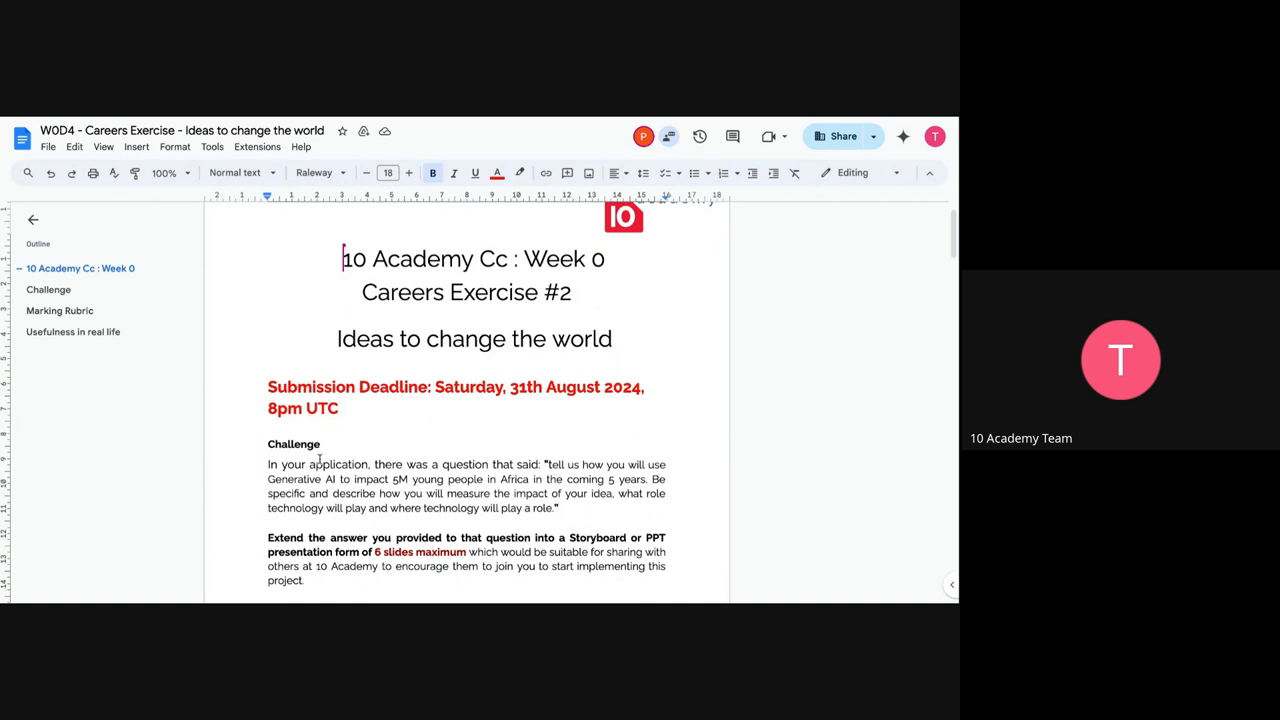
pyautogui.scroll(-3)
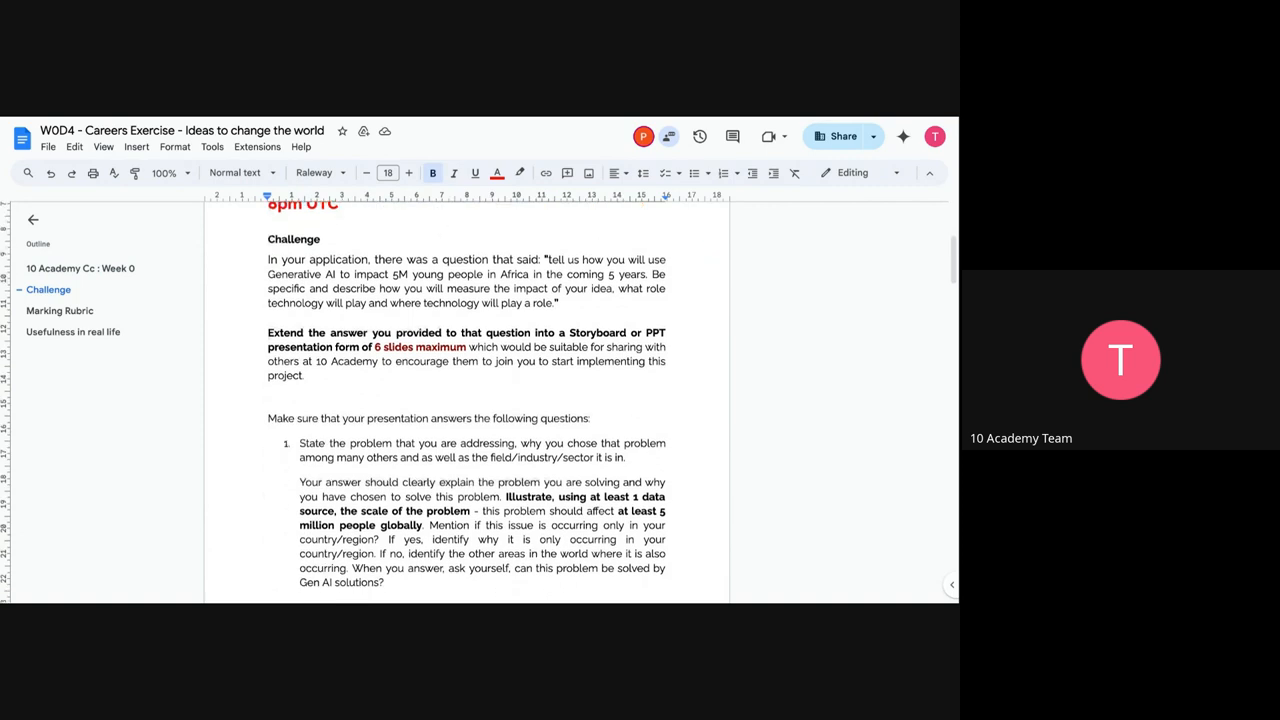
pyautogui.scroll(-3)
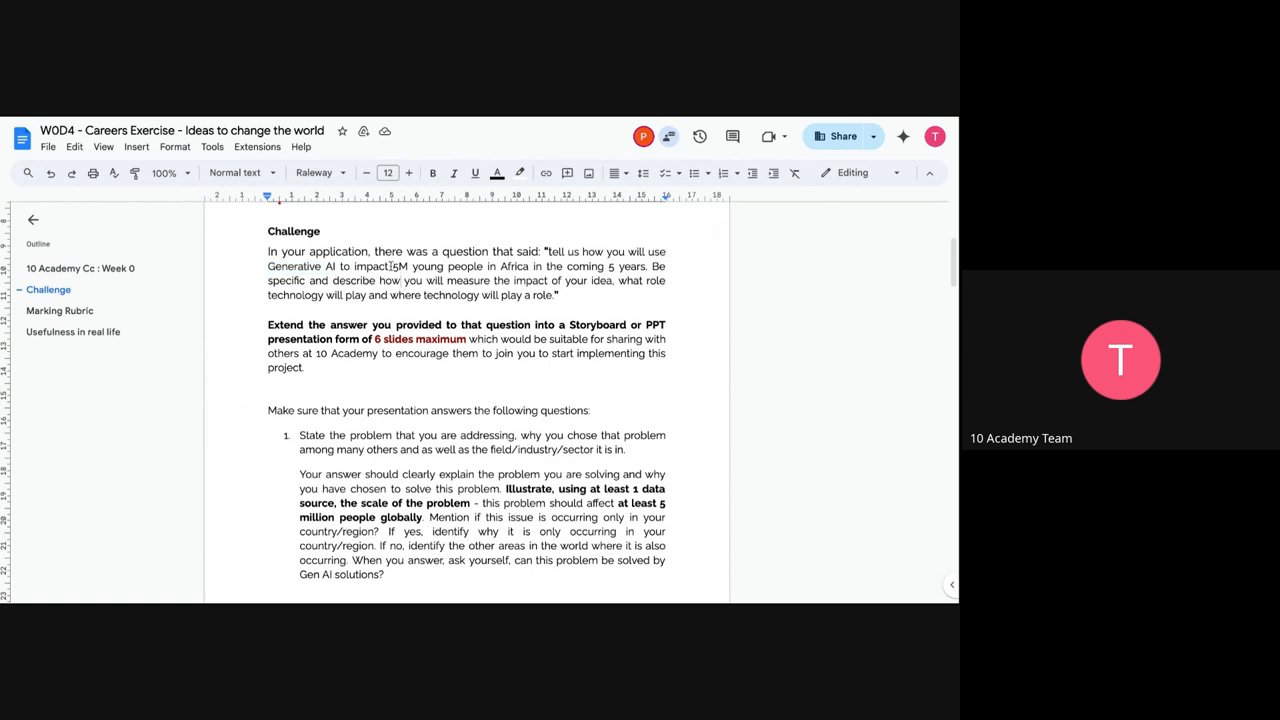
pyautogui.doubleClick(396, 266)
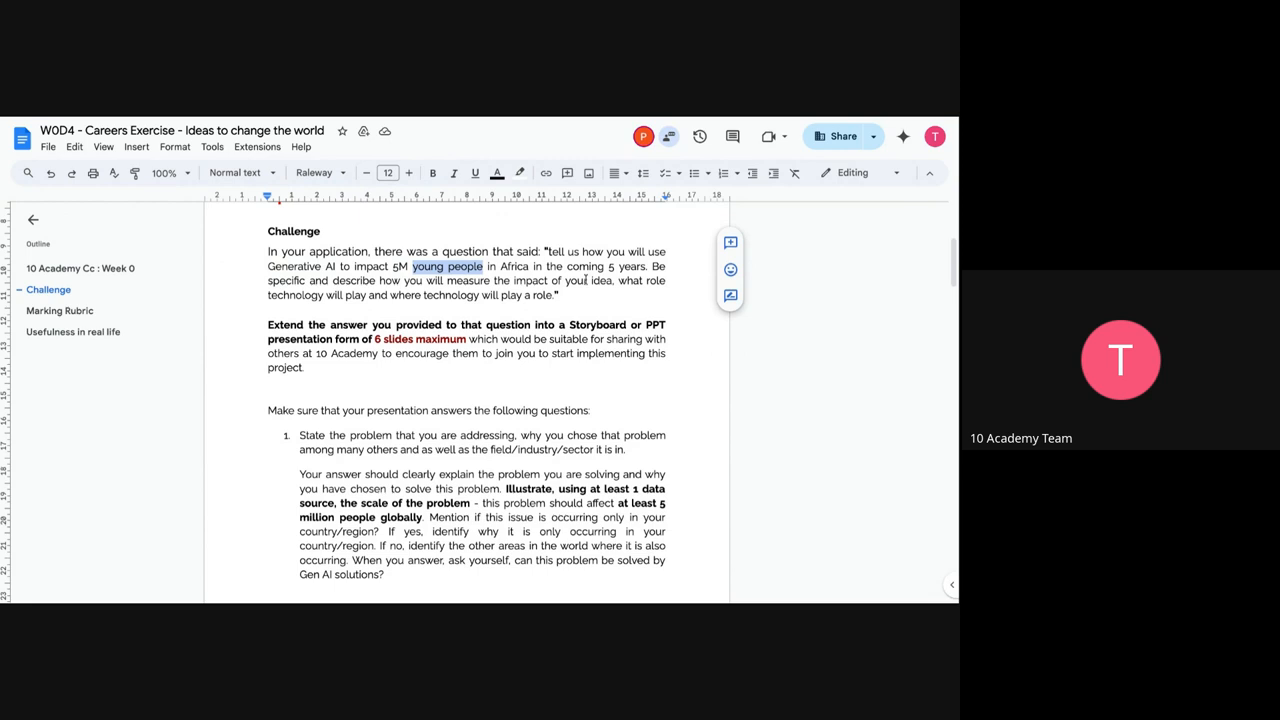
pyautogui.doubleClick(518, 266)
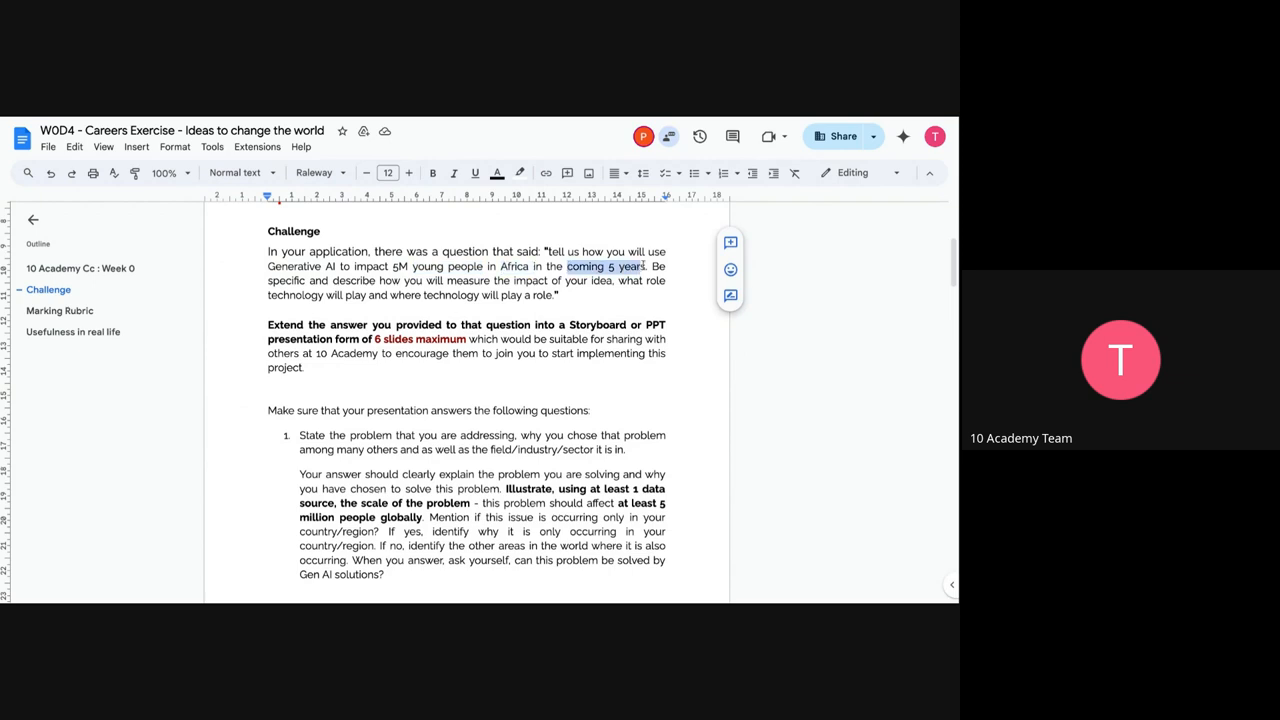
pyautogui.click(564, 296)
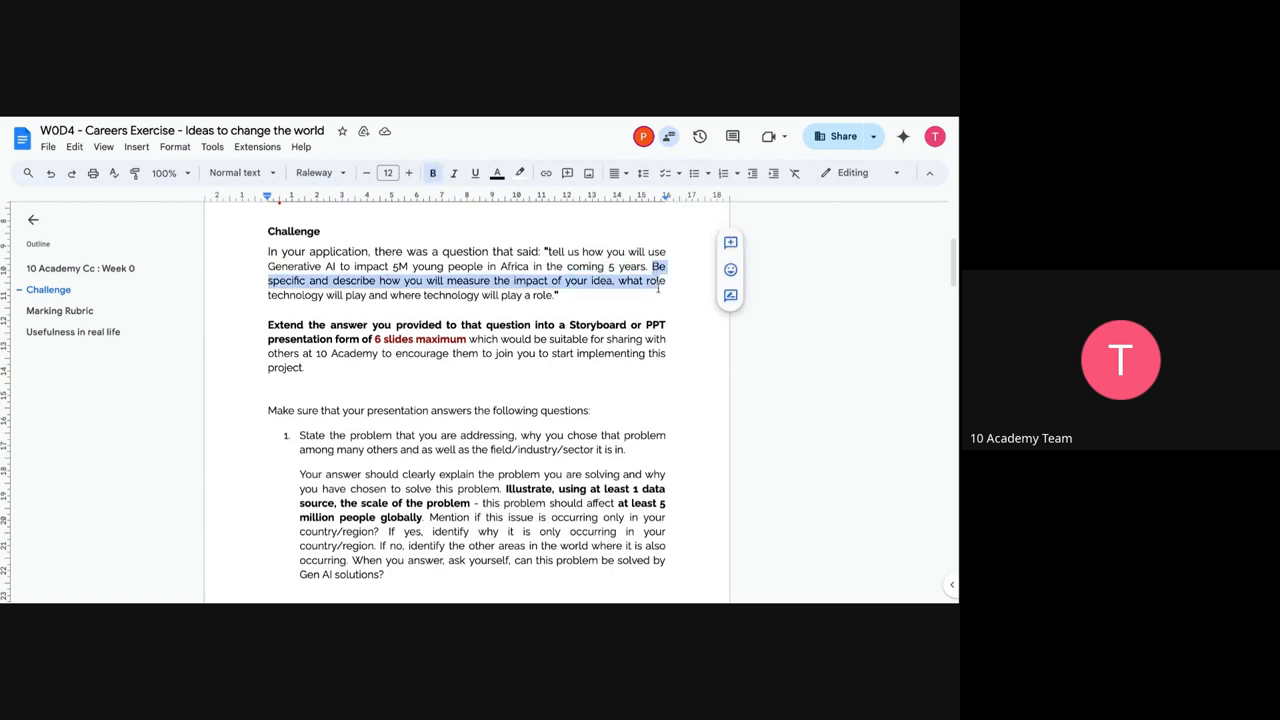
pyautogui.click(566, 296)
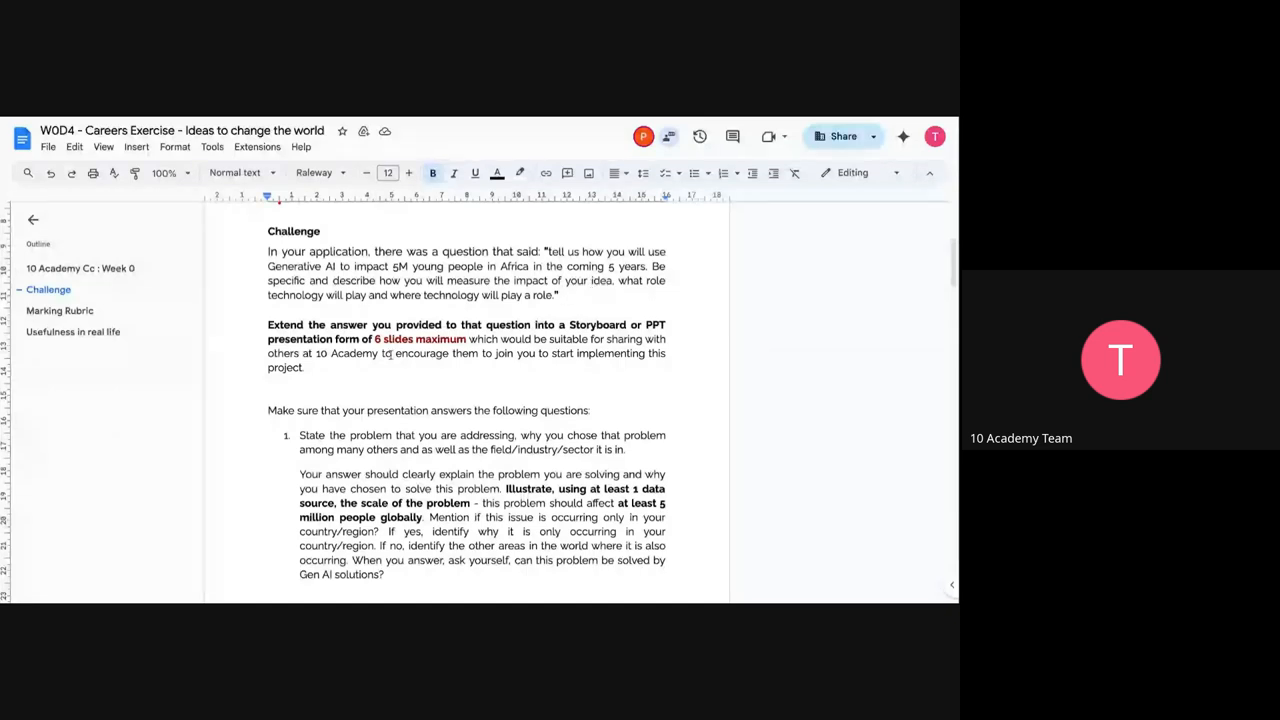
pyautogui.scroll(-3)
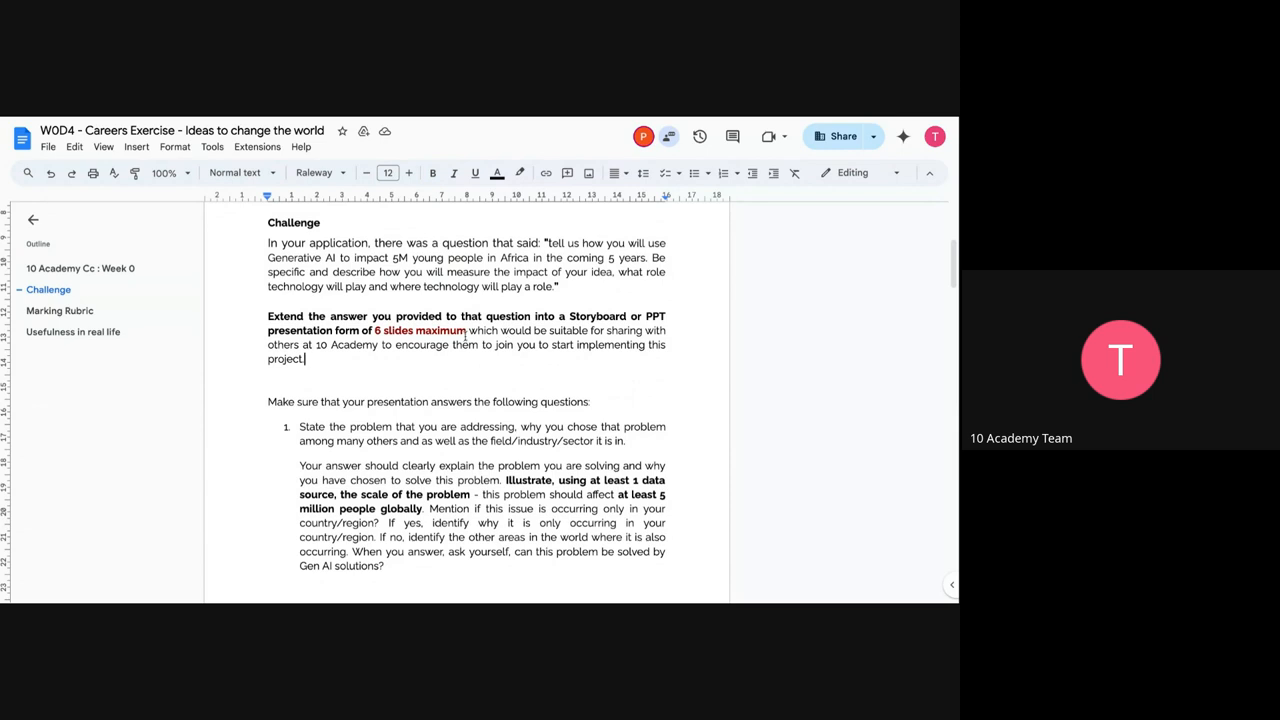
pyautogui.doubleClick(596, 316)
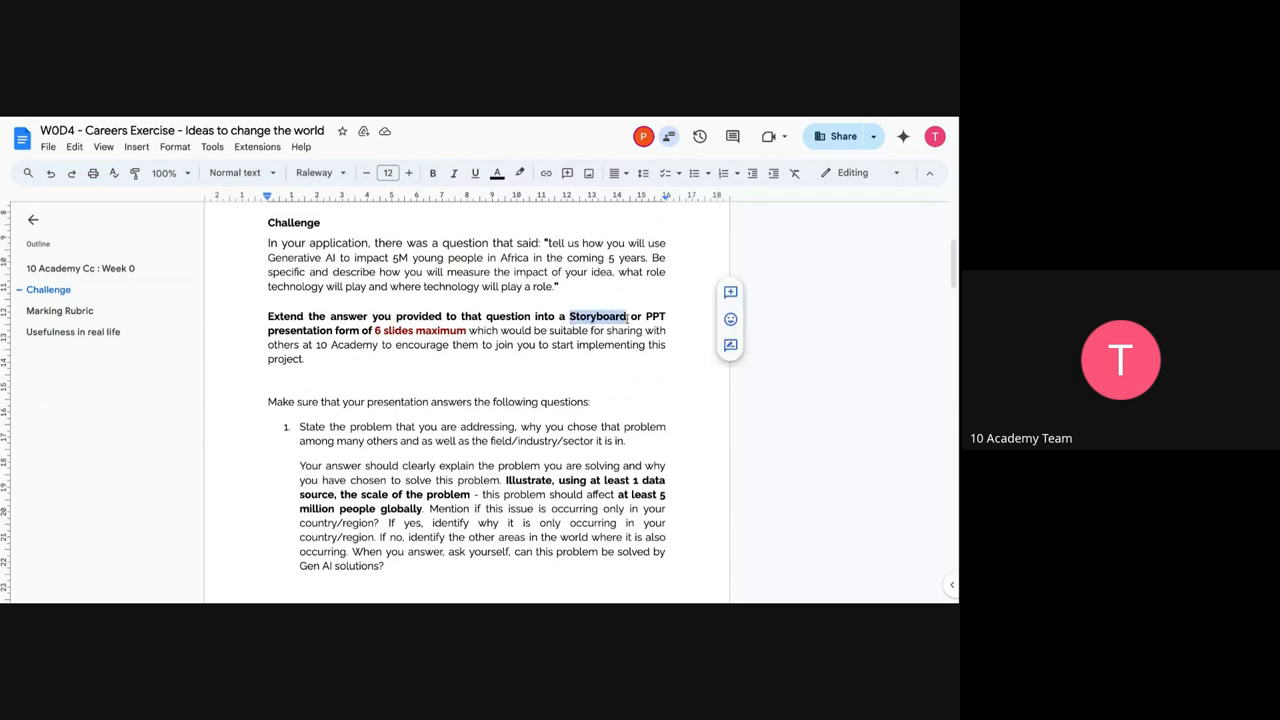
pyautogui.click(432, 172)
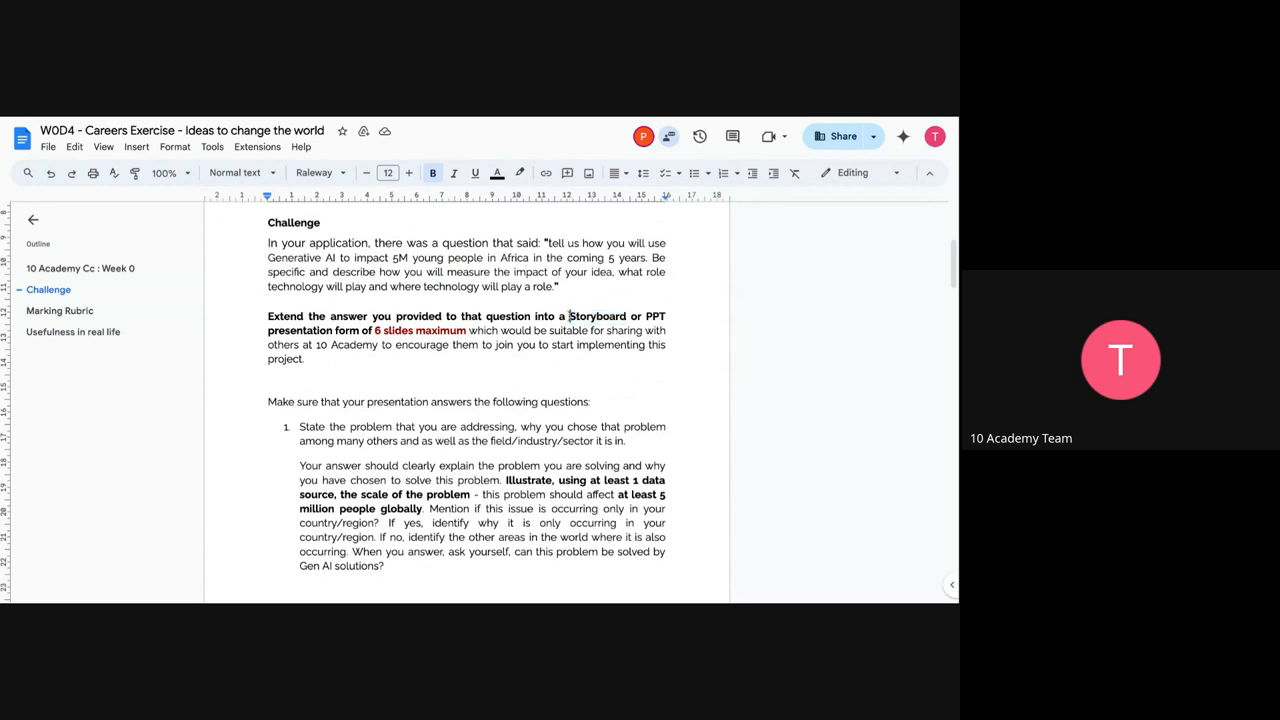
pyautogui.doubleClick(596, 316)
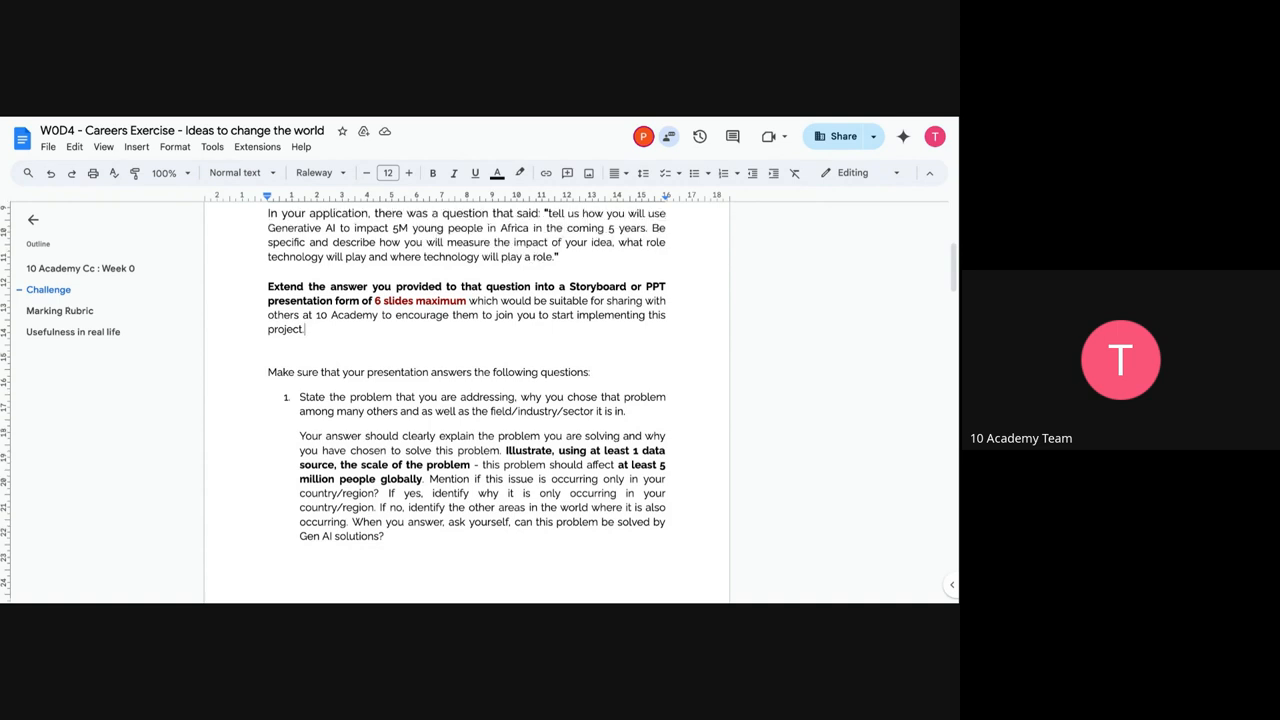
# Edit question 1 so it reads '5 million young people globally' by inserting 'young'.
pyautogui.scroll(-3)
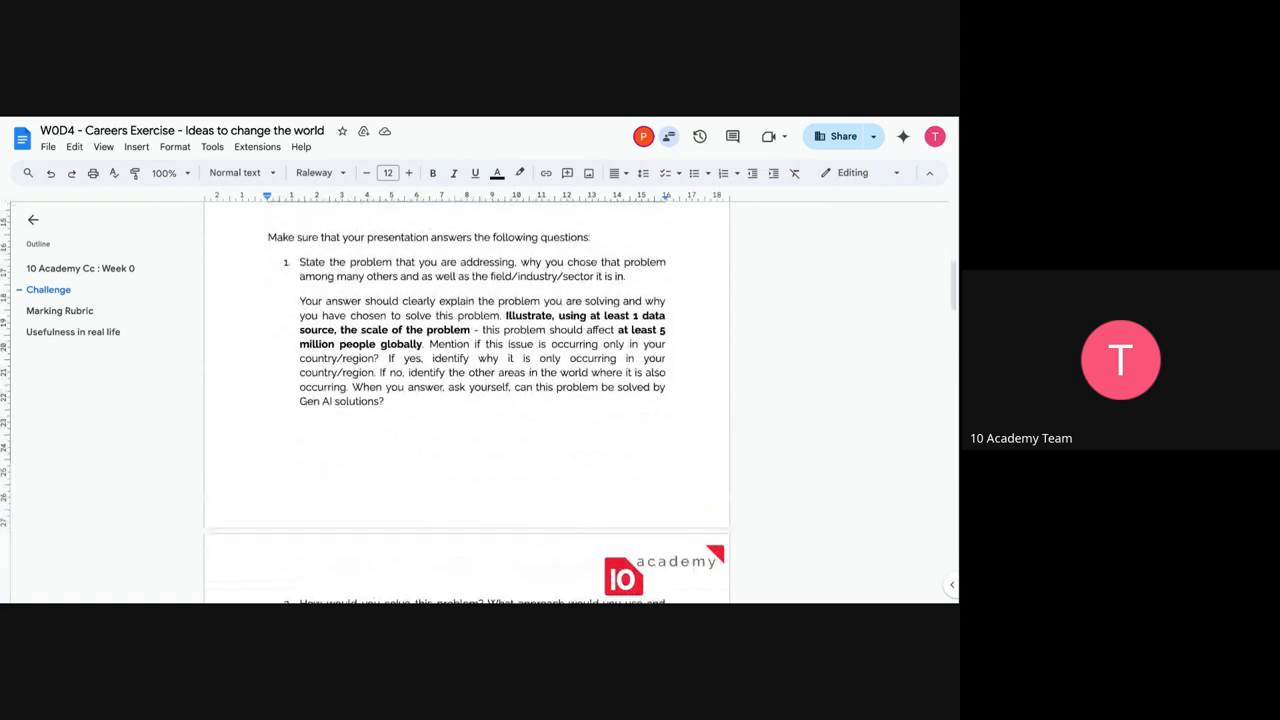
pyautogui.scroll(-3)
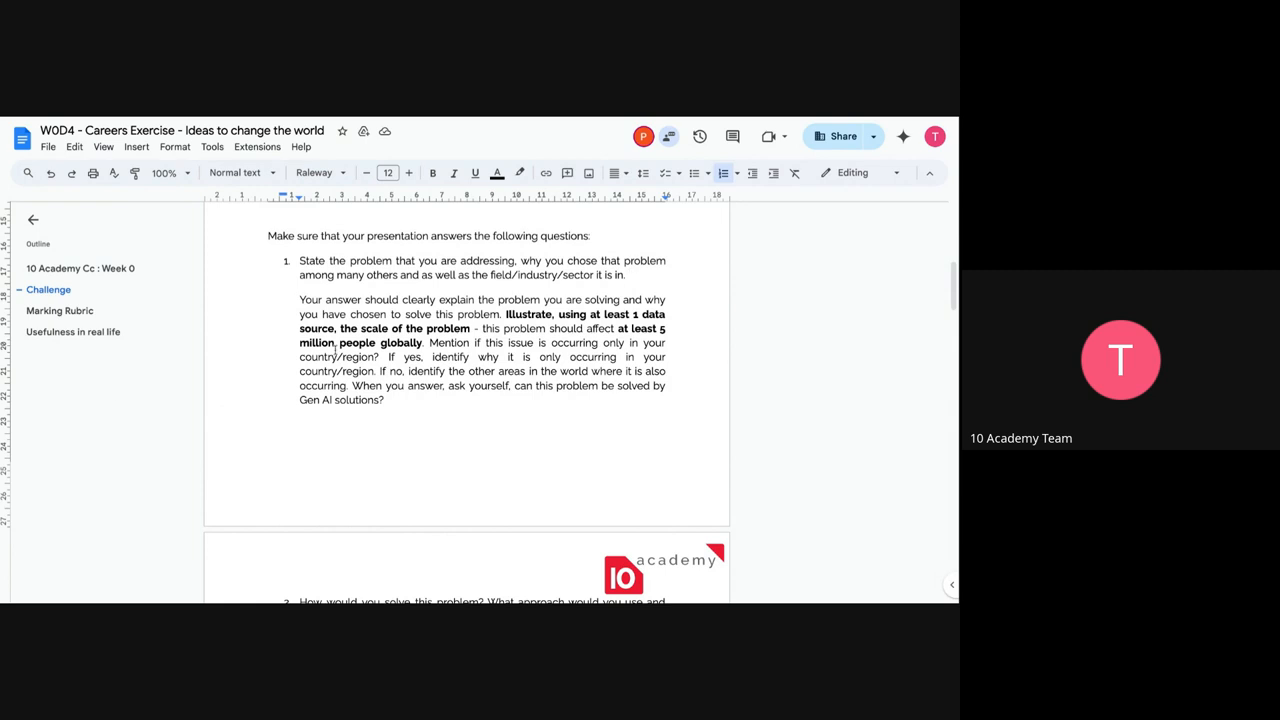
pyautogui.write('young')
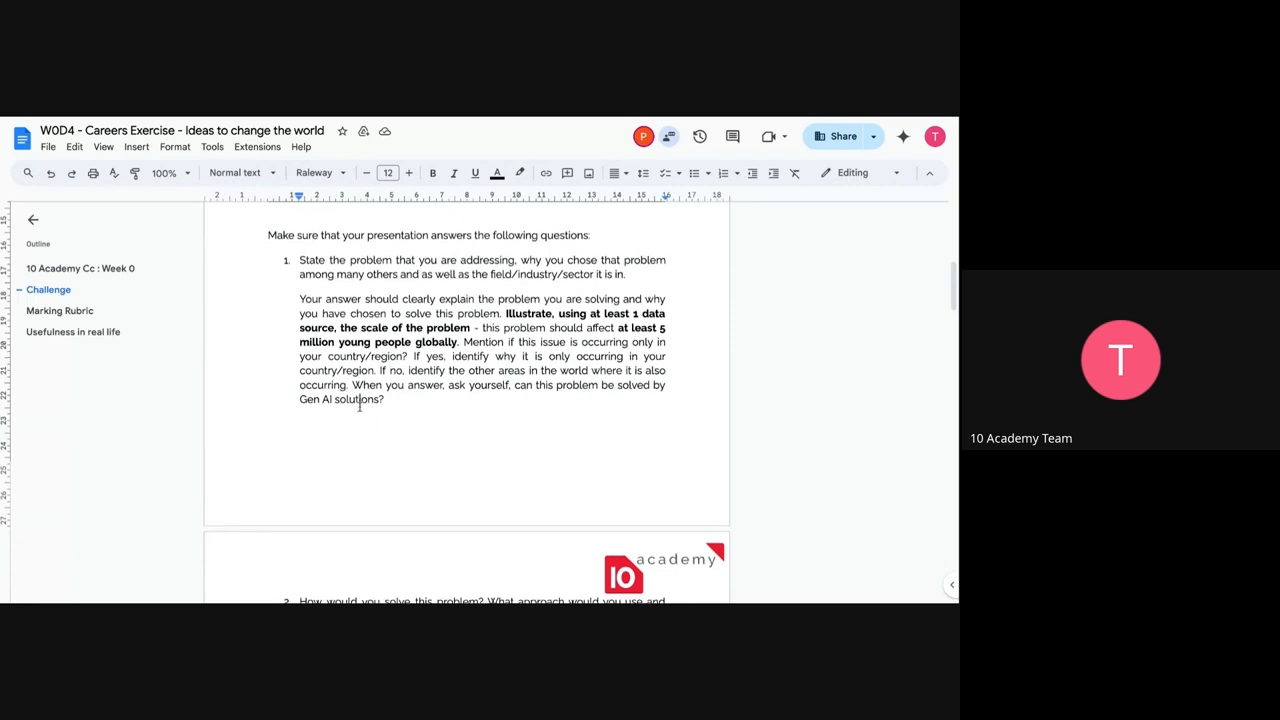
pyautogui.scroll(-3)
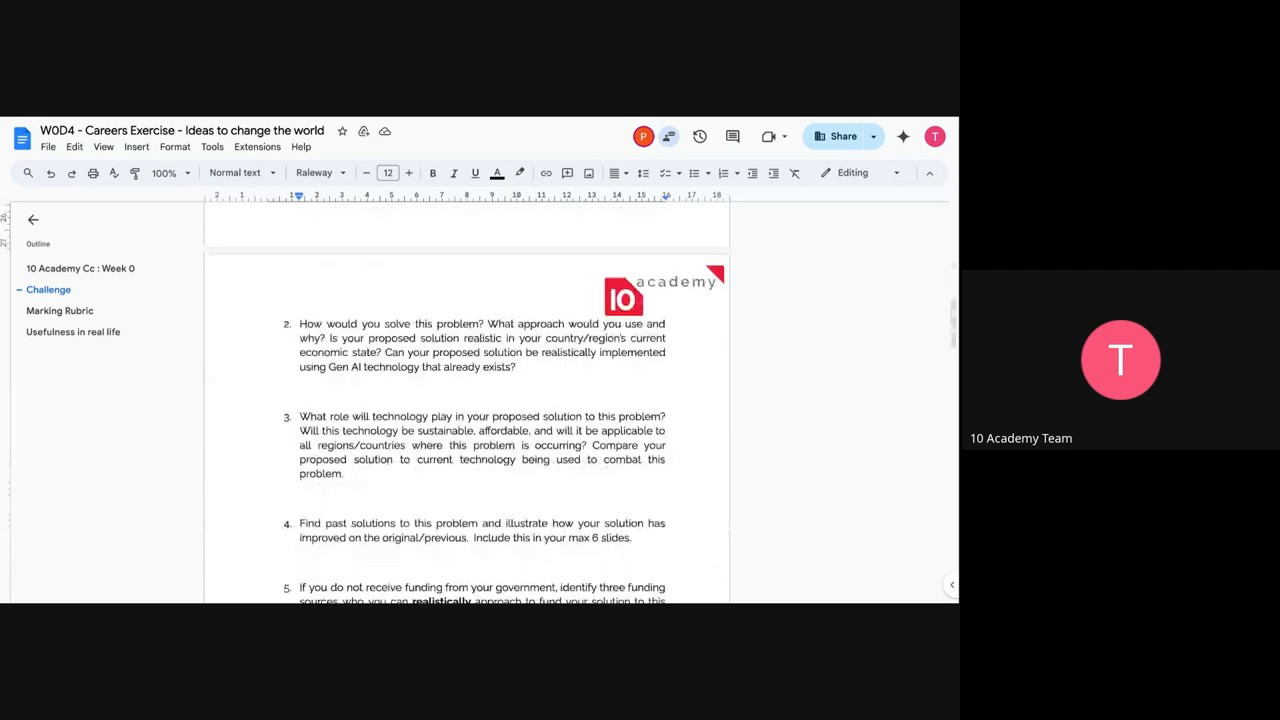
pyautogui.scroll(-3)
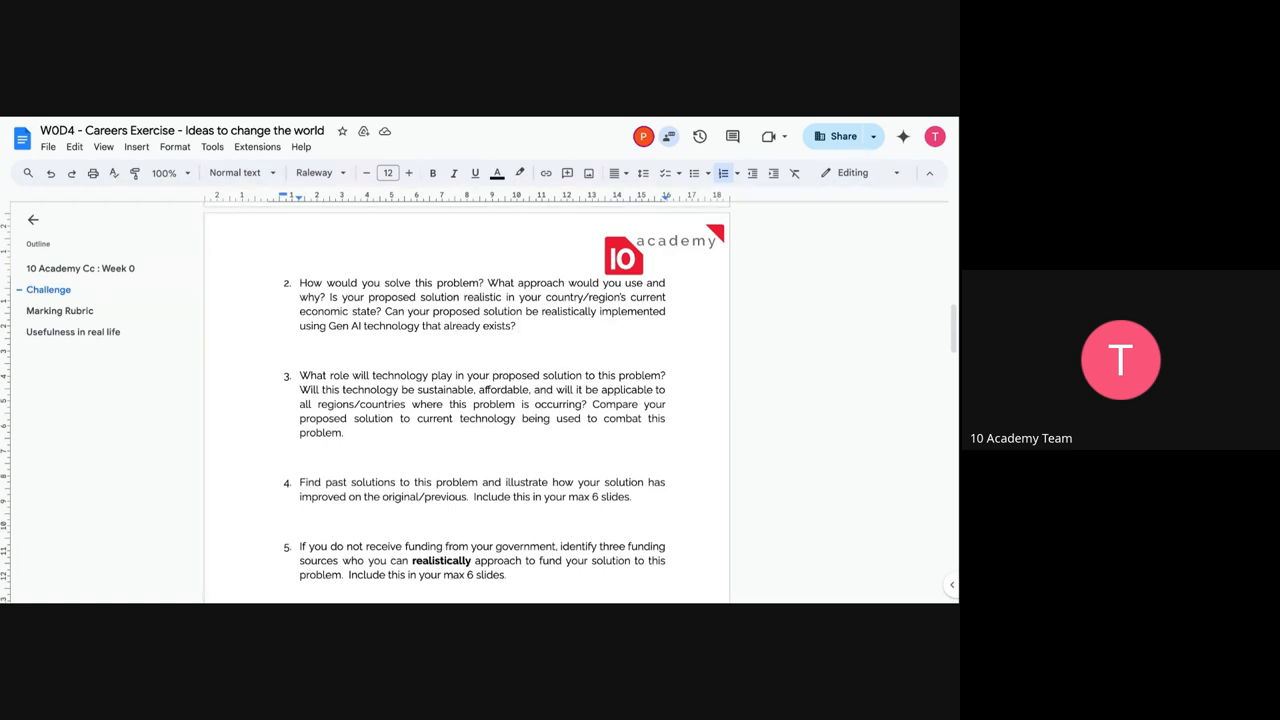
pyautogui.scroll(-3)
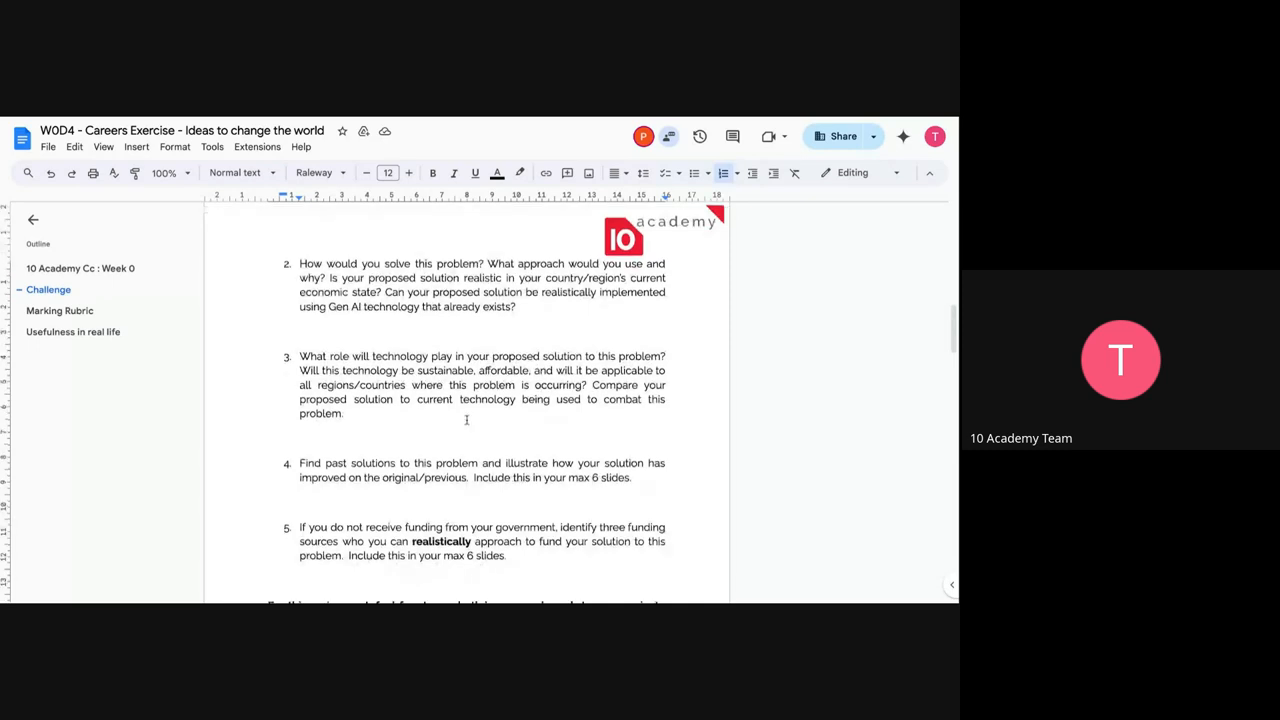
pyautogui.click(348, 414)
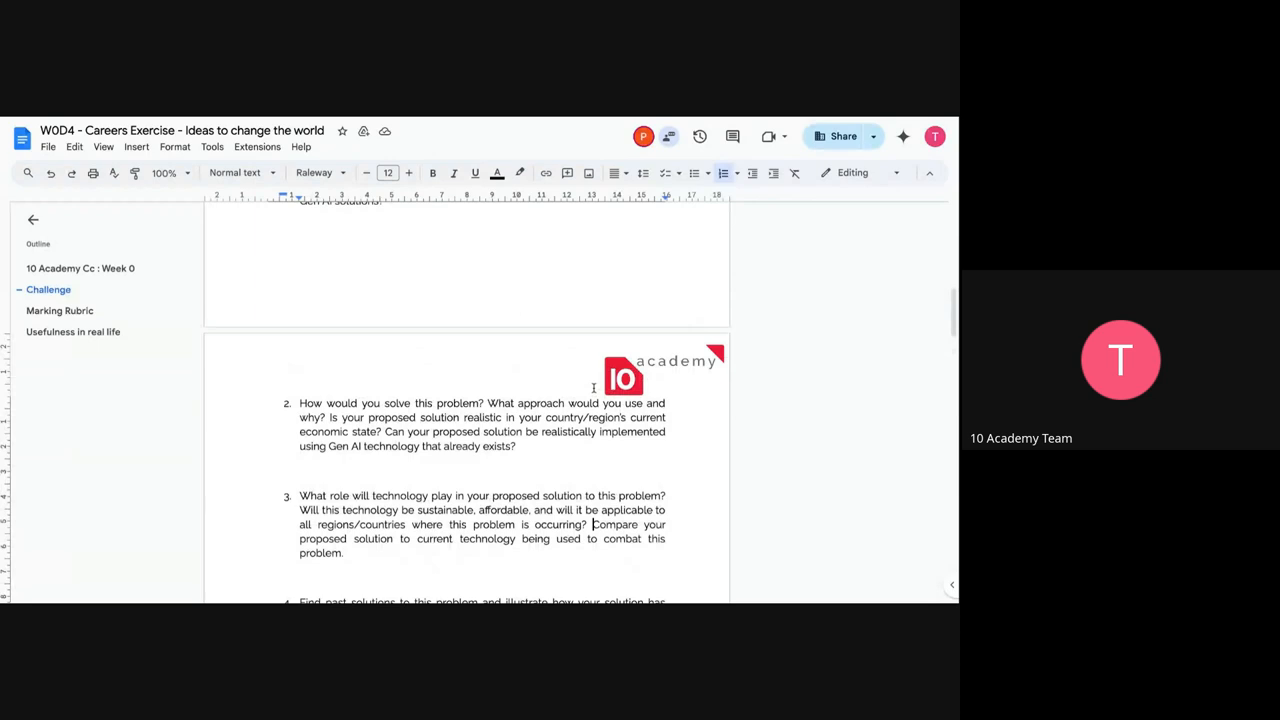
pyautogui.scroll(-3)
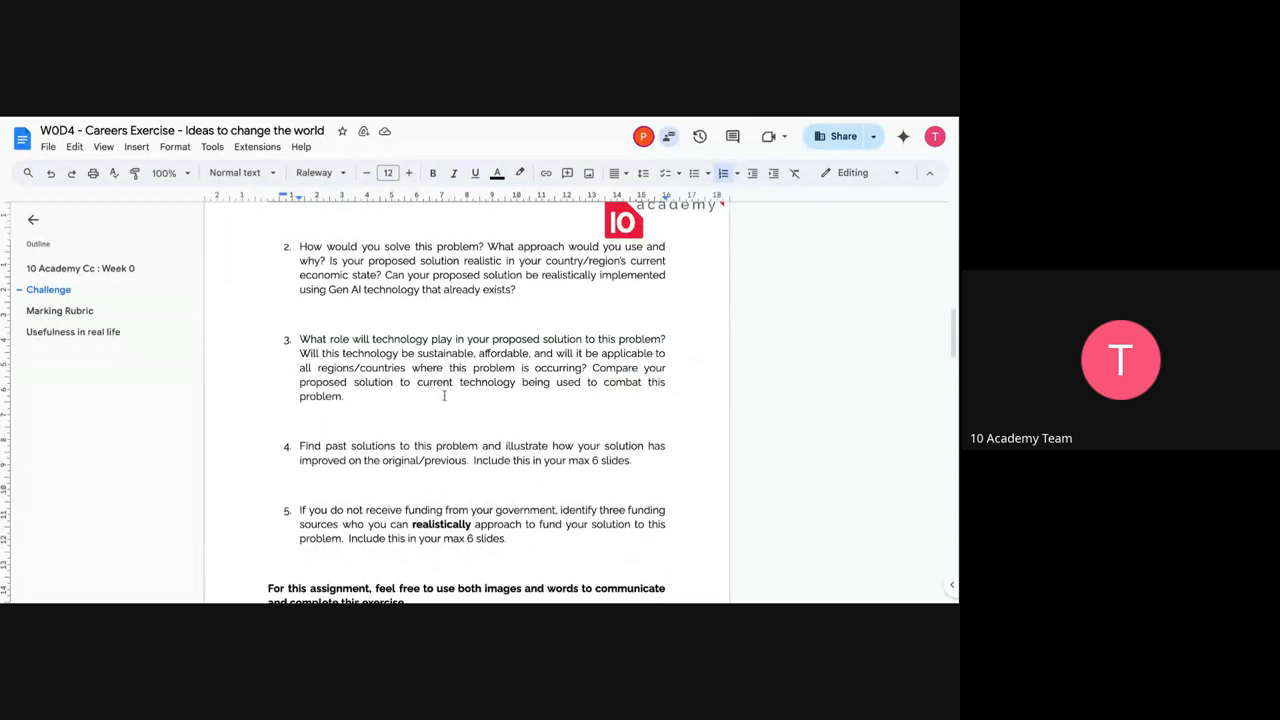
pyautogui.click(348, 396)
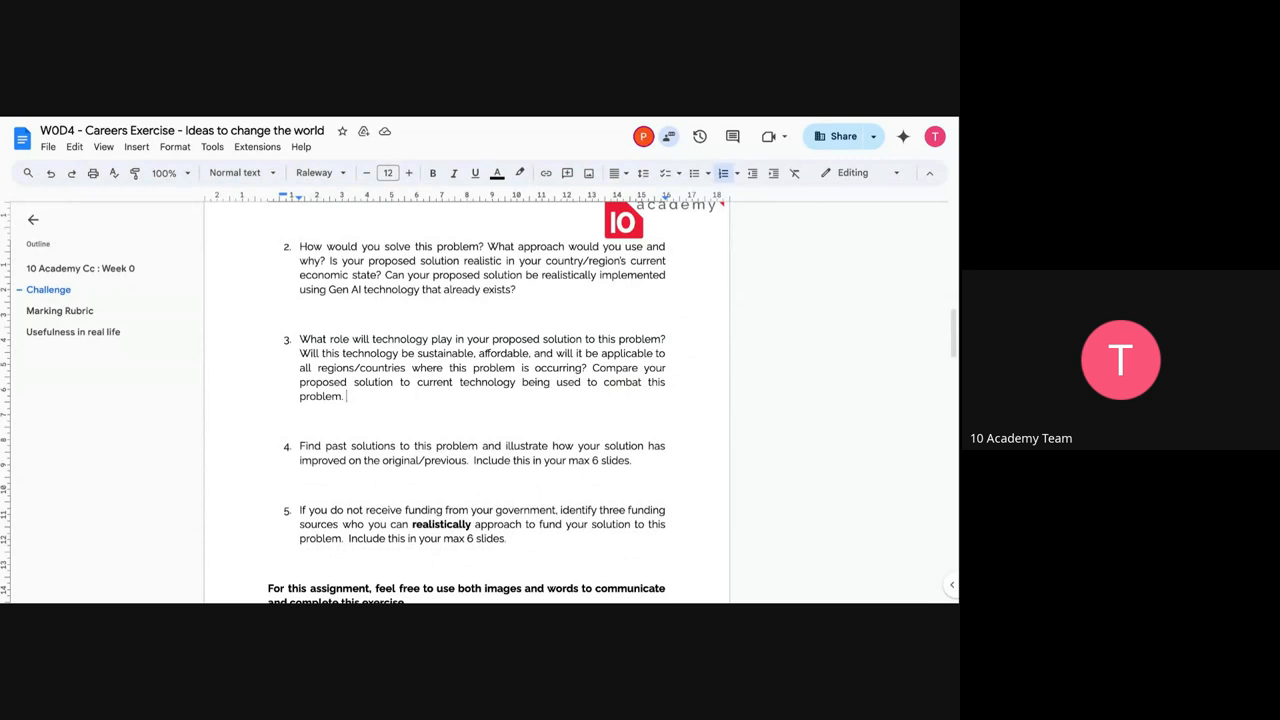
pyautogui.scroll(-3)
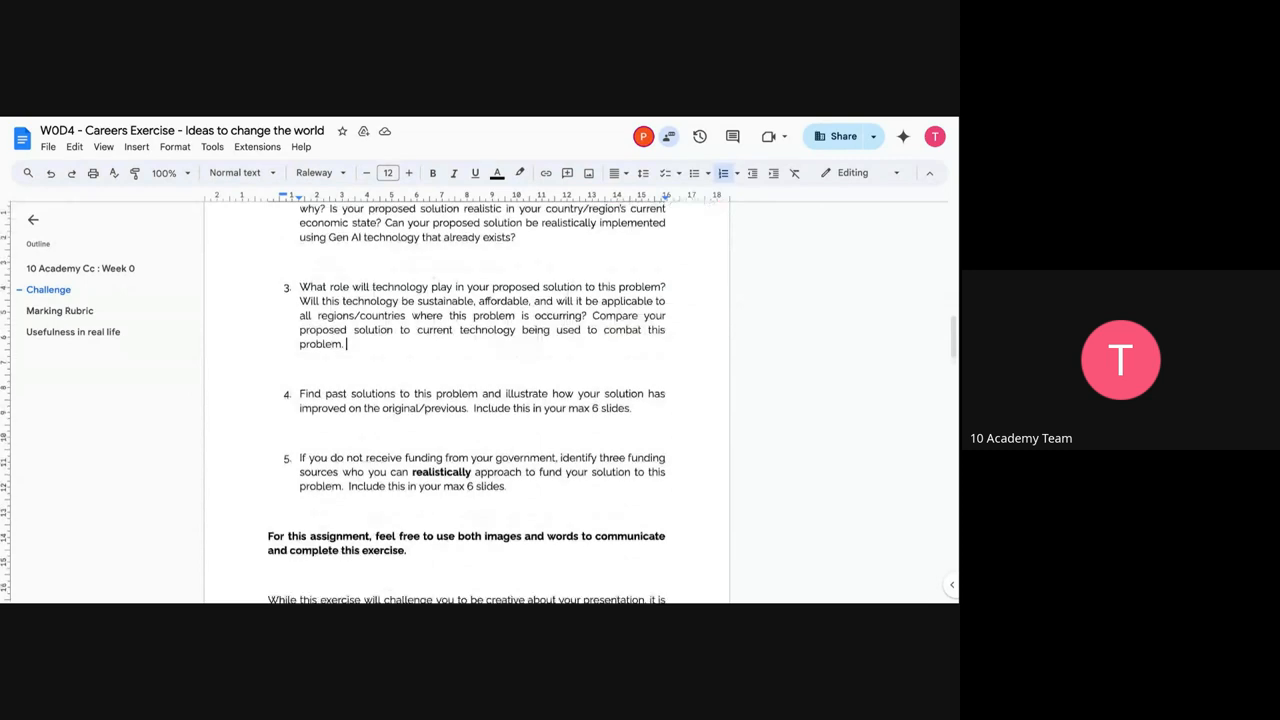
pyautogui.scroll(-3)
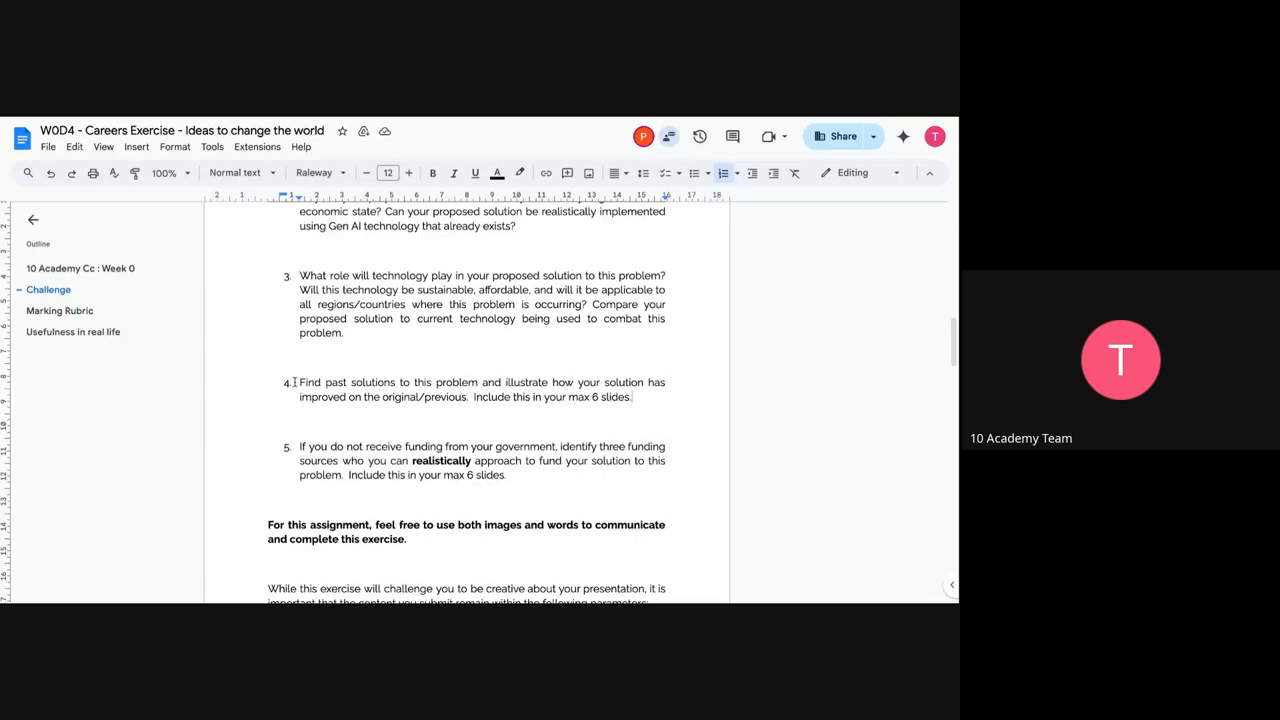
pyautogui.click(300, 382)
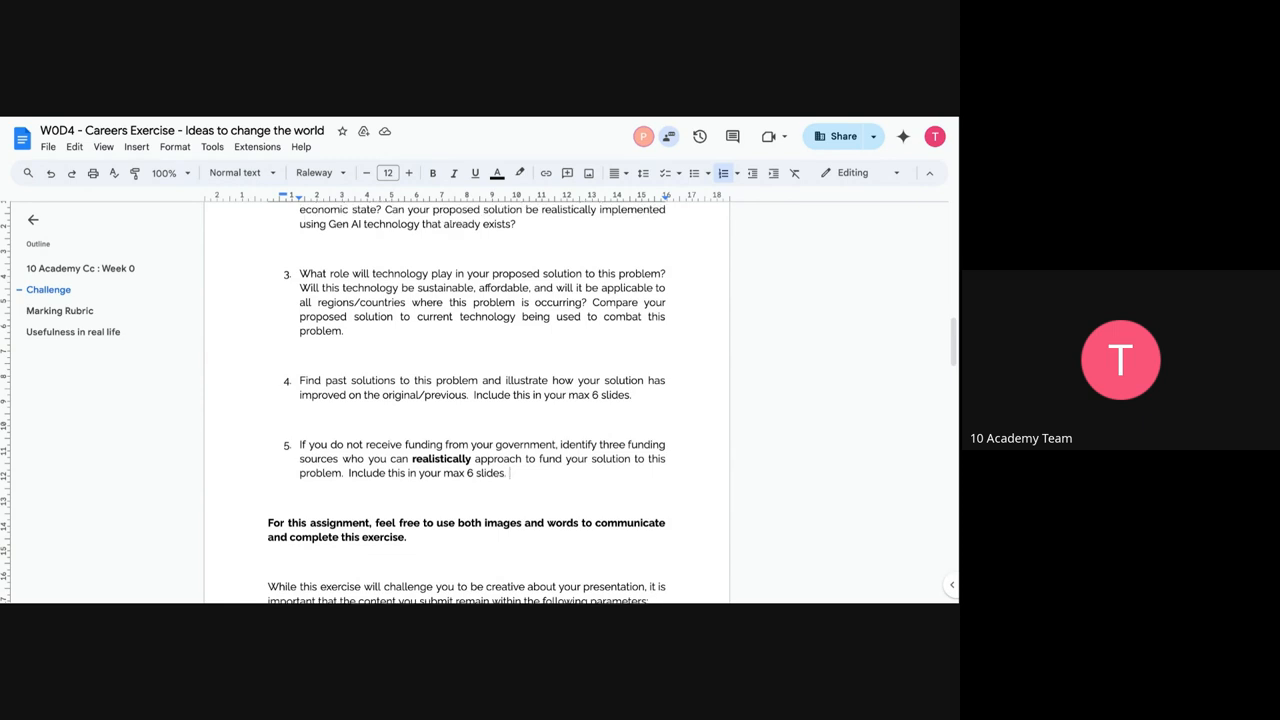
pyautogui.scroll(-3)
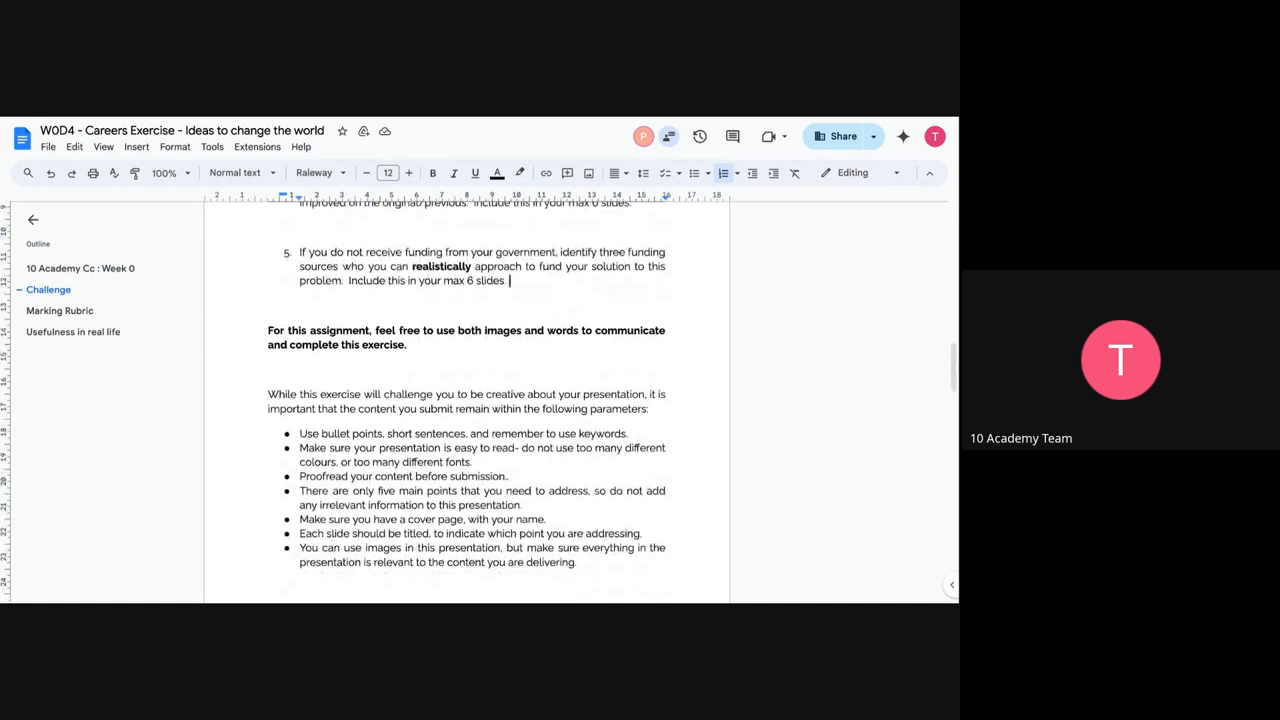
pyautogui.scroll(-3)
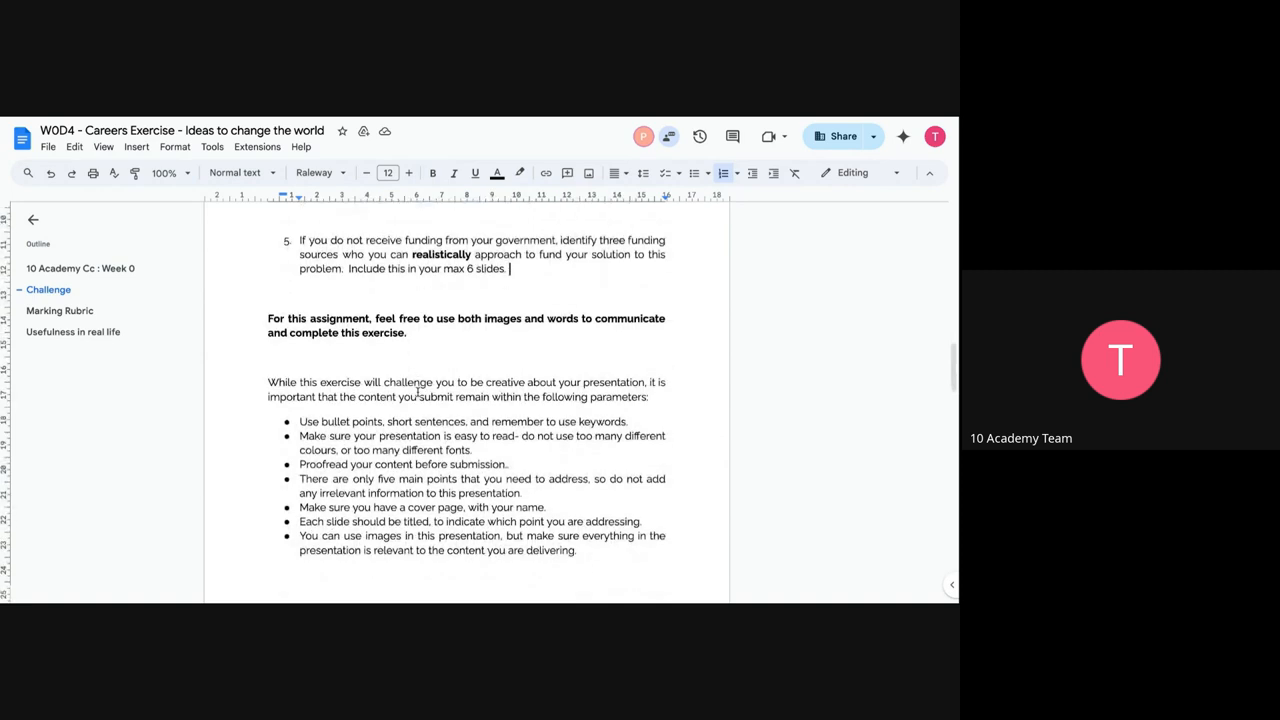
pyautogui.scroll(-3)
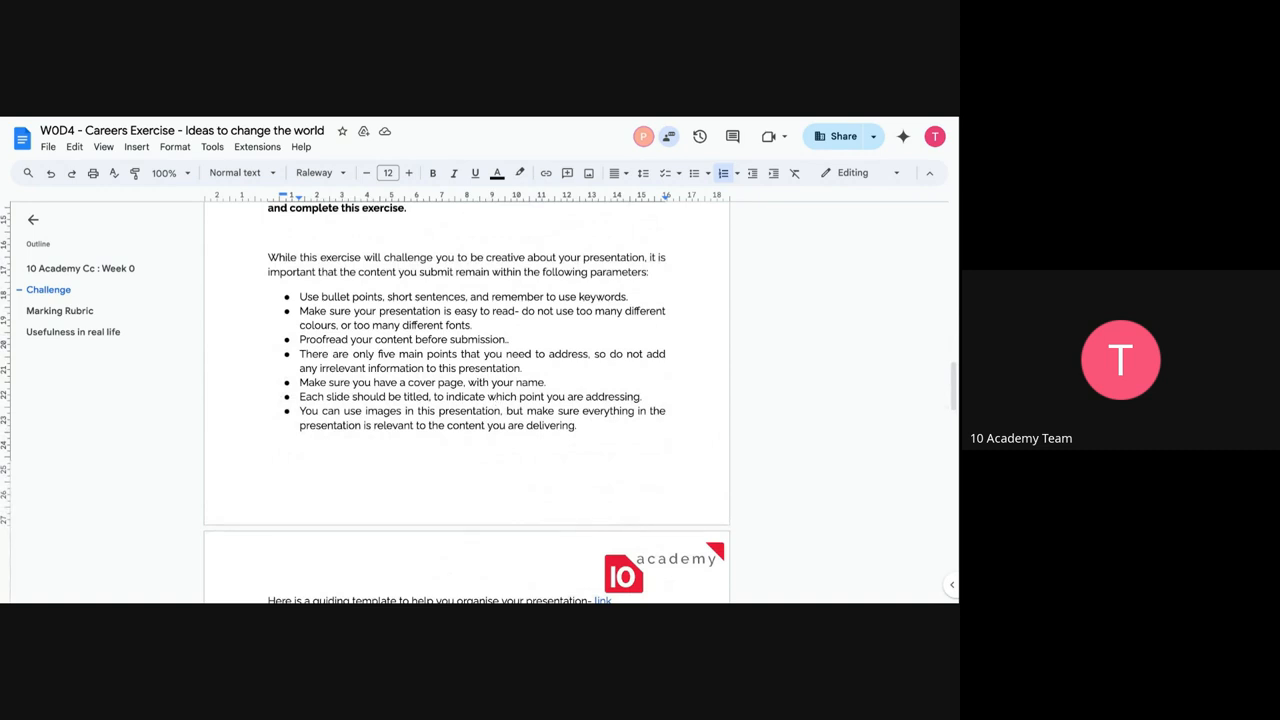
pyautogui.moveTo(344, 264)
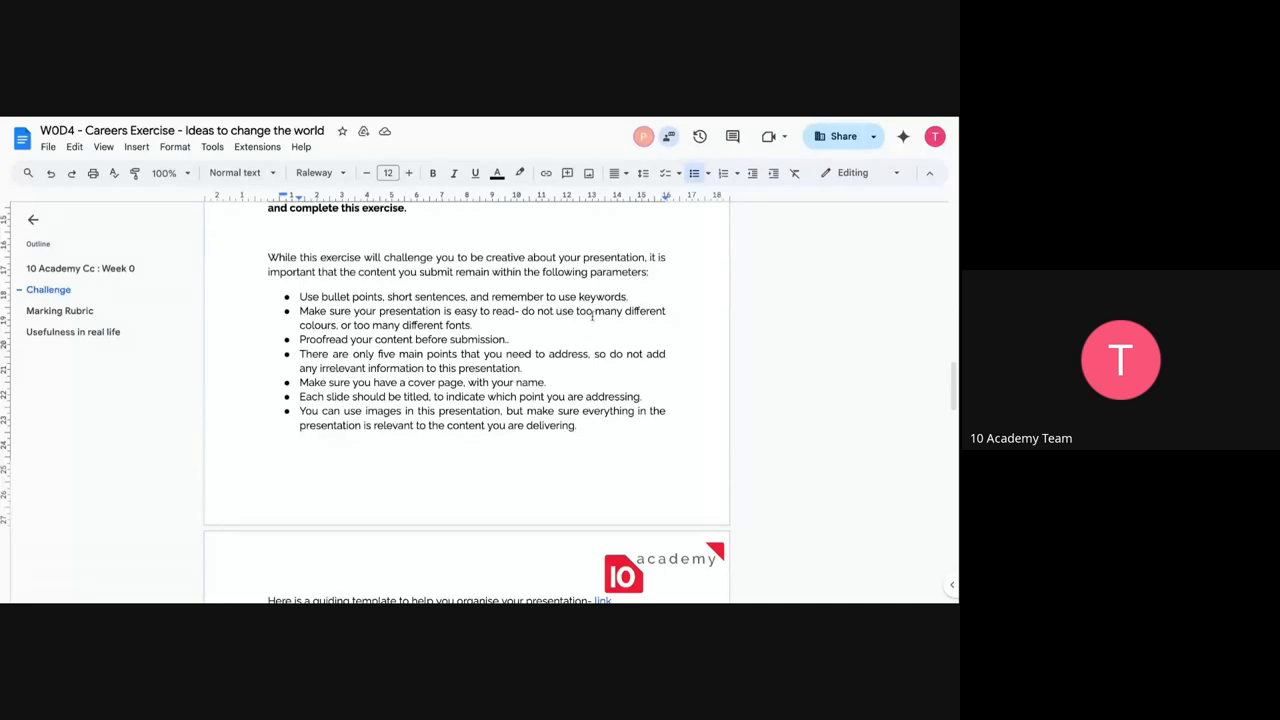
pyautogui.moveTo(540, 328)
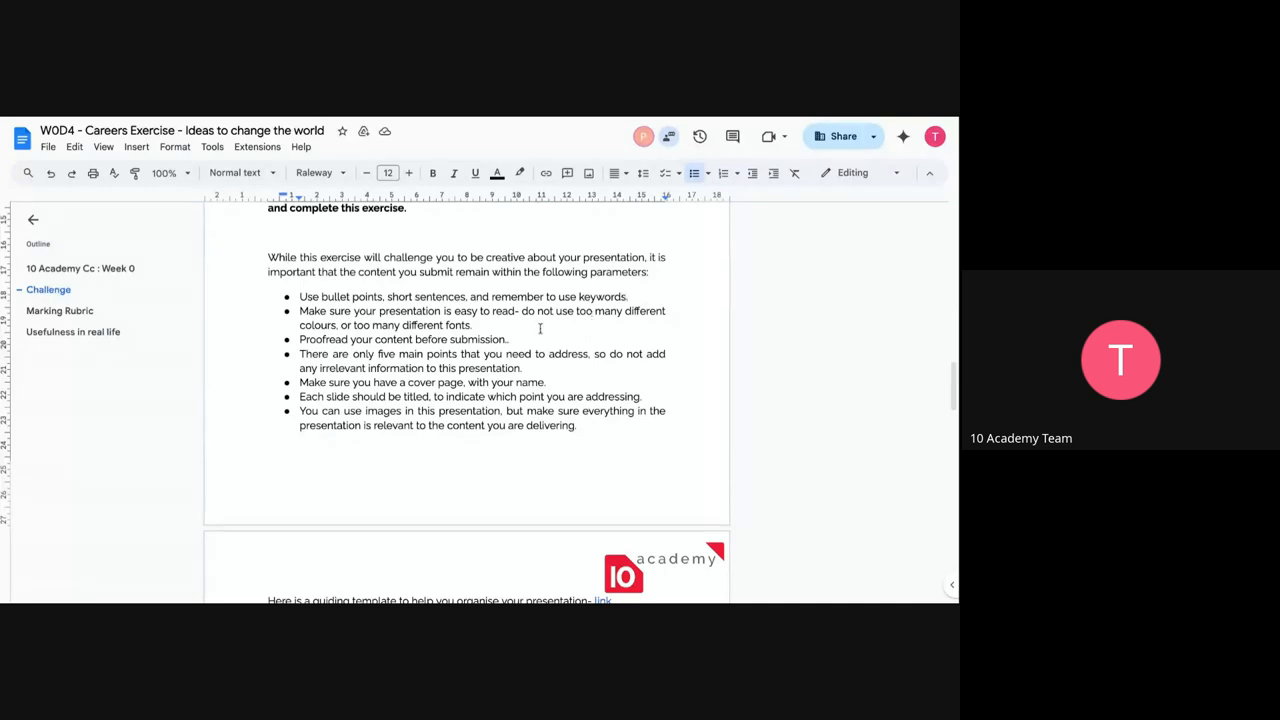
pyautogui.click(472, 324)
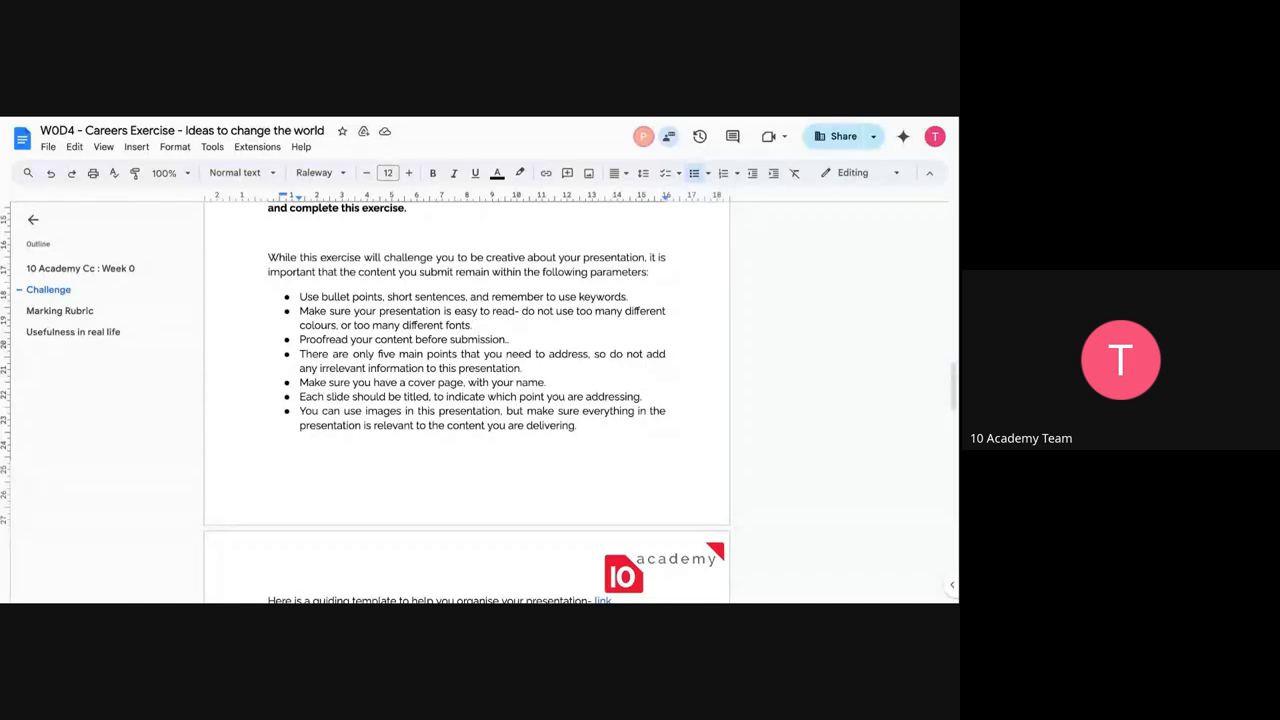
pyautogui.moveTo(532, 340)
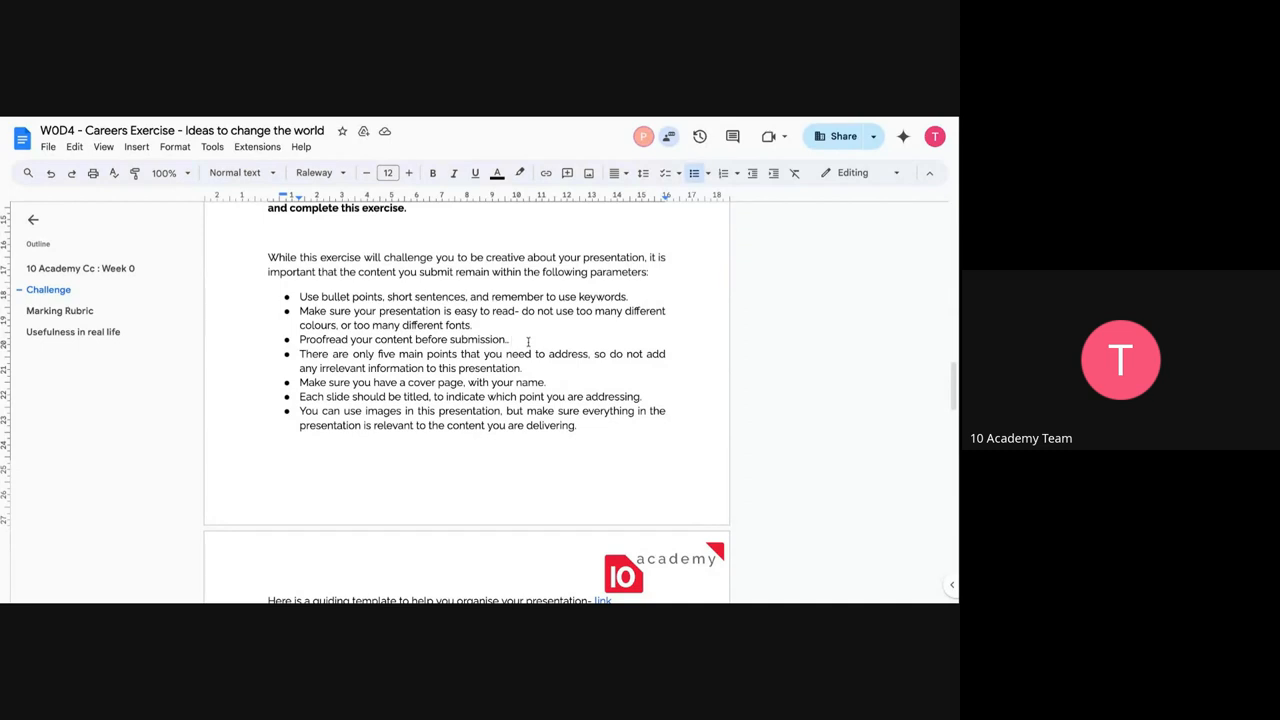
pyautogui.click(510, 340)
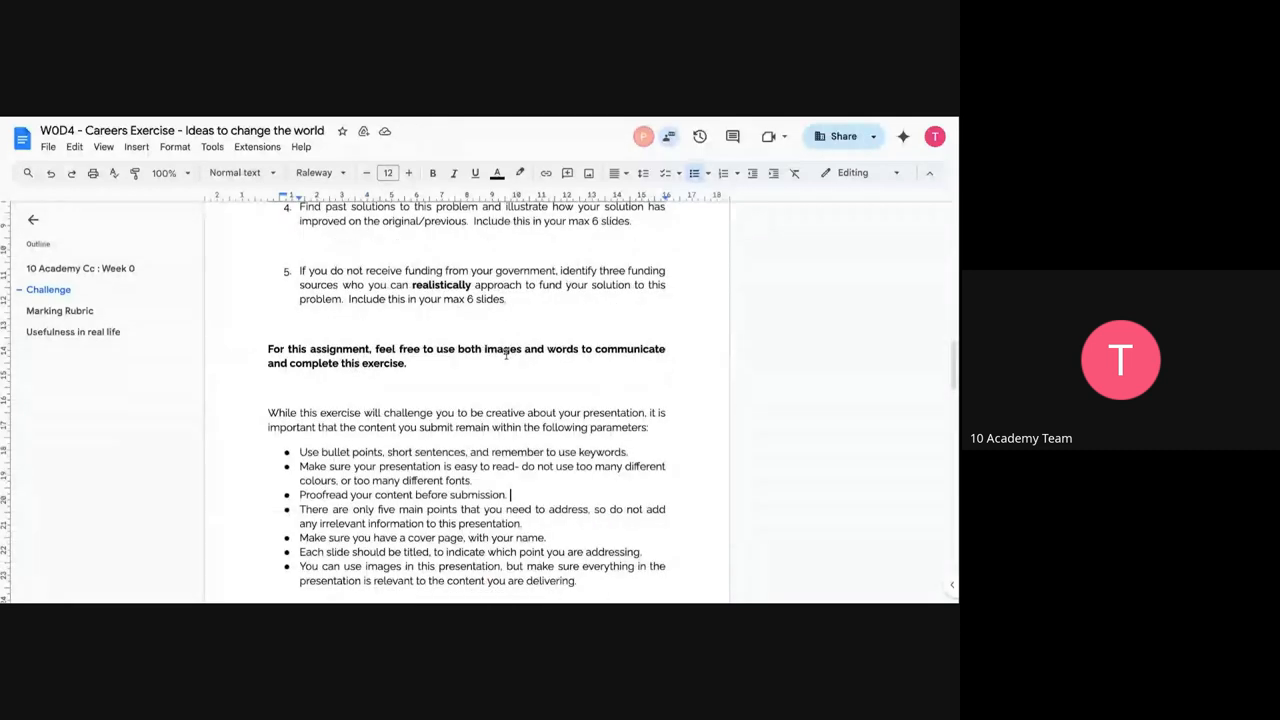
pyautogui.scroll(-3)
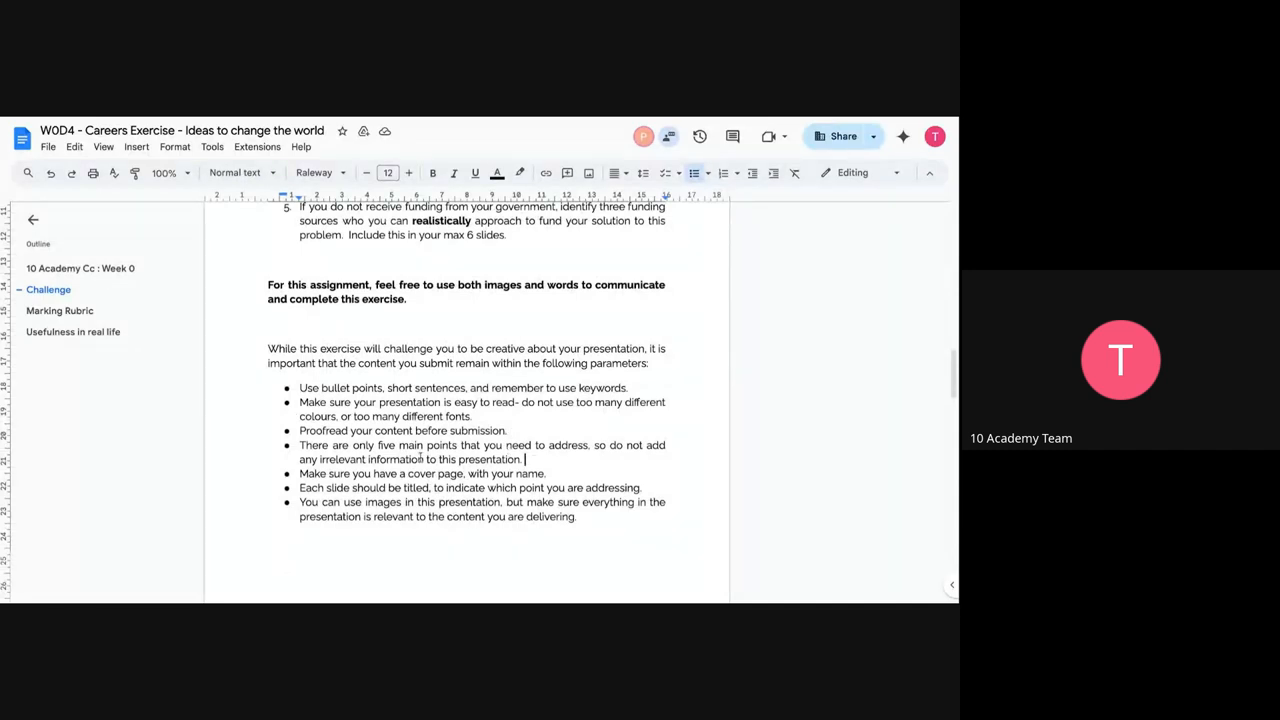
pyautogui.scroll(-3)
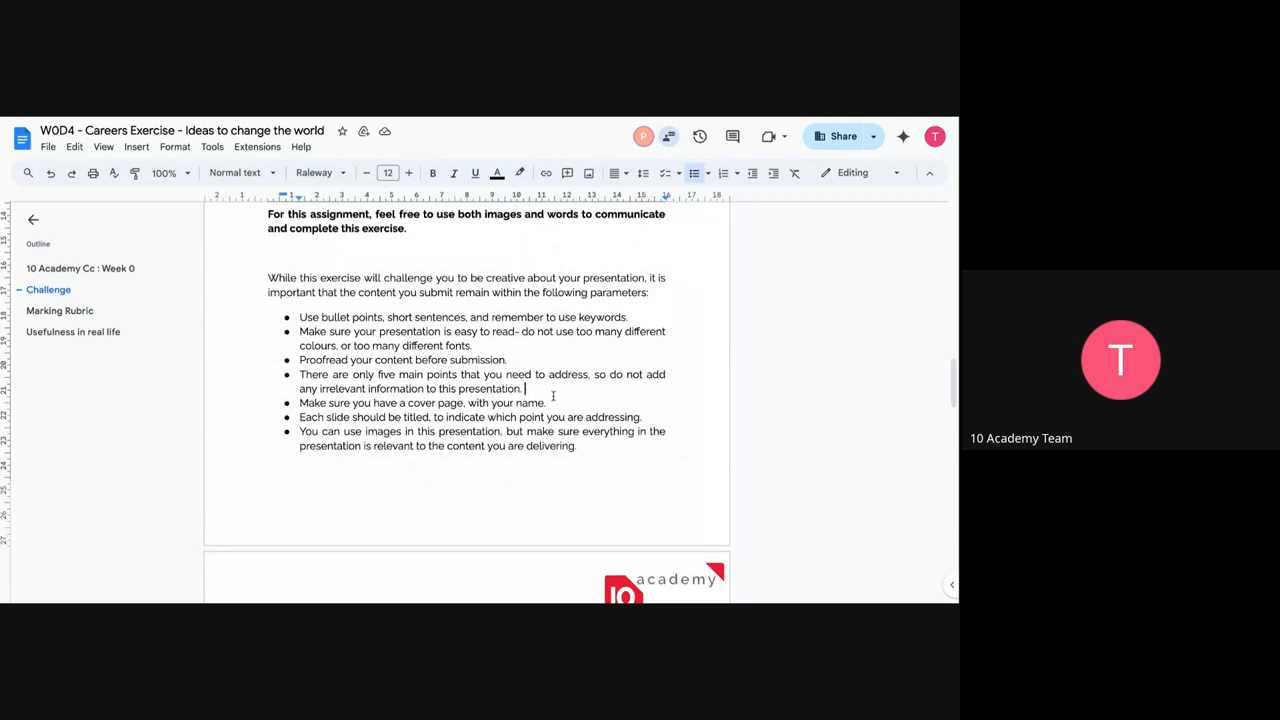
pyautogui.scroll(3)
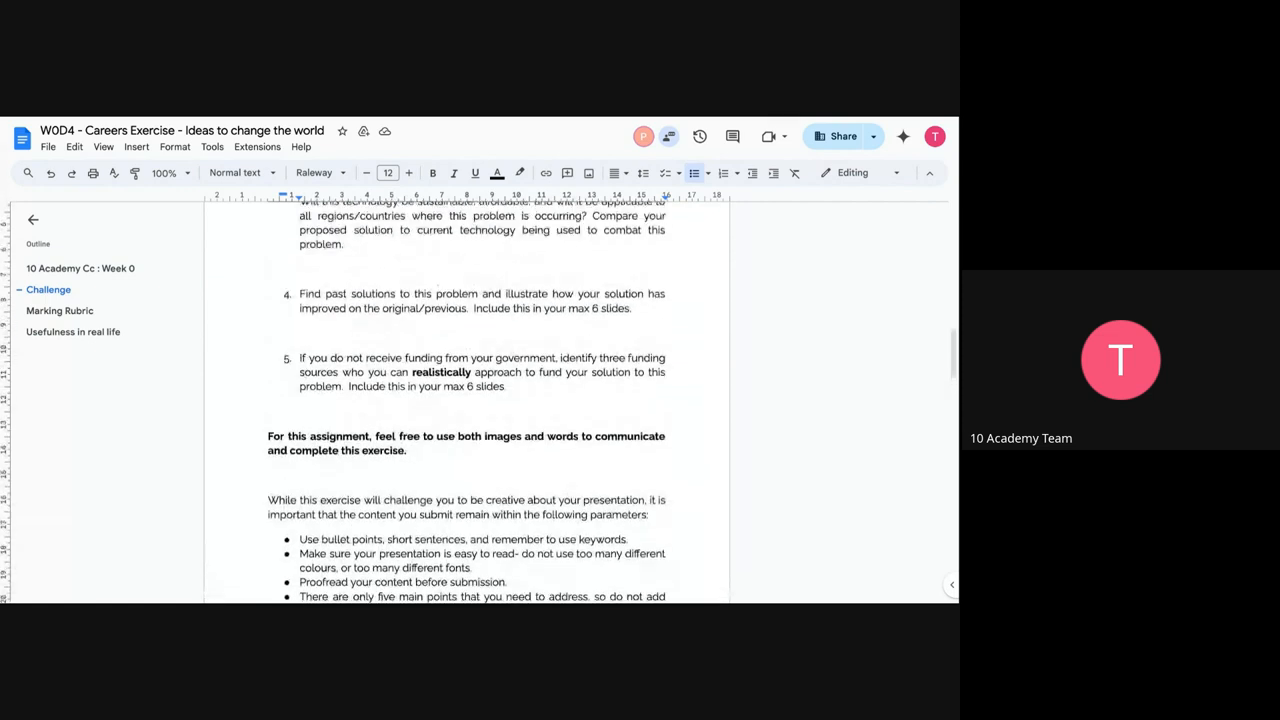
pyautogui.scroll(-3)
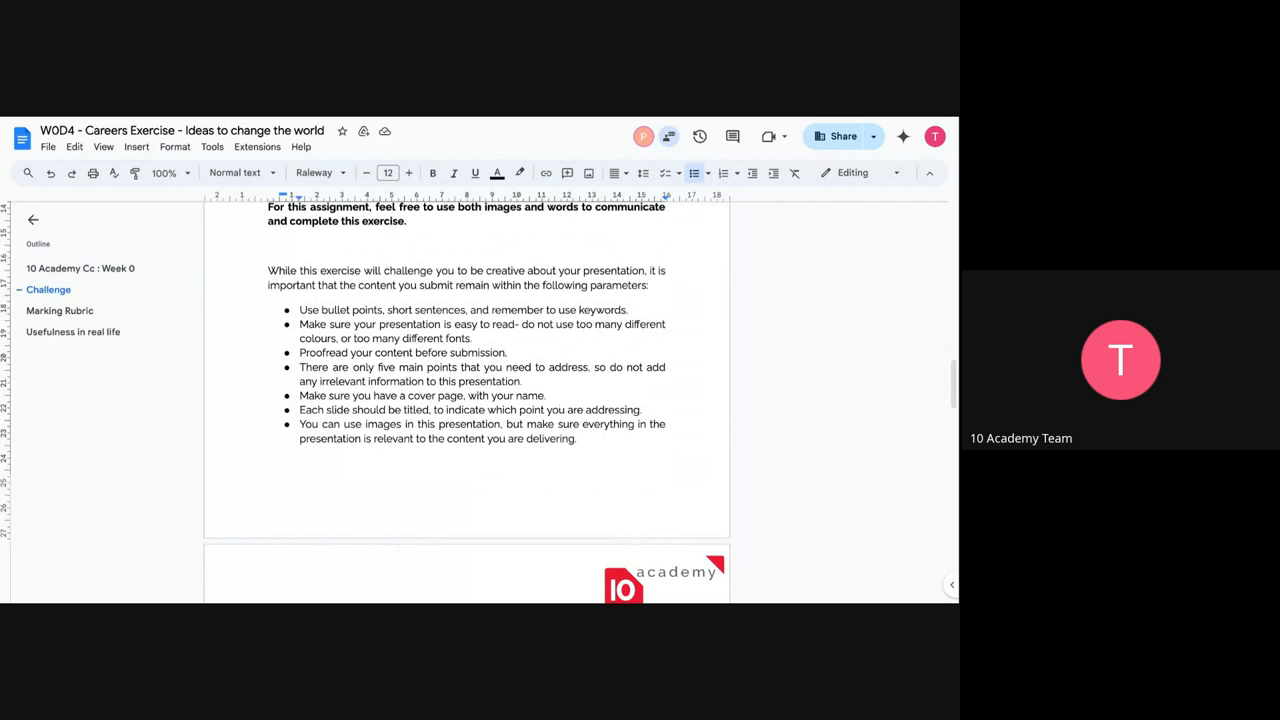
pyautogui.click(548, 396)
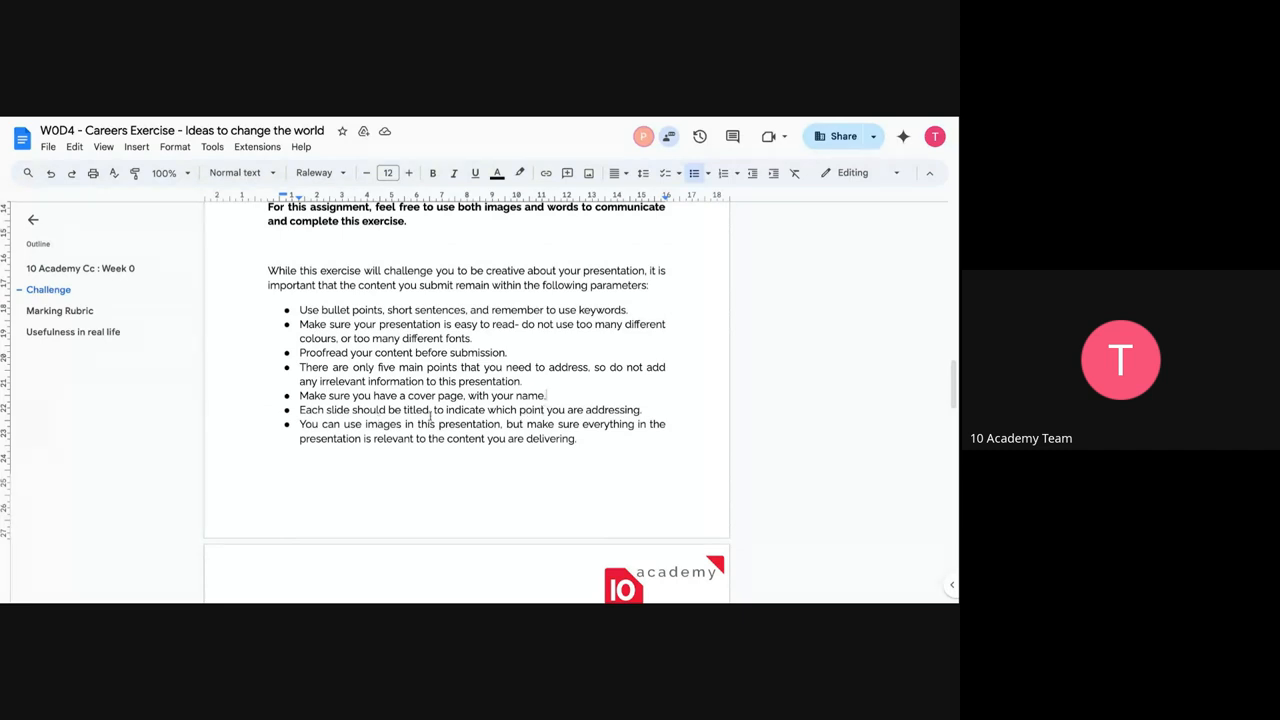
pyautogui.scroll(-3)
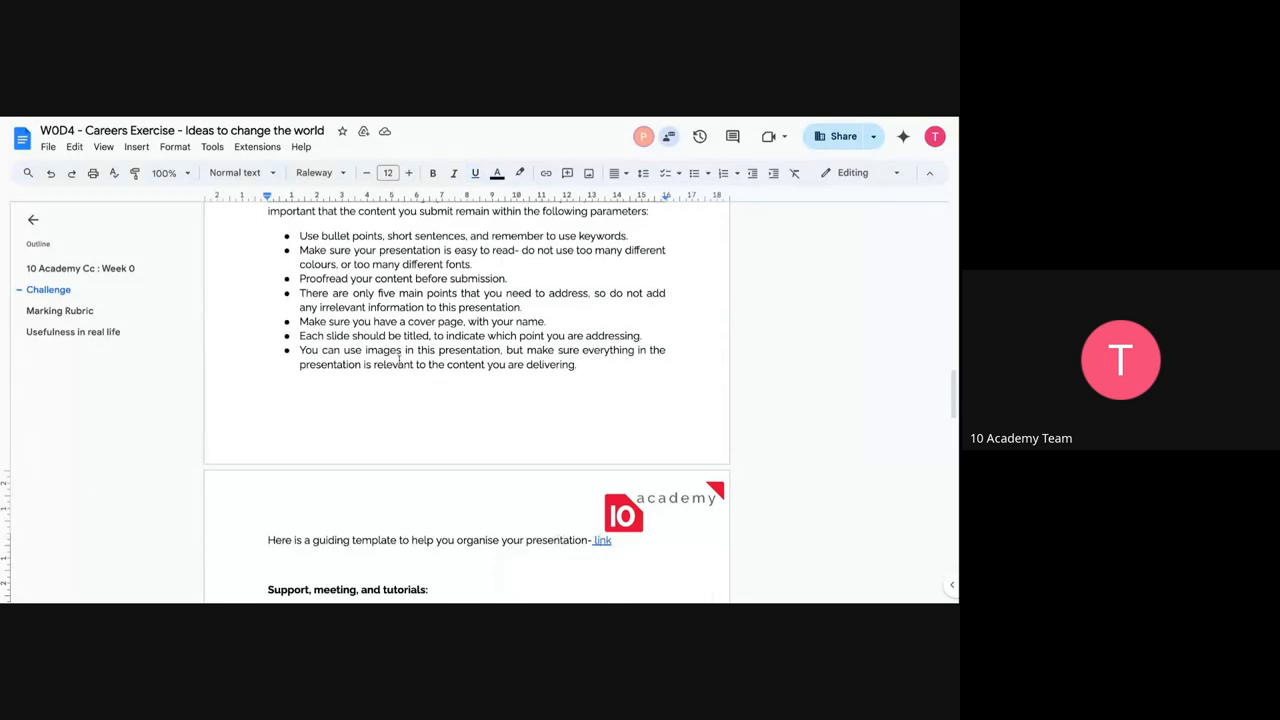
# Scroll down to the guiding template link and the Support, meeting and tutorials section.
pyautogui.scroll(-3)
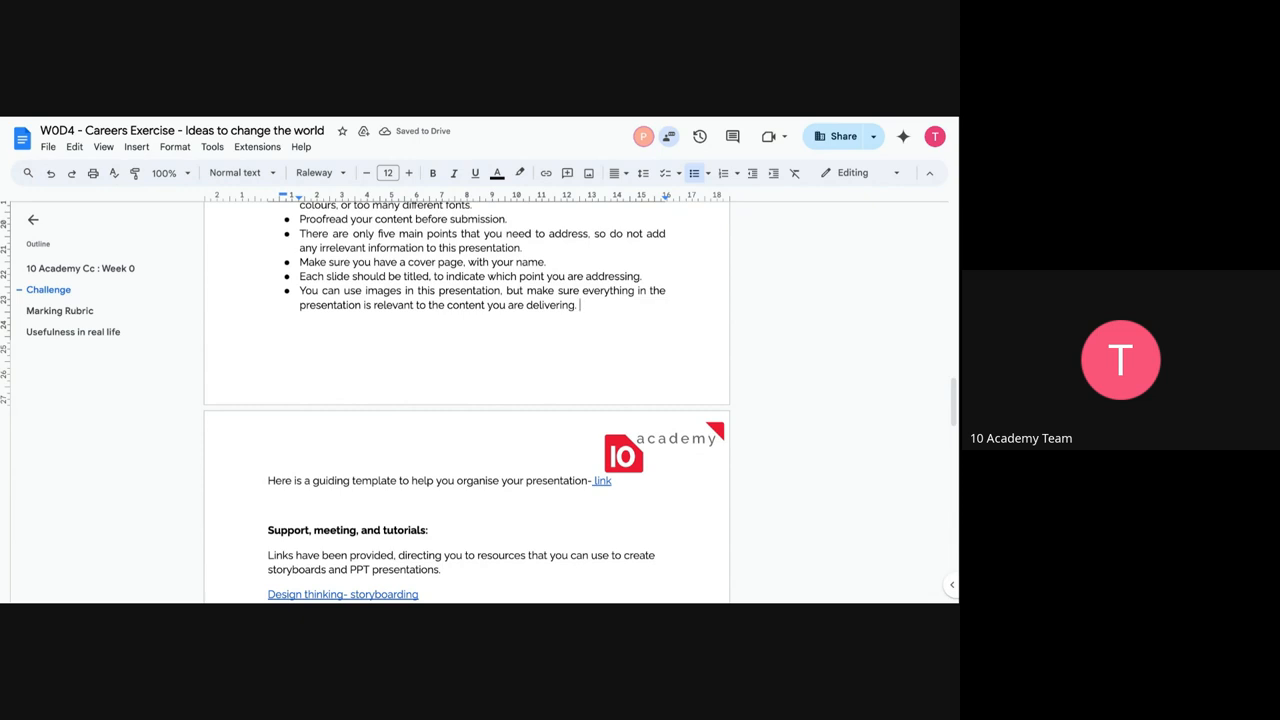
pyautogui.moveTo(602, 480)
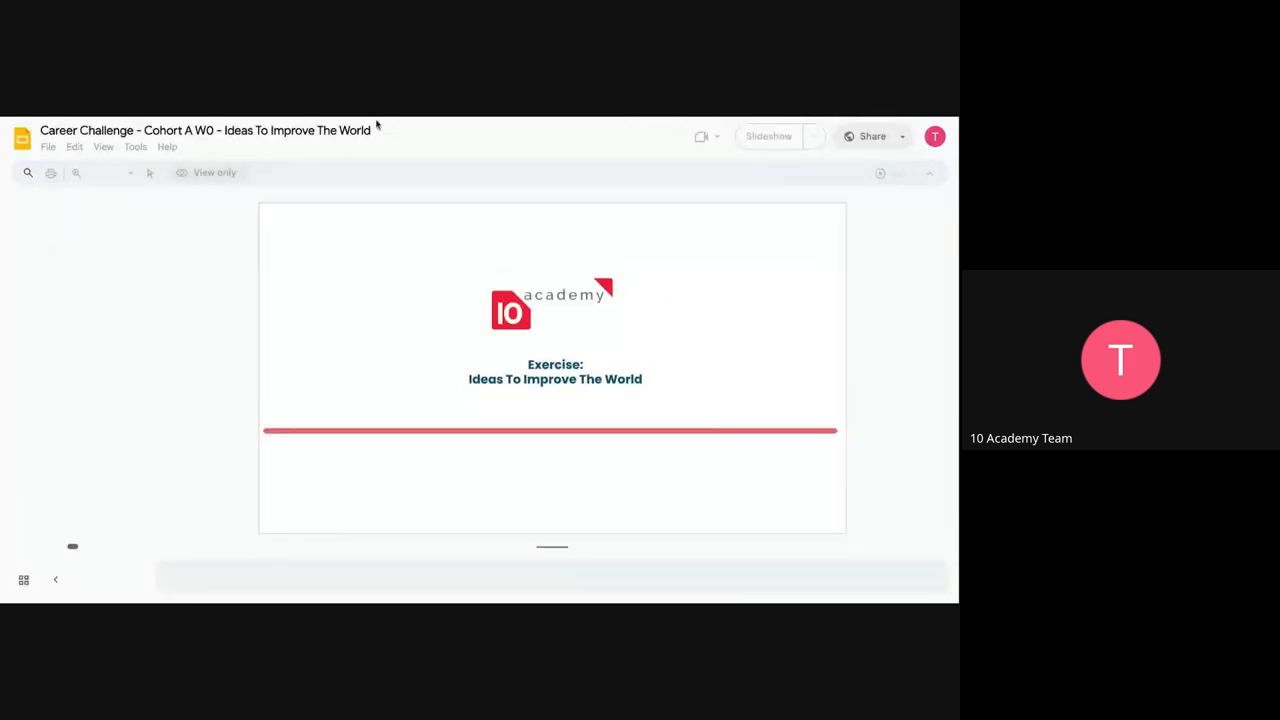
pyautogui.moveTo(414, 128)
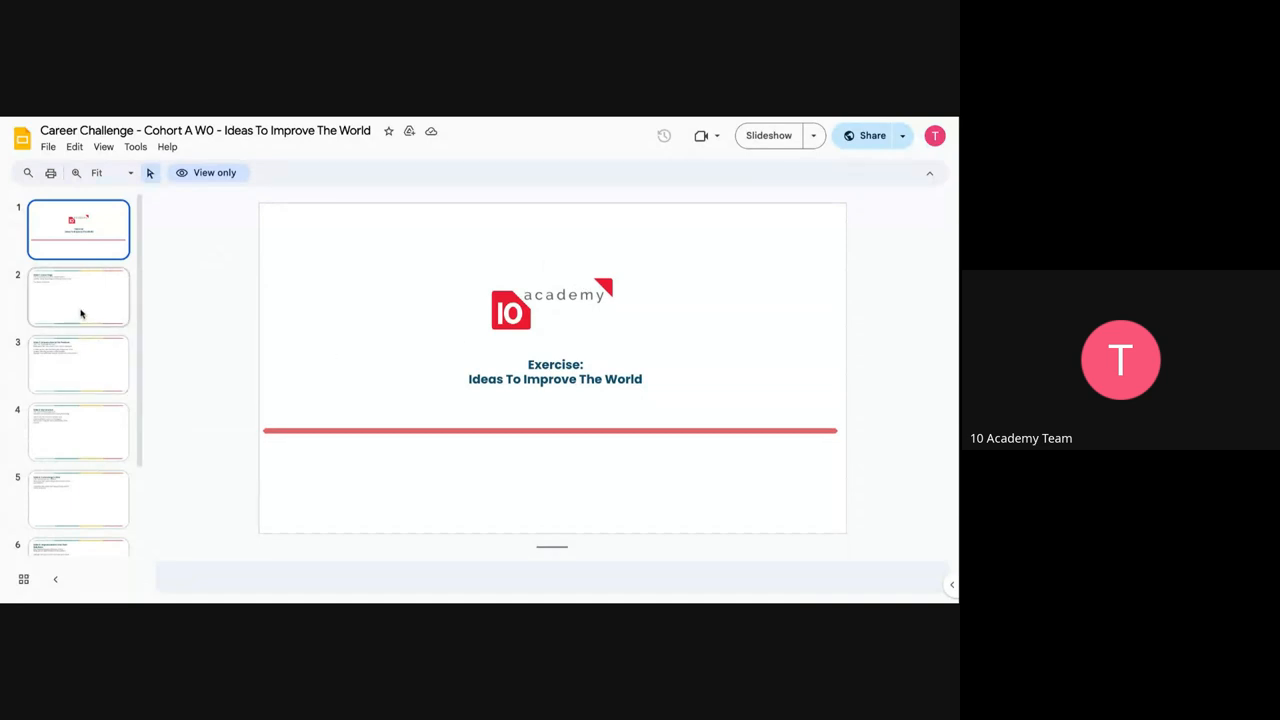
pyautogui.moveTo(648, 316)
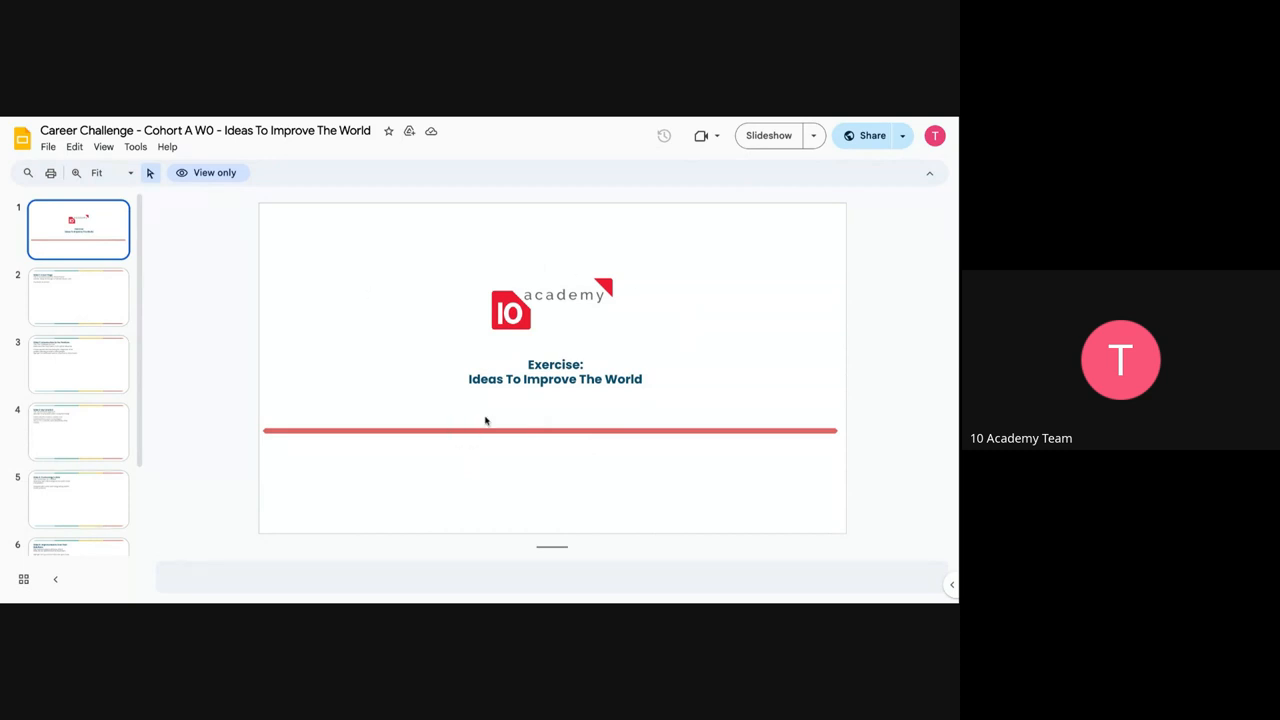
pyautogui.moveTo(344, 344)
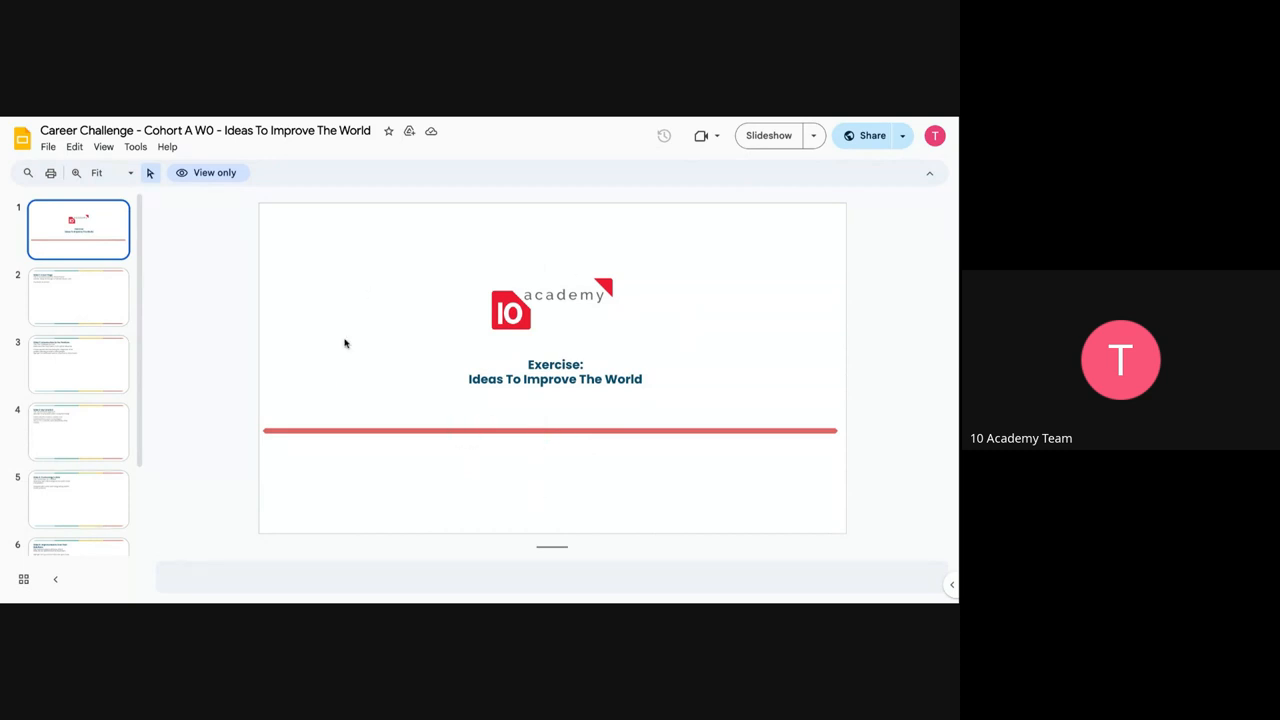
pyautogui.moveTo(752, 392)
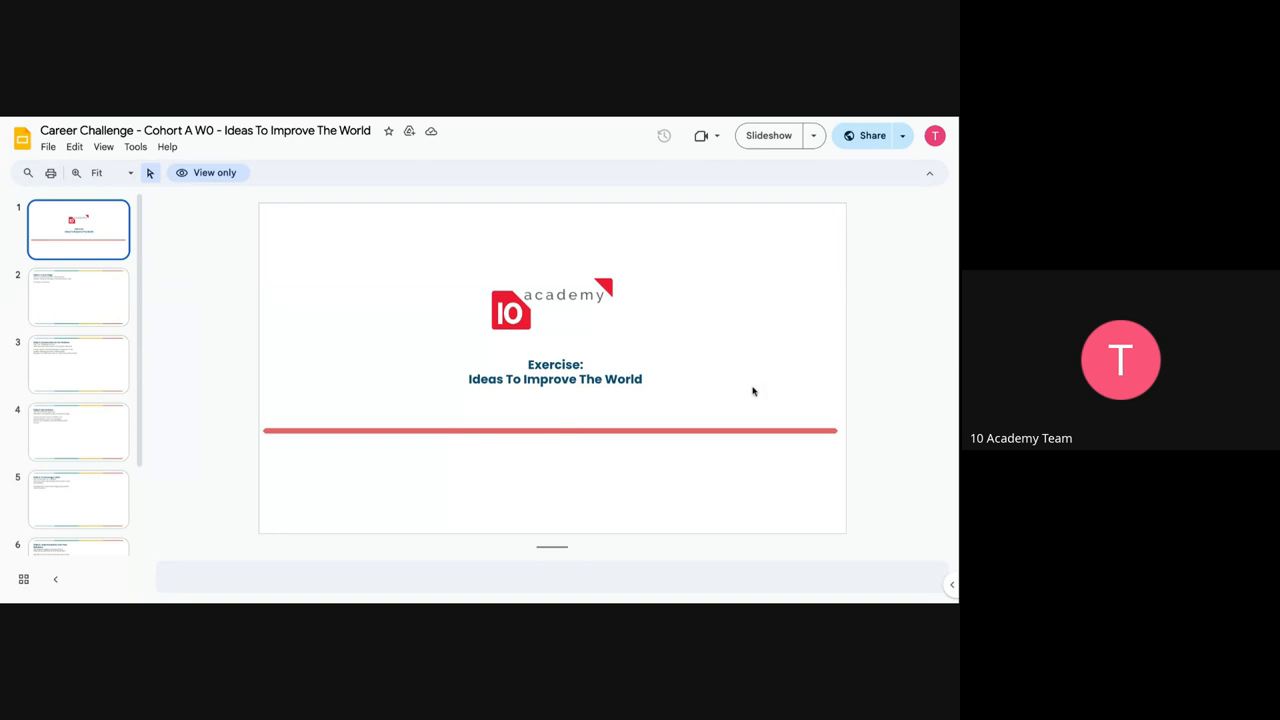
# View the cover page slide and briefly highlight its subtitle wording without editing.
pyautogui.click(78, 296)
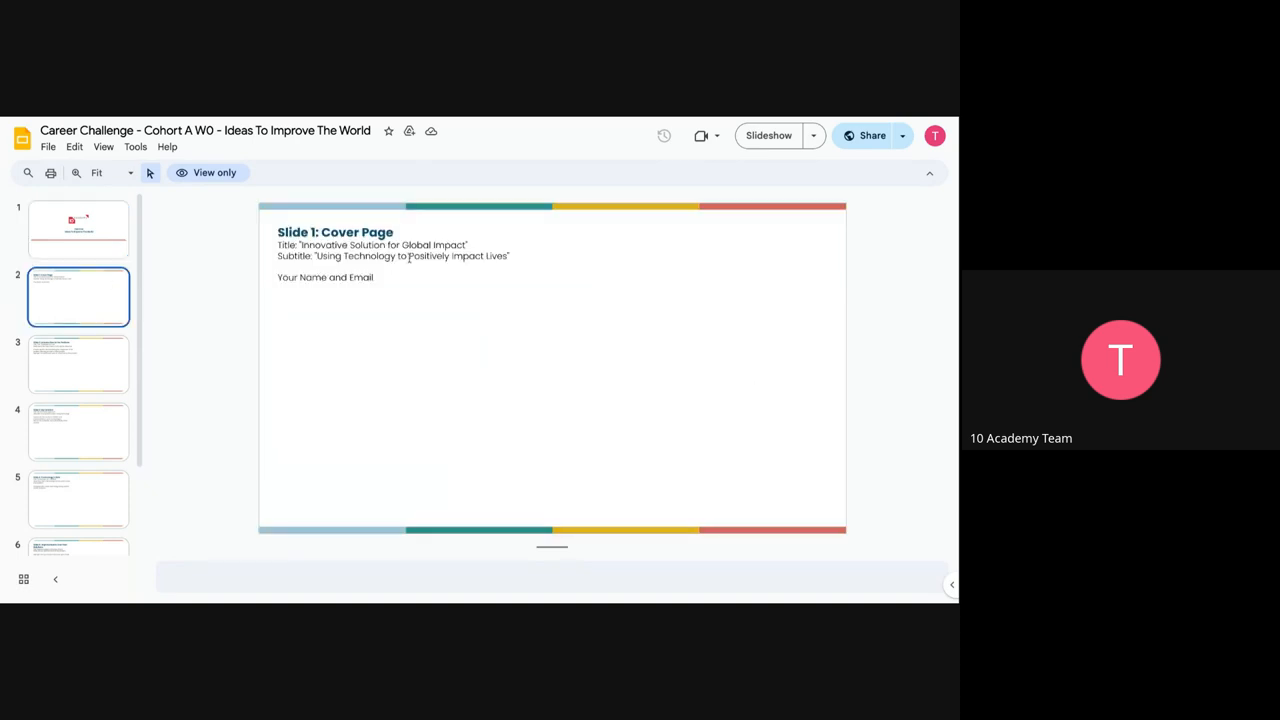
pyautogui.scroll(-3)
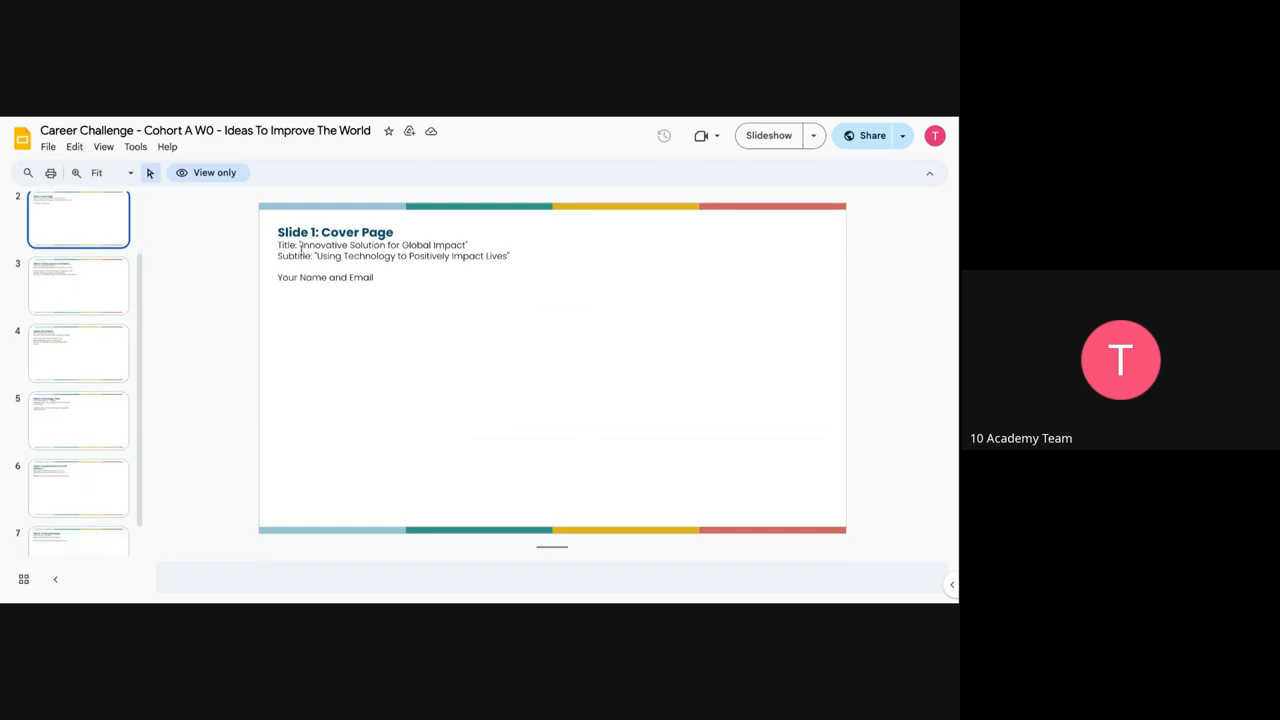
pyautogui.click(390, 250)
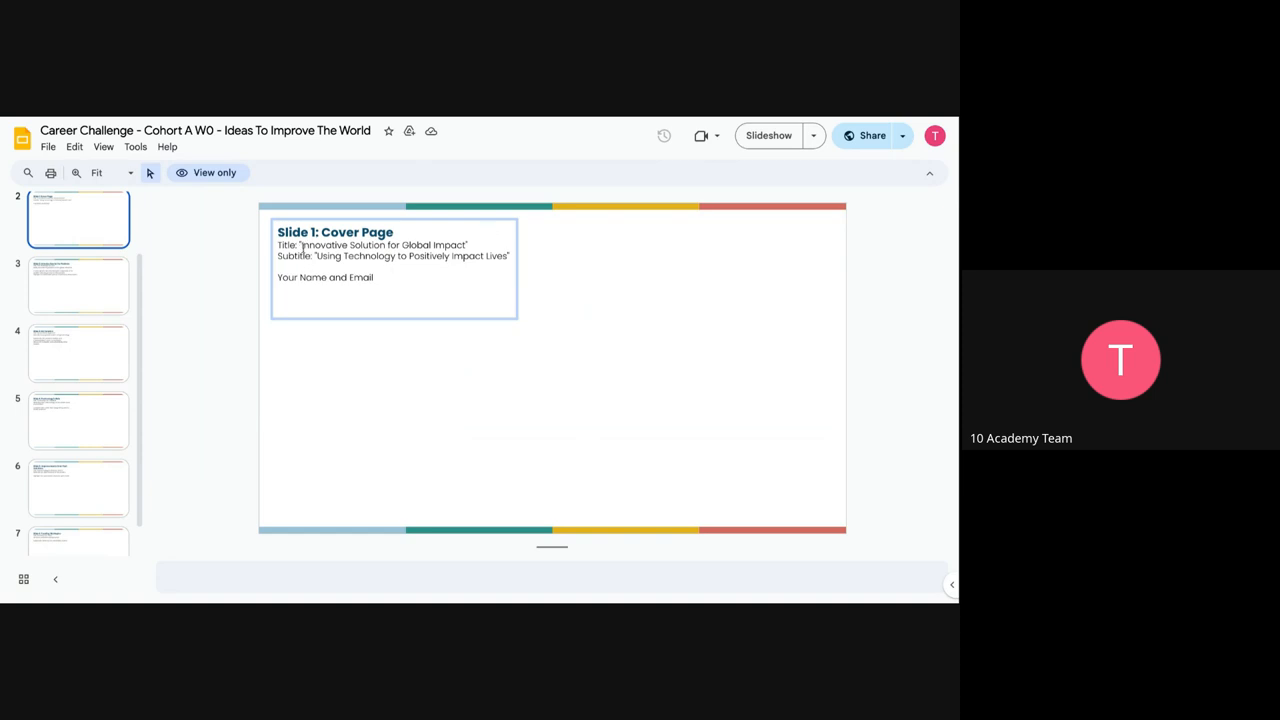
pyautogui.doubleClick(384, 244)
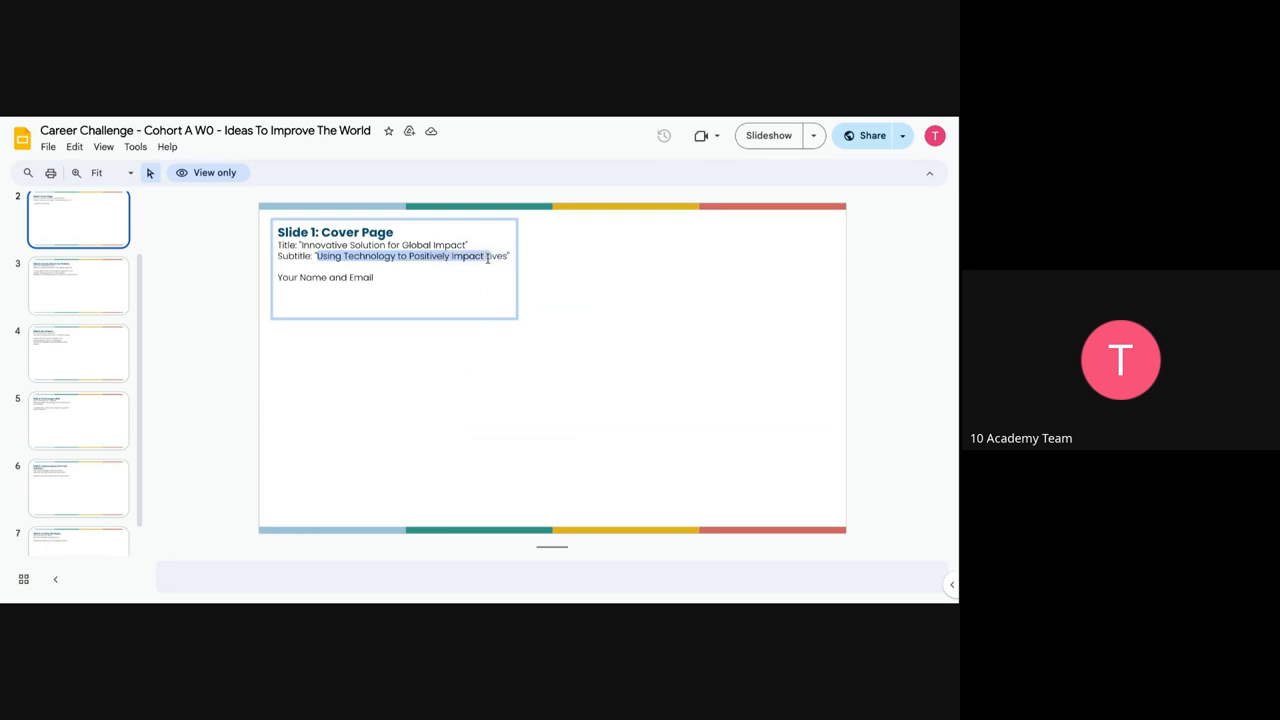
pyautogui.moveTo(488, 256); pyautogui.dragTo(512, 256)
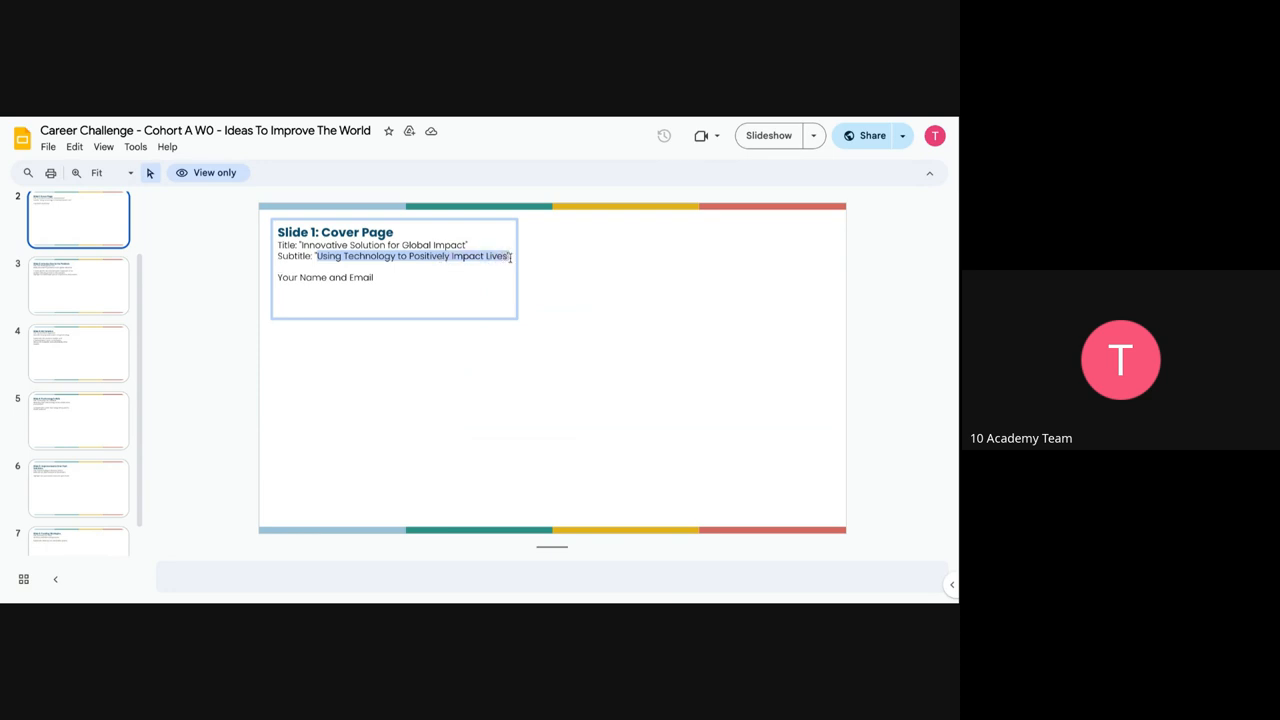
pyautogui.click(396, 276)
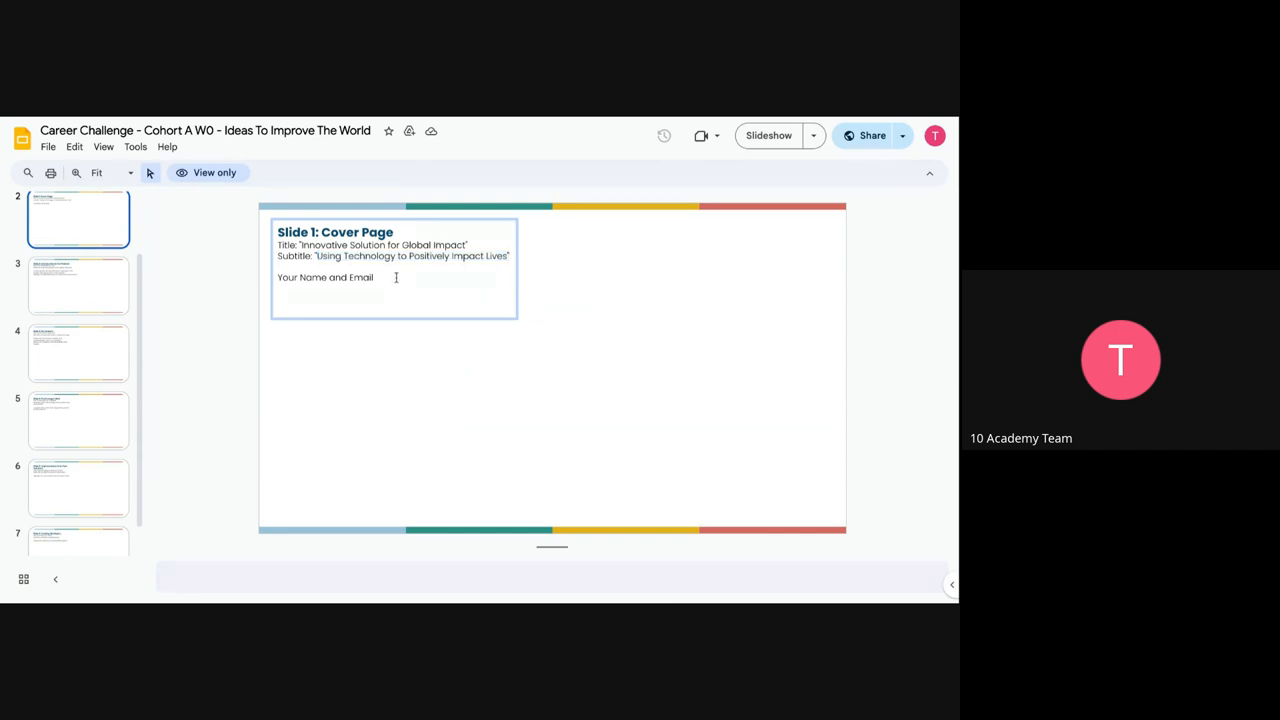
# Browse the Introduction to the Problem, My Solution and Technology's Role slides.
pyautogui.click(78, 288)
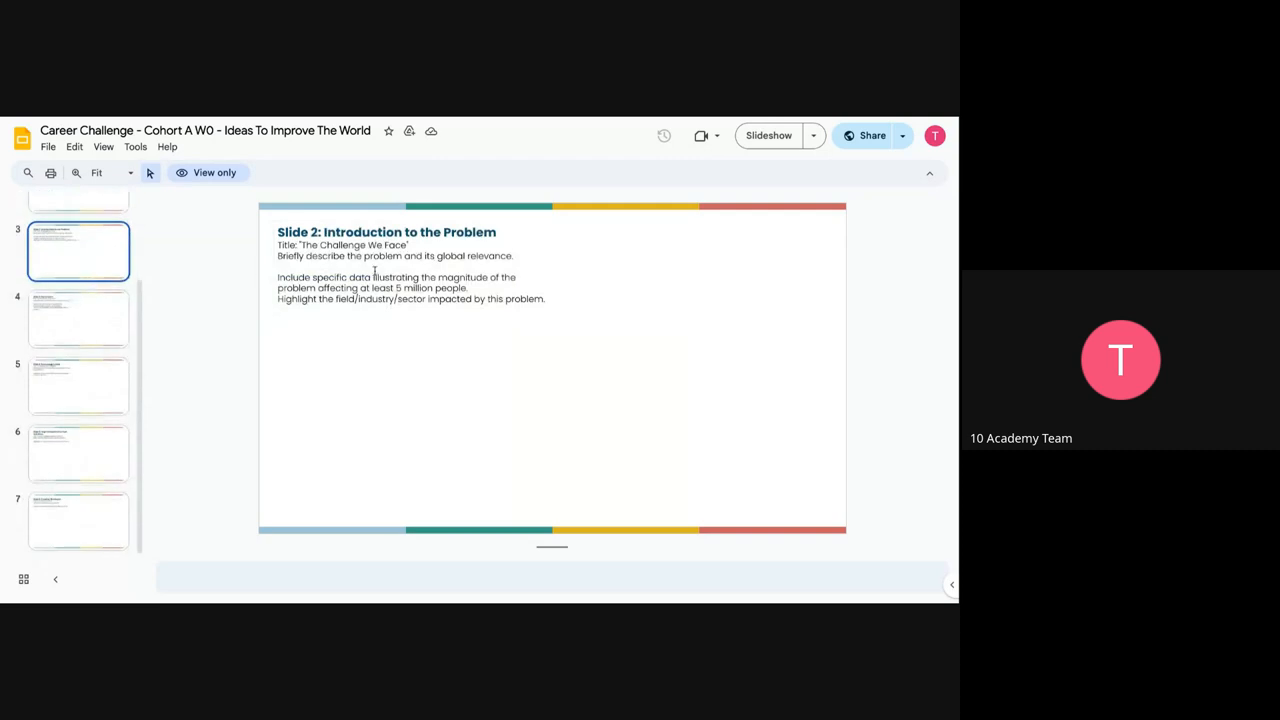
pyautogui.moveTo(84, 290)
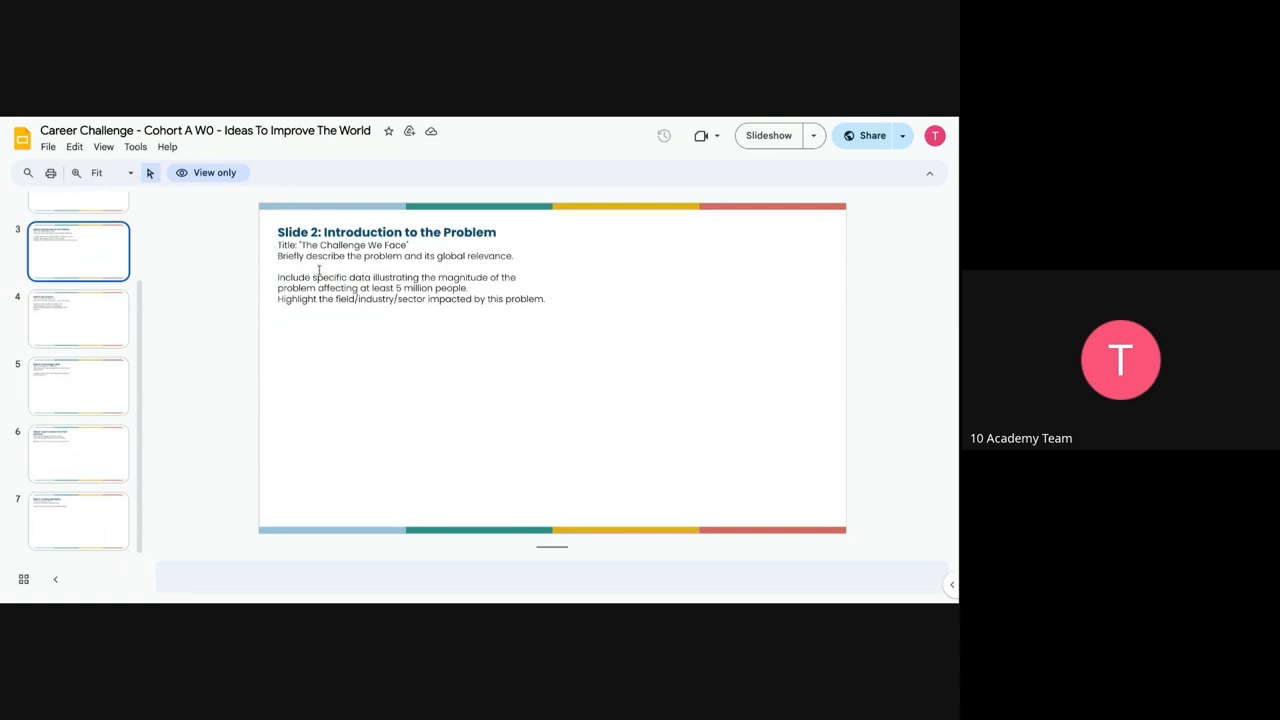
pyautogui.moveTo(360, 272)
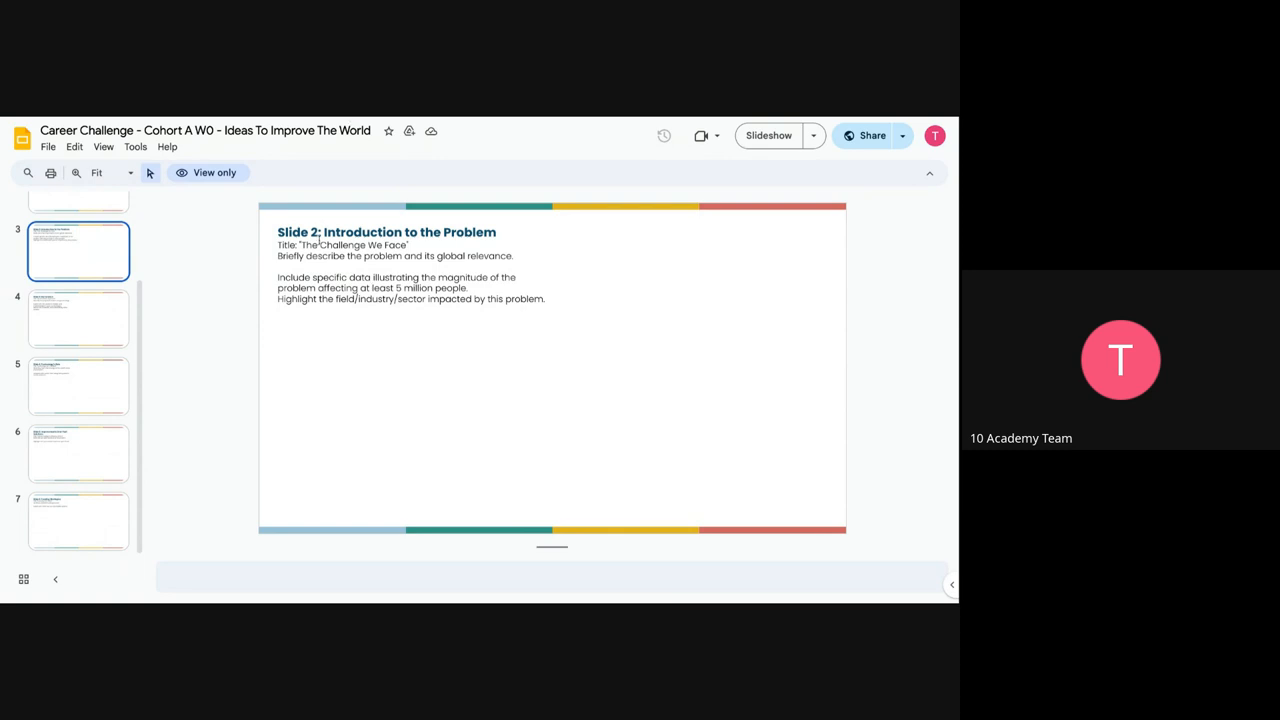
pyautogui.click(78, 318)
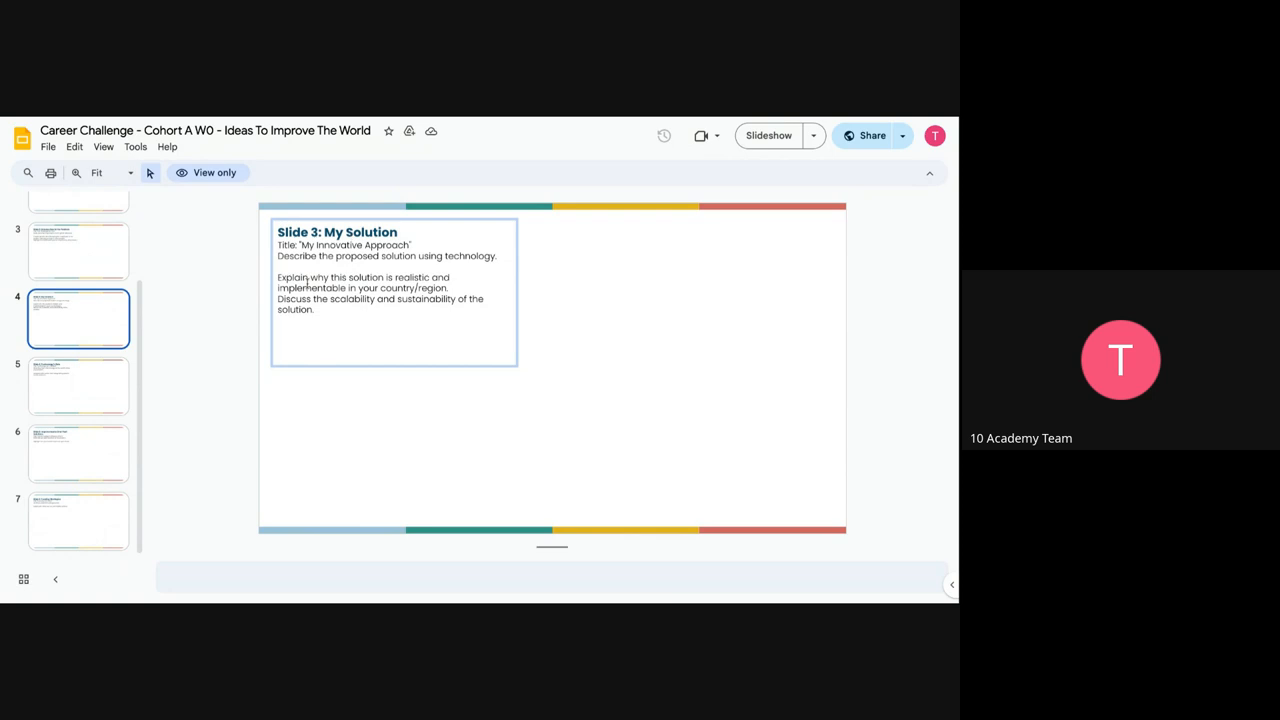
pyautogui.moveTo(328, 288)
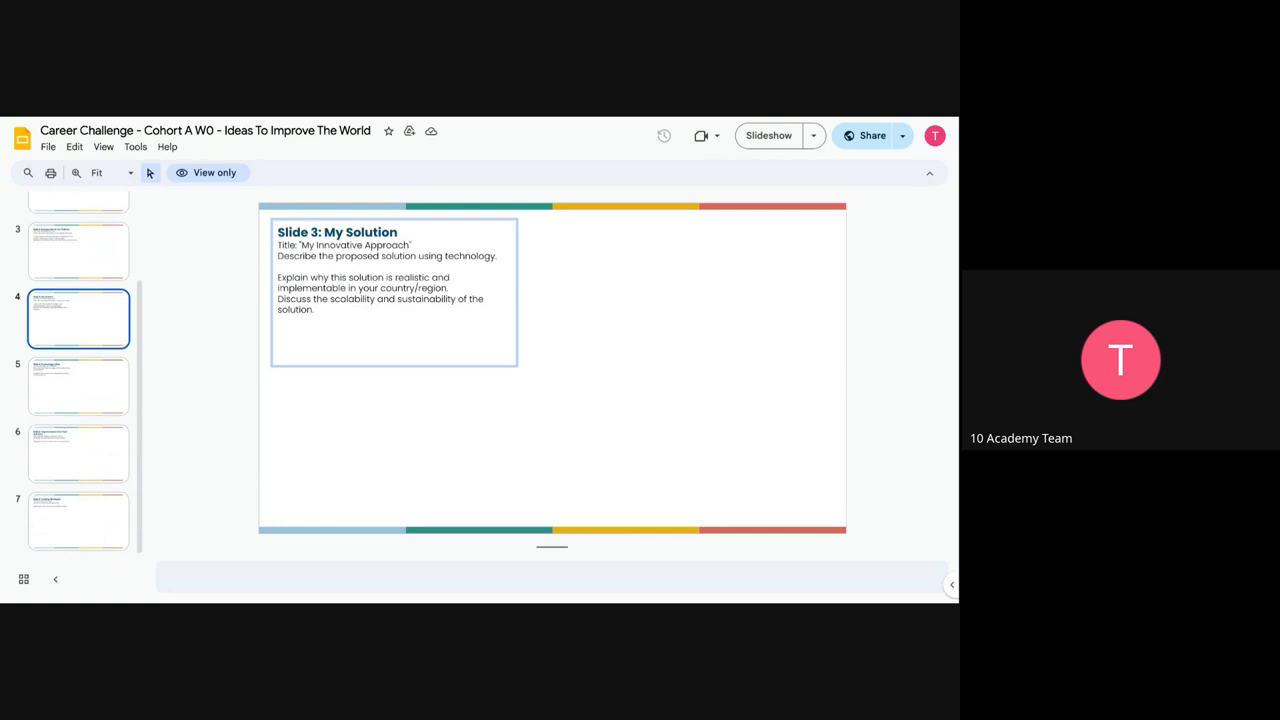
pyautogui.click(78, 384)
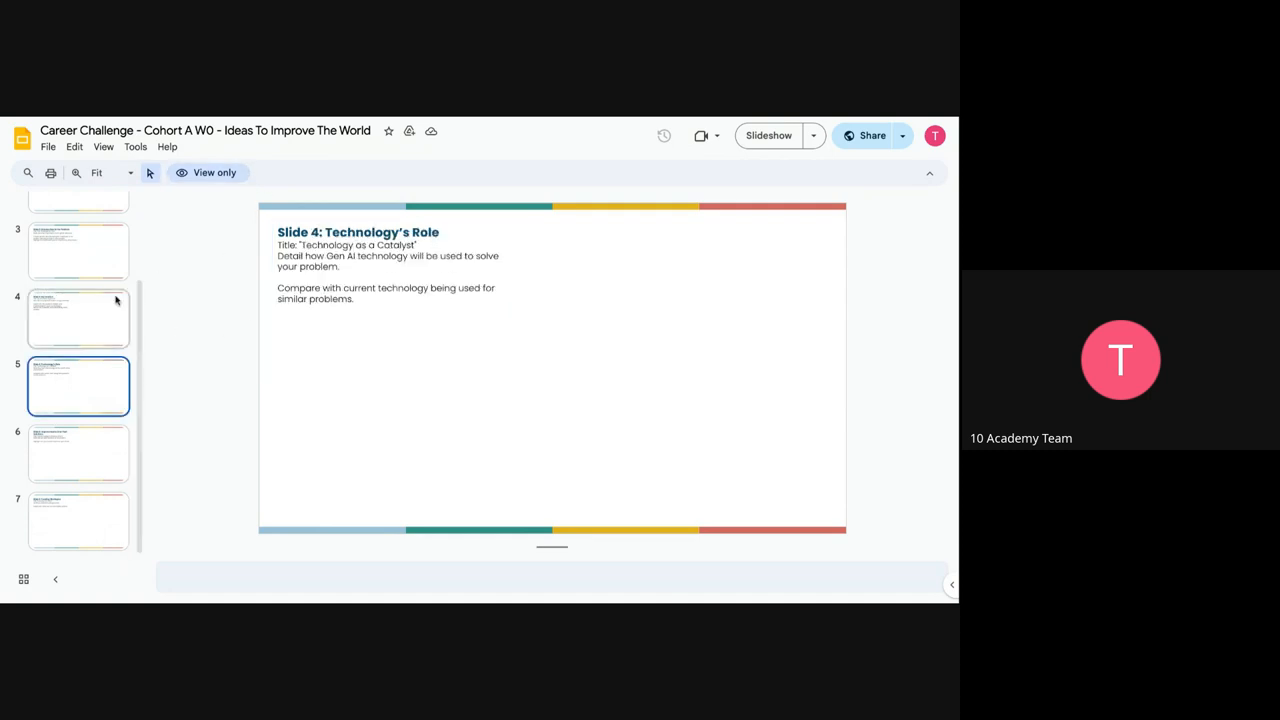
pyautogui.click(80, 318)
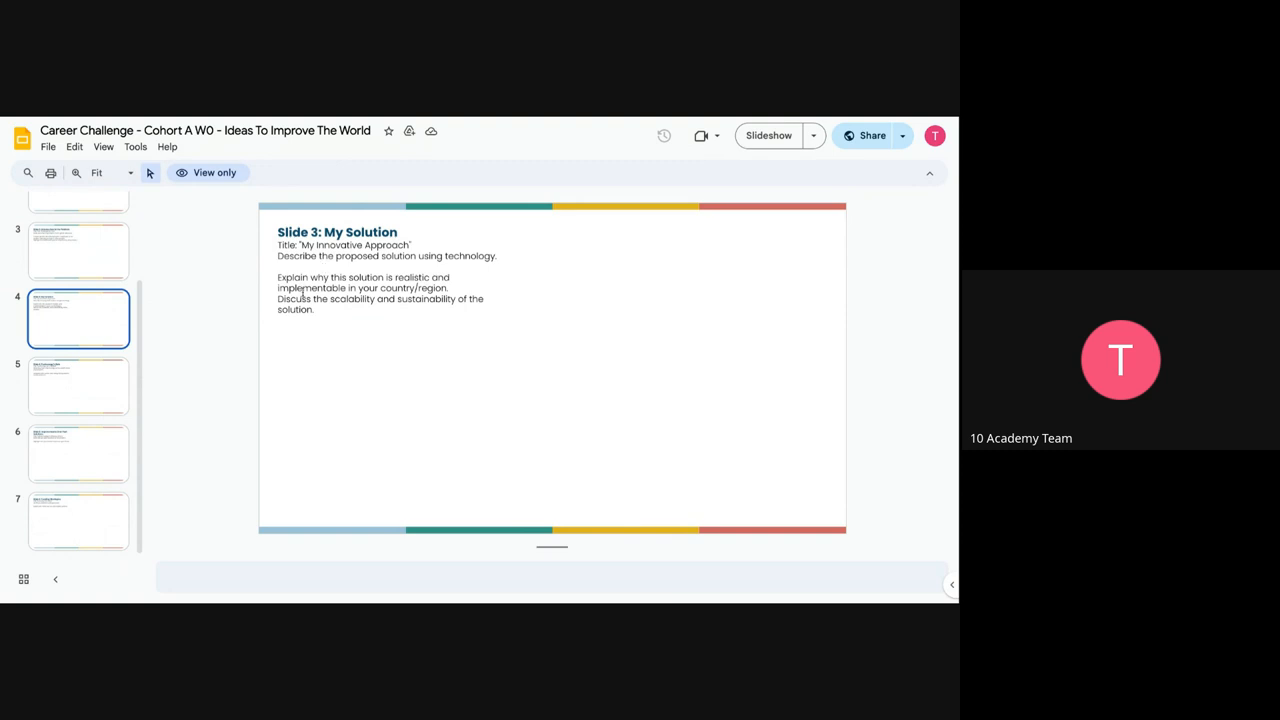
pyautogui.moveTo(78, 364)
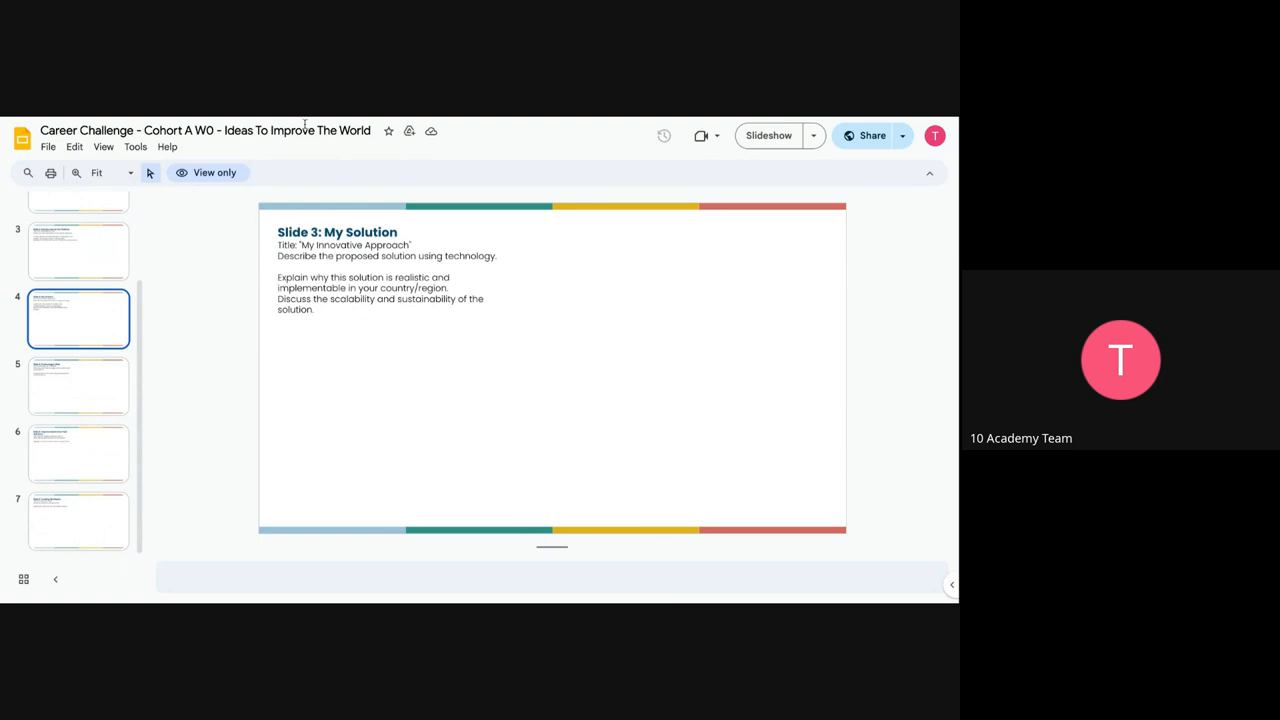
pyautogui.moveTo(304, 118)
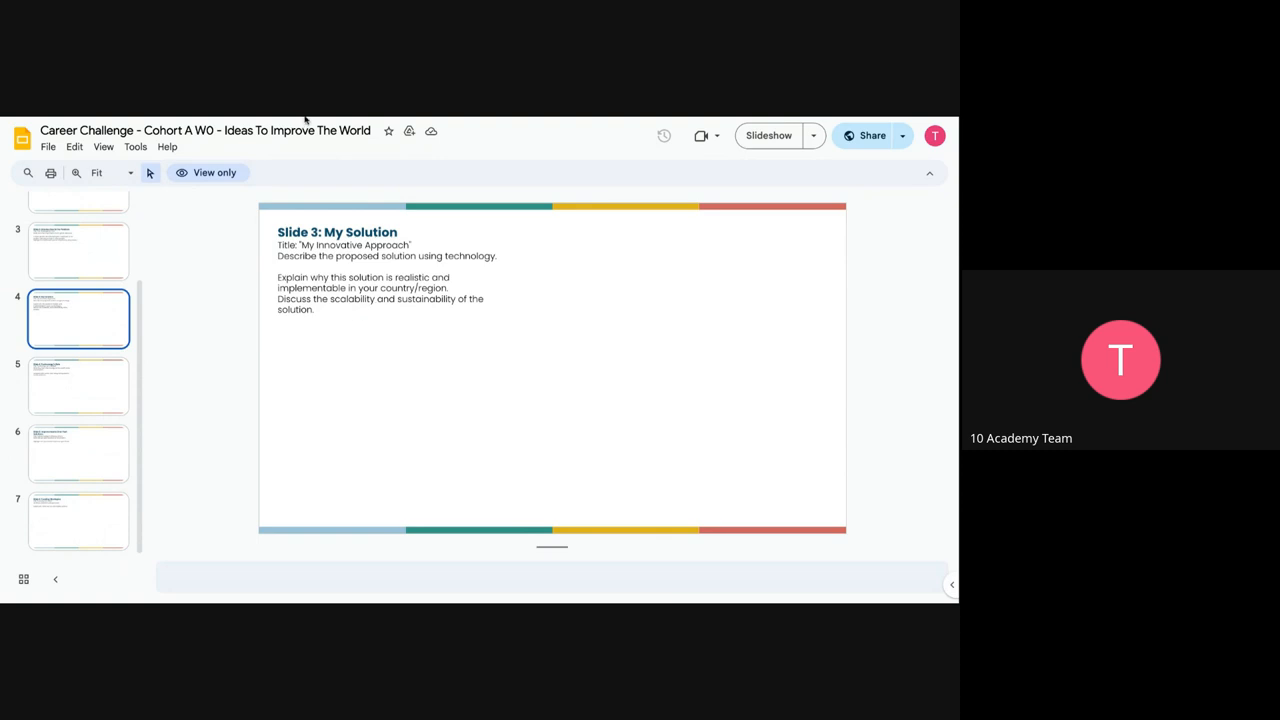
pyautogui.click(80, 384)
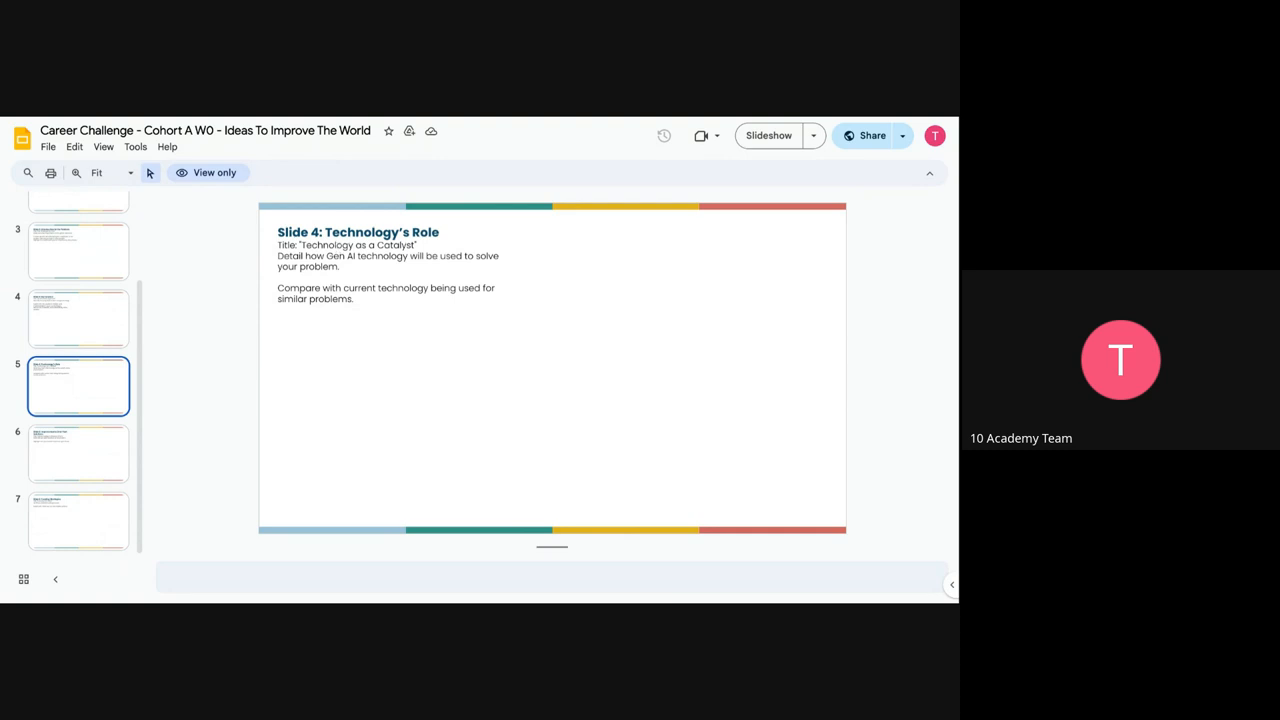
pyautogui.moveTo(430, 268)
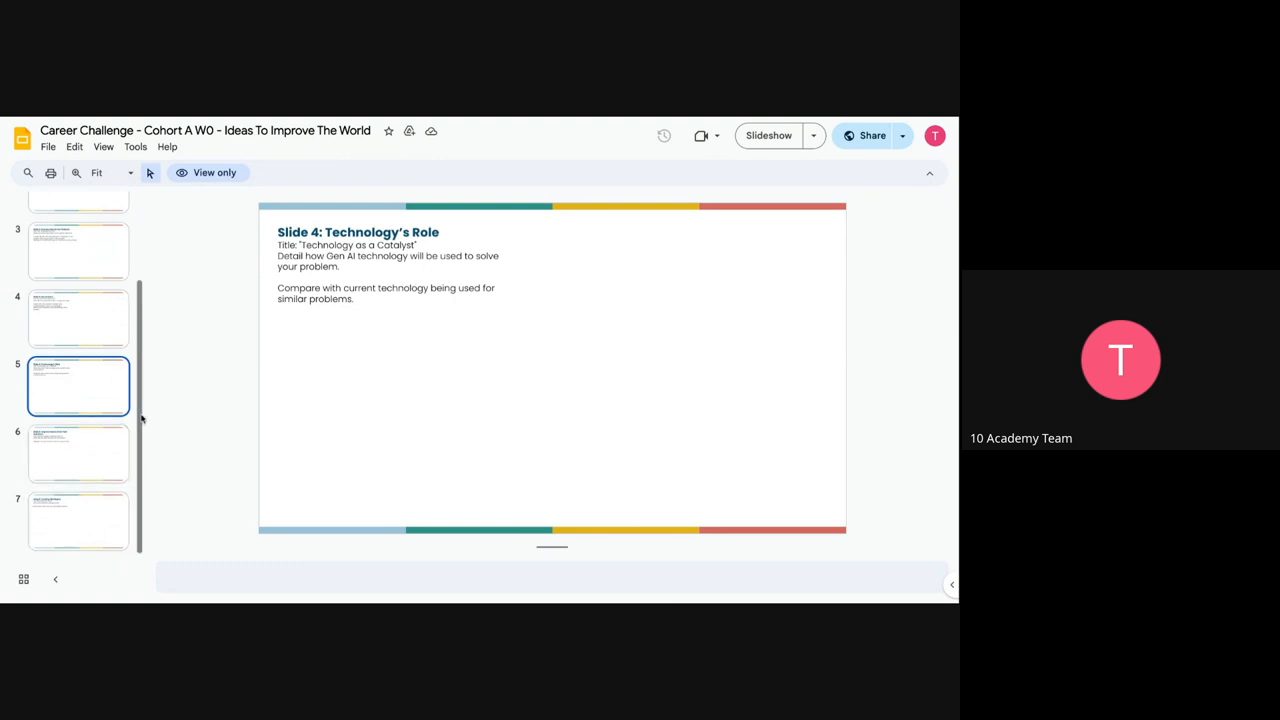
# View the Improvements Over Past Solutions and Funding Strategies slides.
pyautogui.click(78, 452)
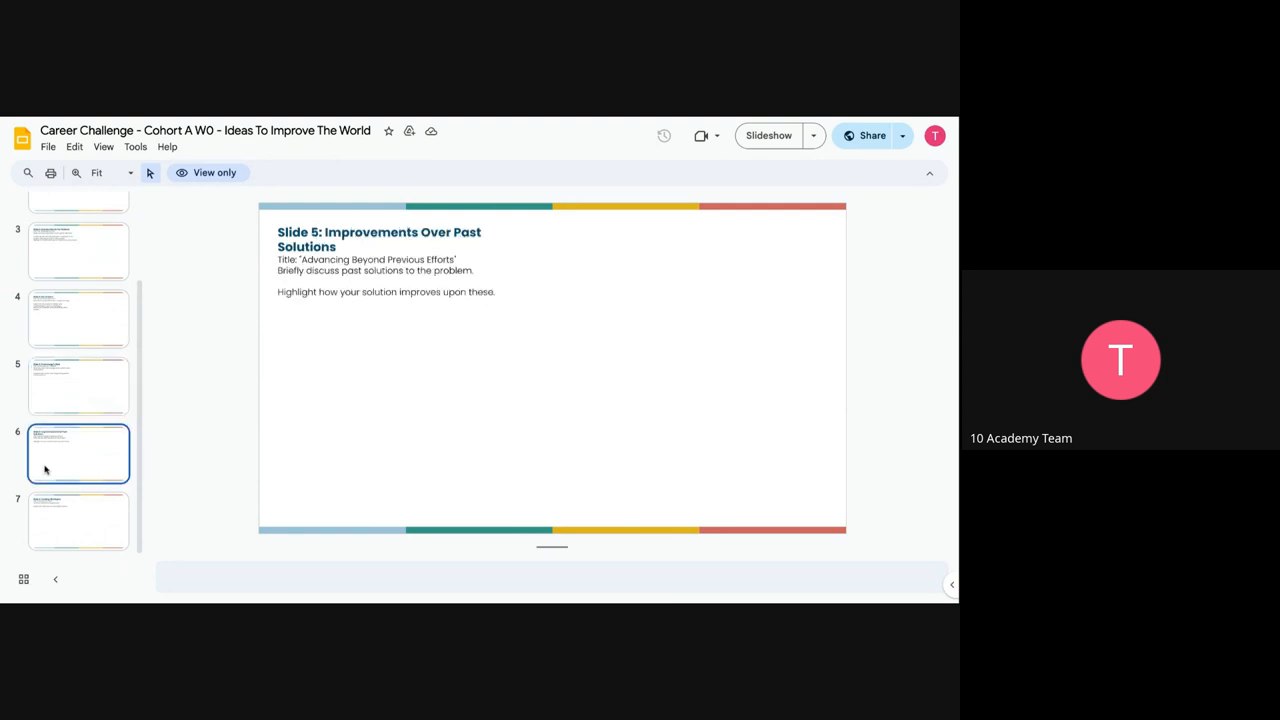
pyautogui.moveTo(398, 258)
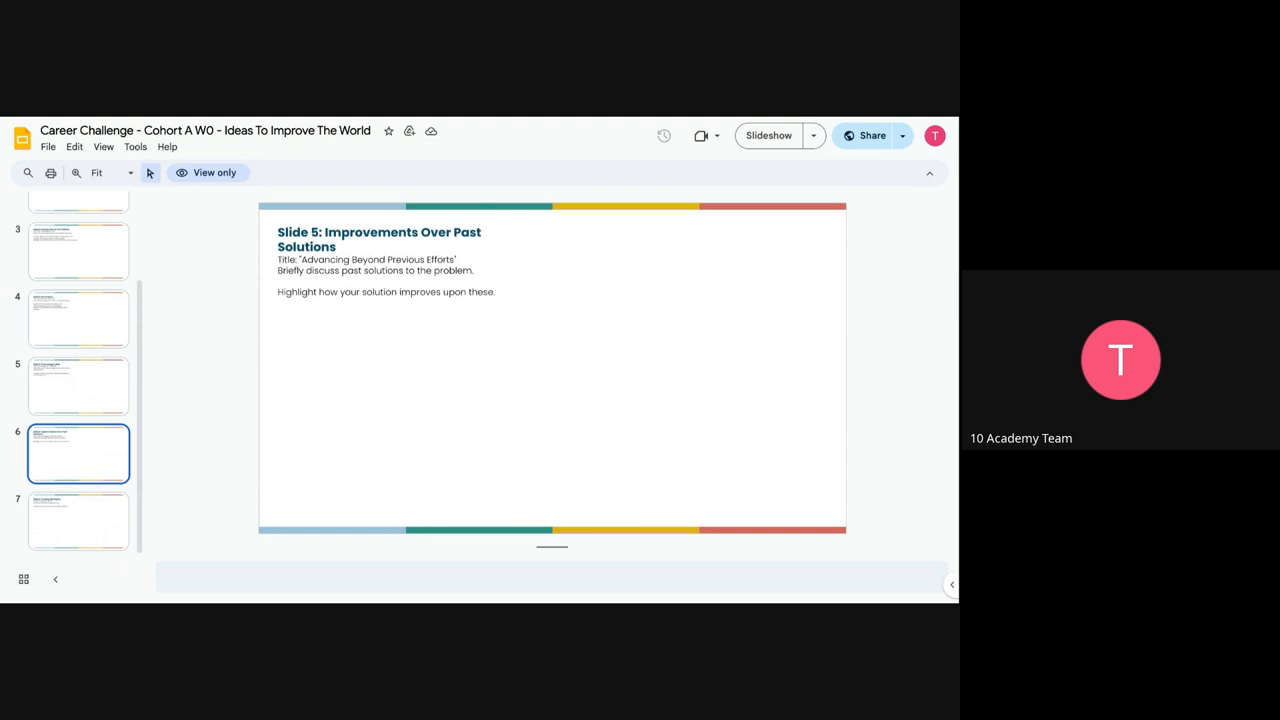
pyautogui.moveTo(266, 332)
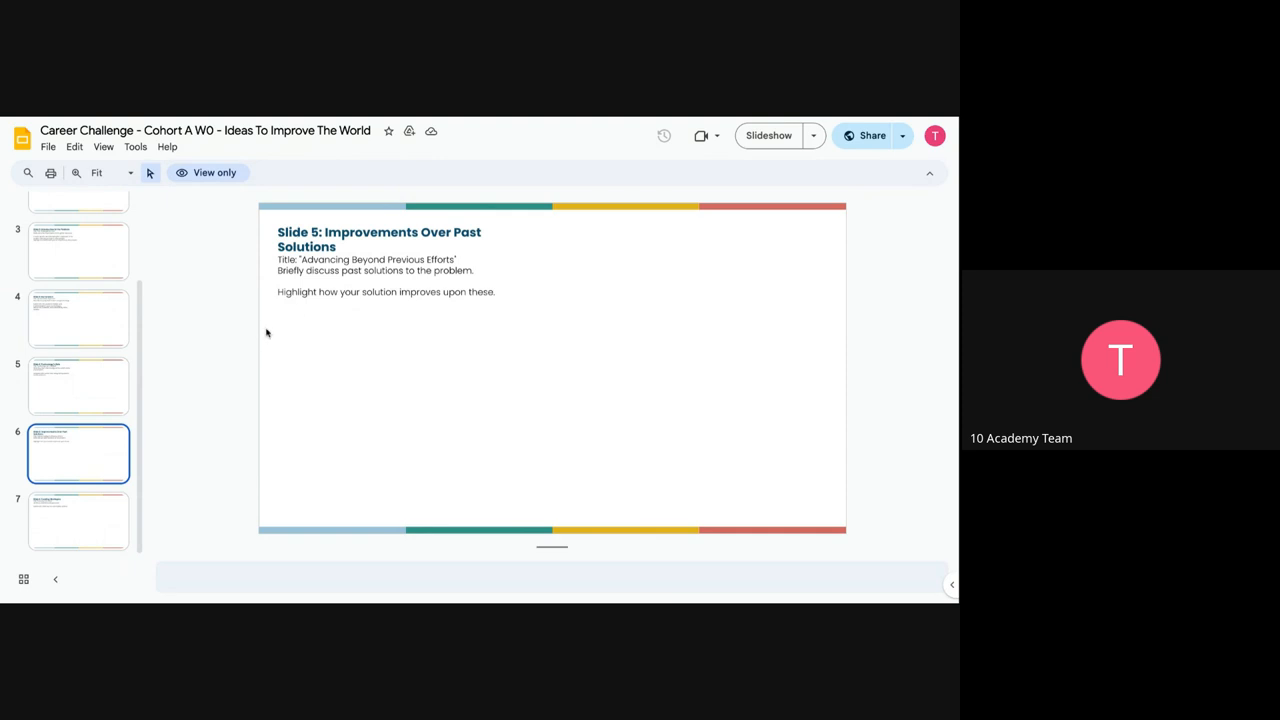
pyautogui.click(80, 518)
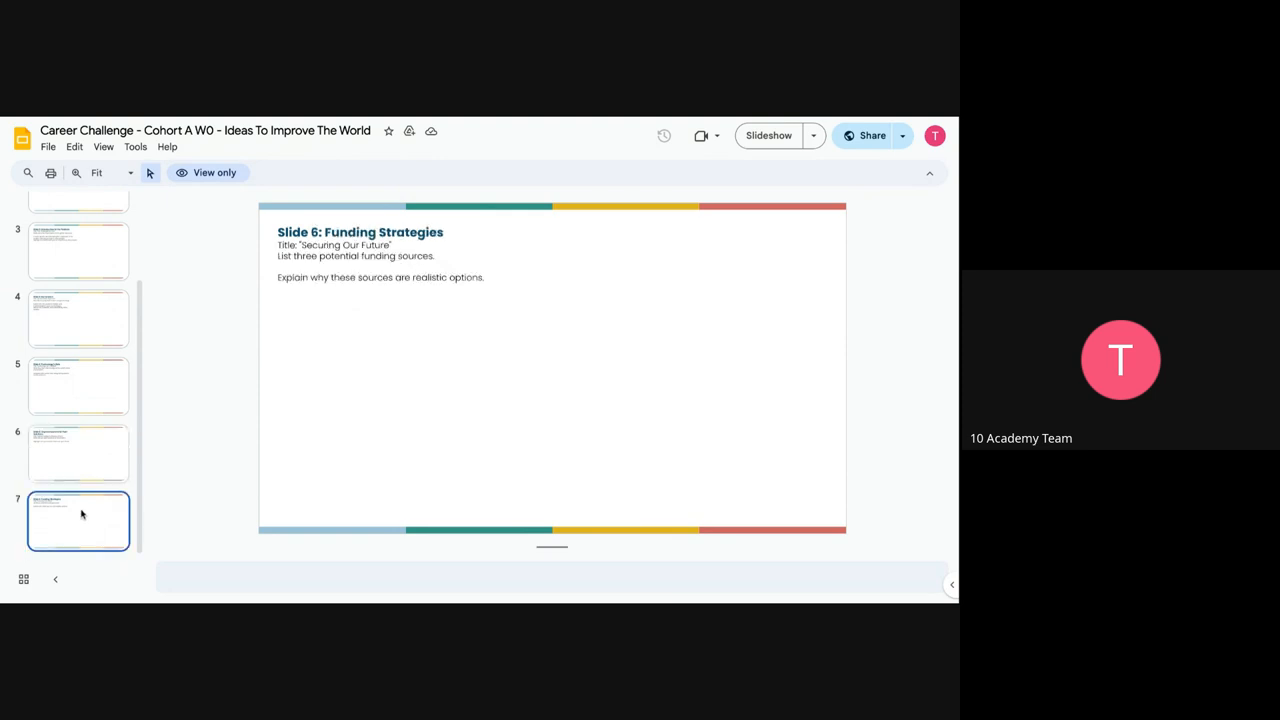
pyautogui.moveTo(430, 252)
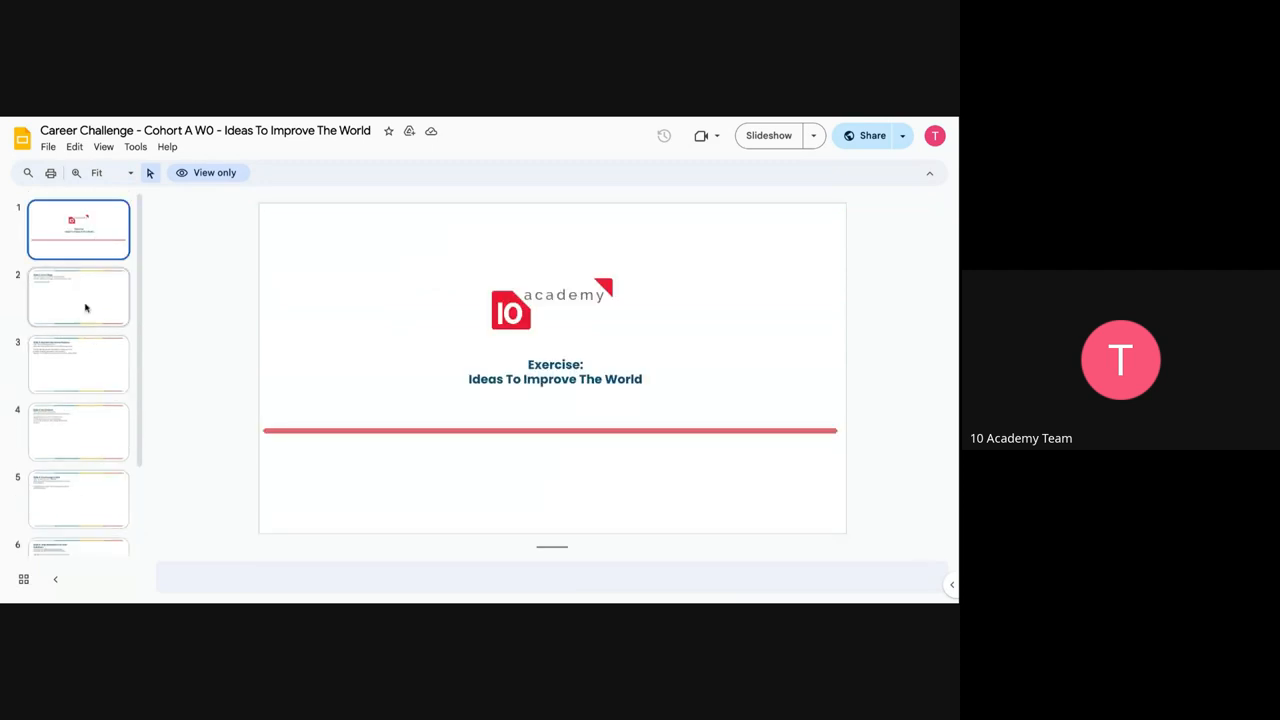
# Switch back to the W0D4 Careers Exercise document in Google Docs.
pyautogui.click(84, 298)
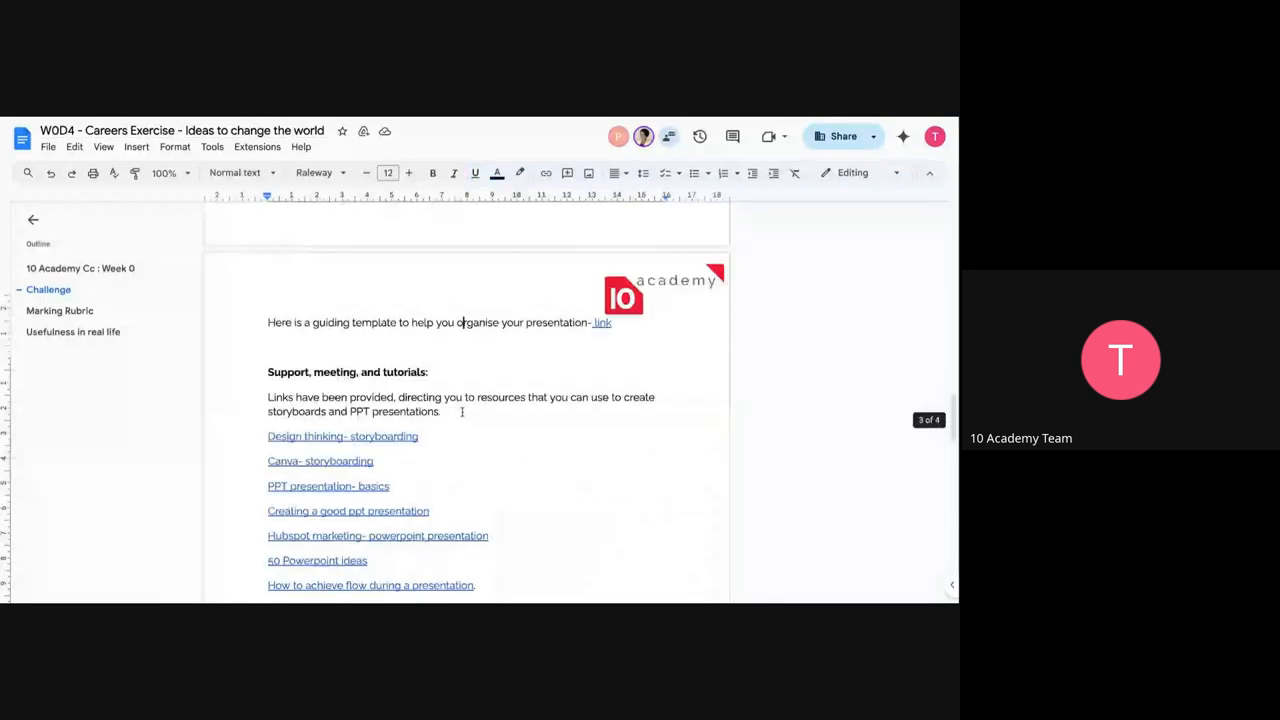
# Scroll through the support resource links to the tutorial session note and Marking Rubric heading.
pyautogui.scroll(-3)
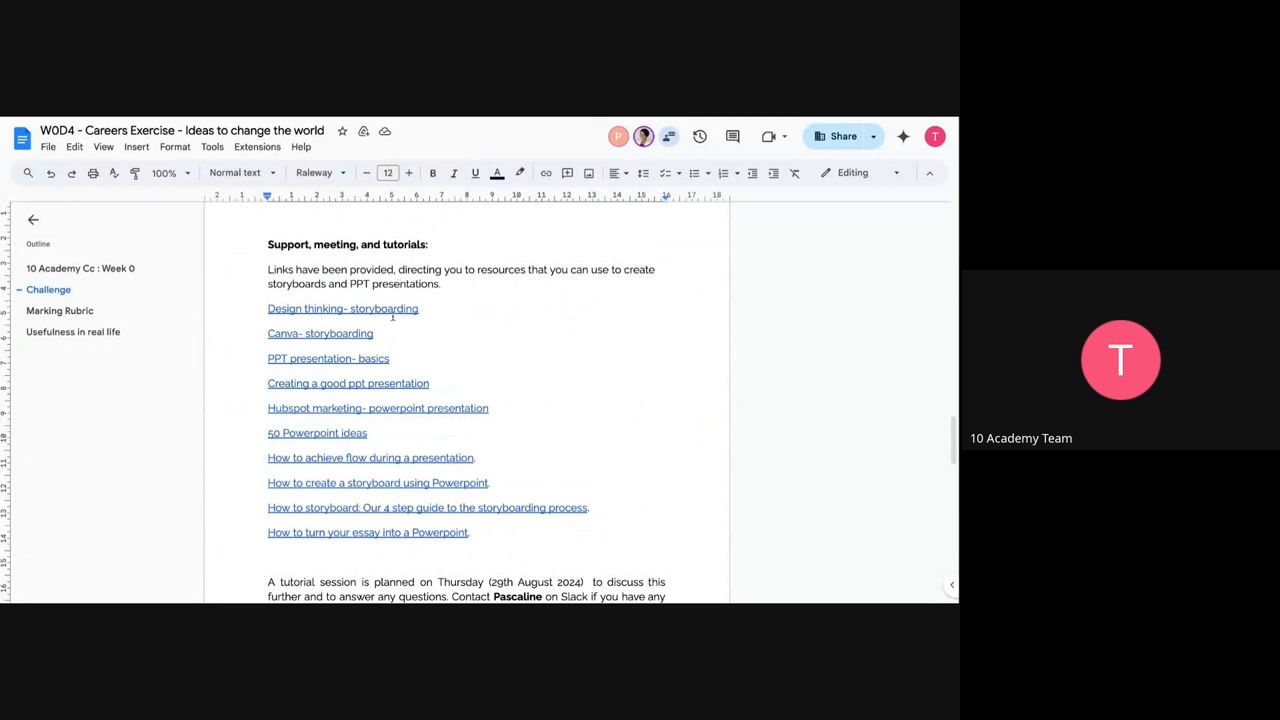
pyautogui.scroll(-3)
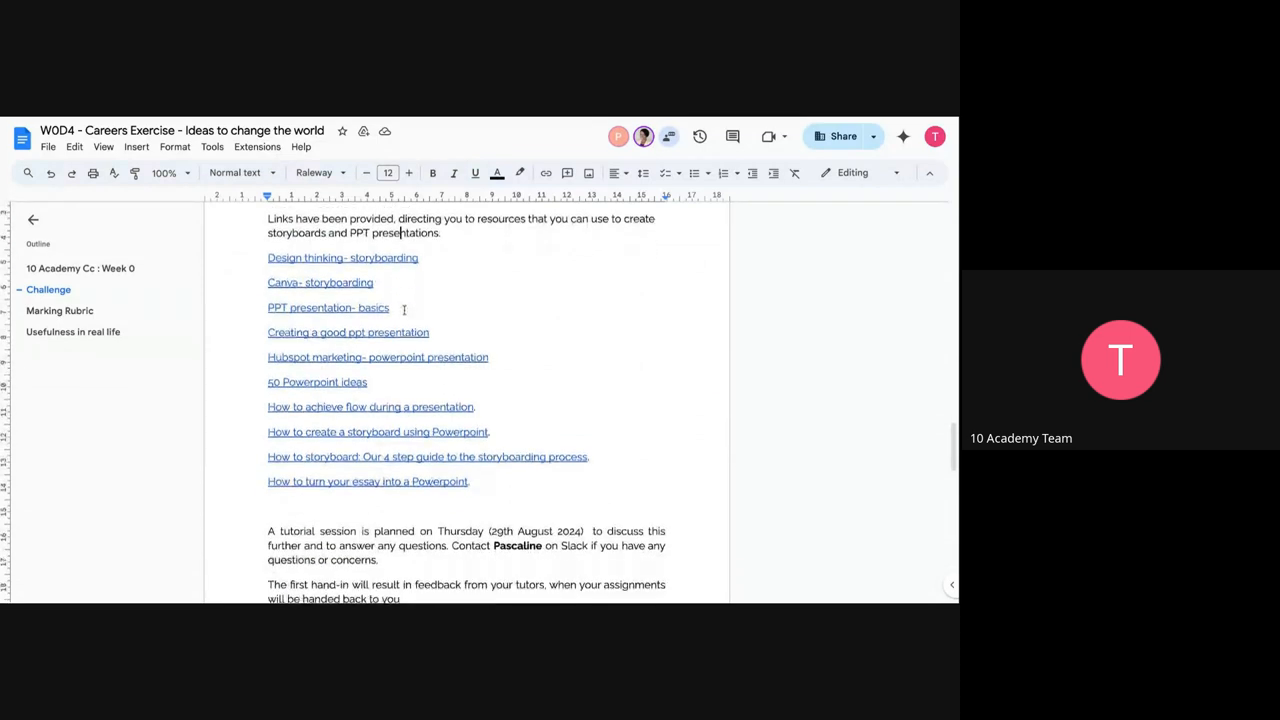
pyautogui.scroll(-3)
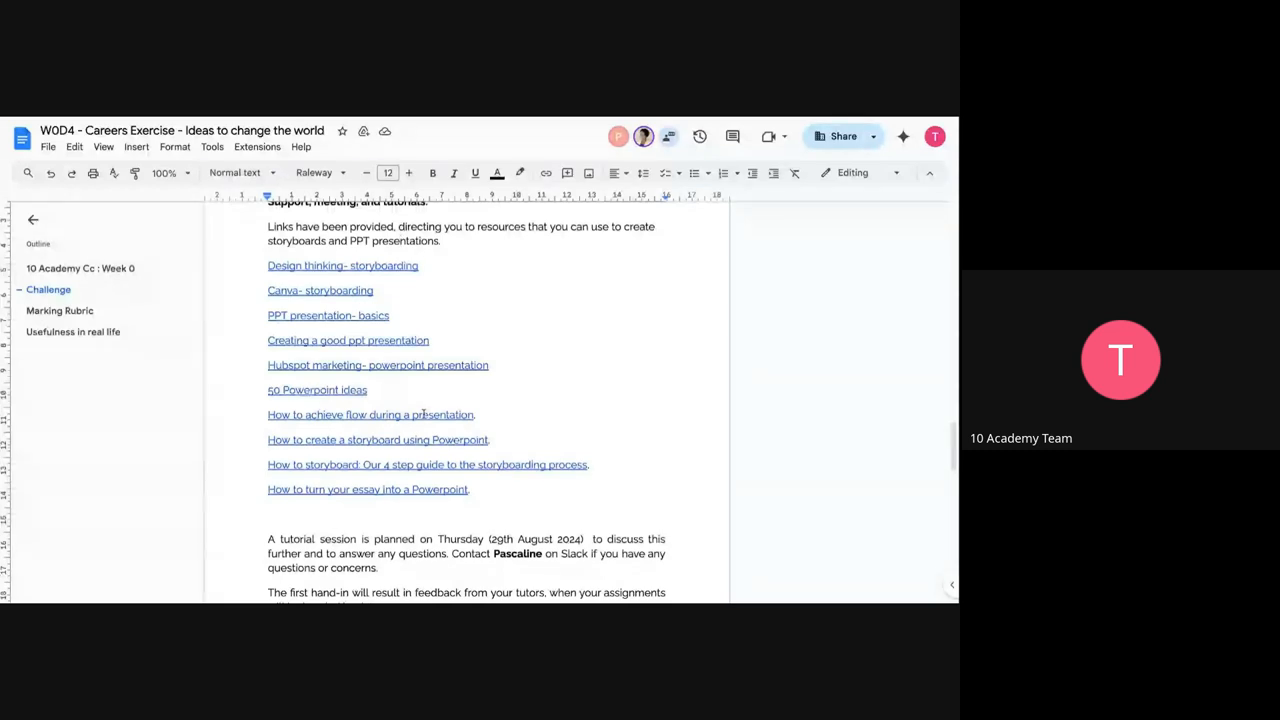
pyautogui.scroll(-3)
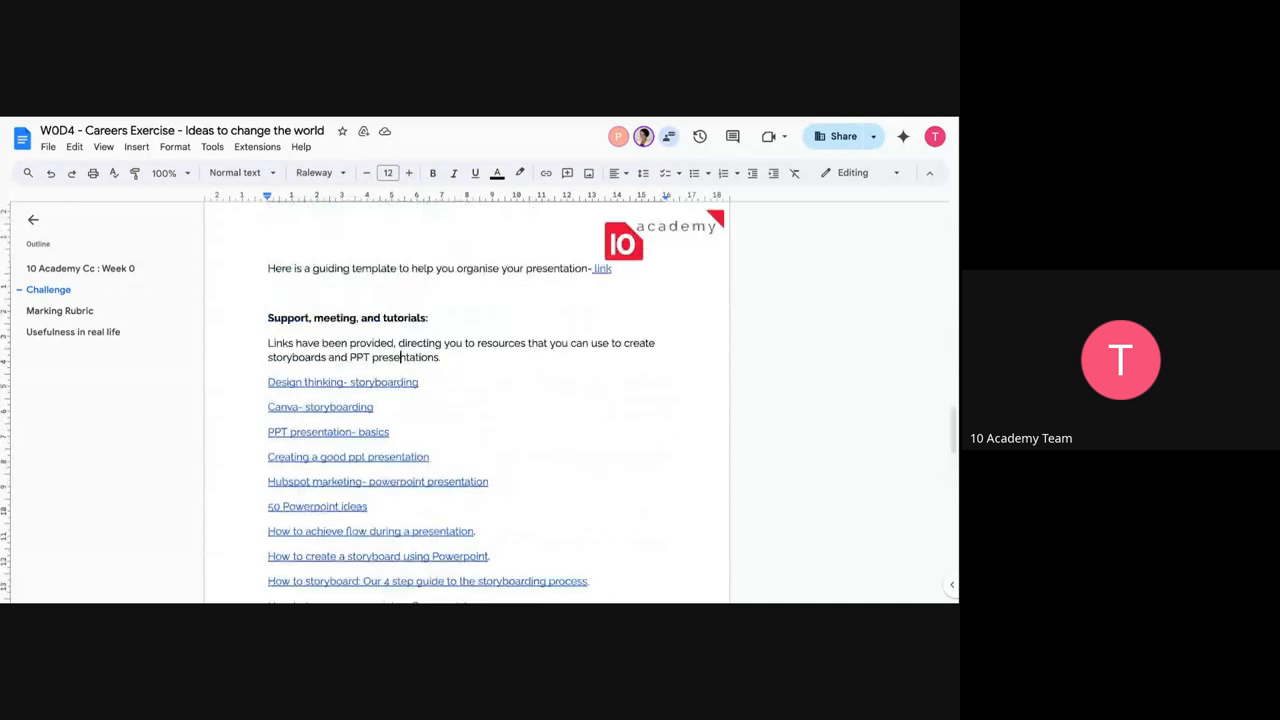
pyautogui.scroll(-3)
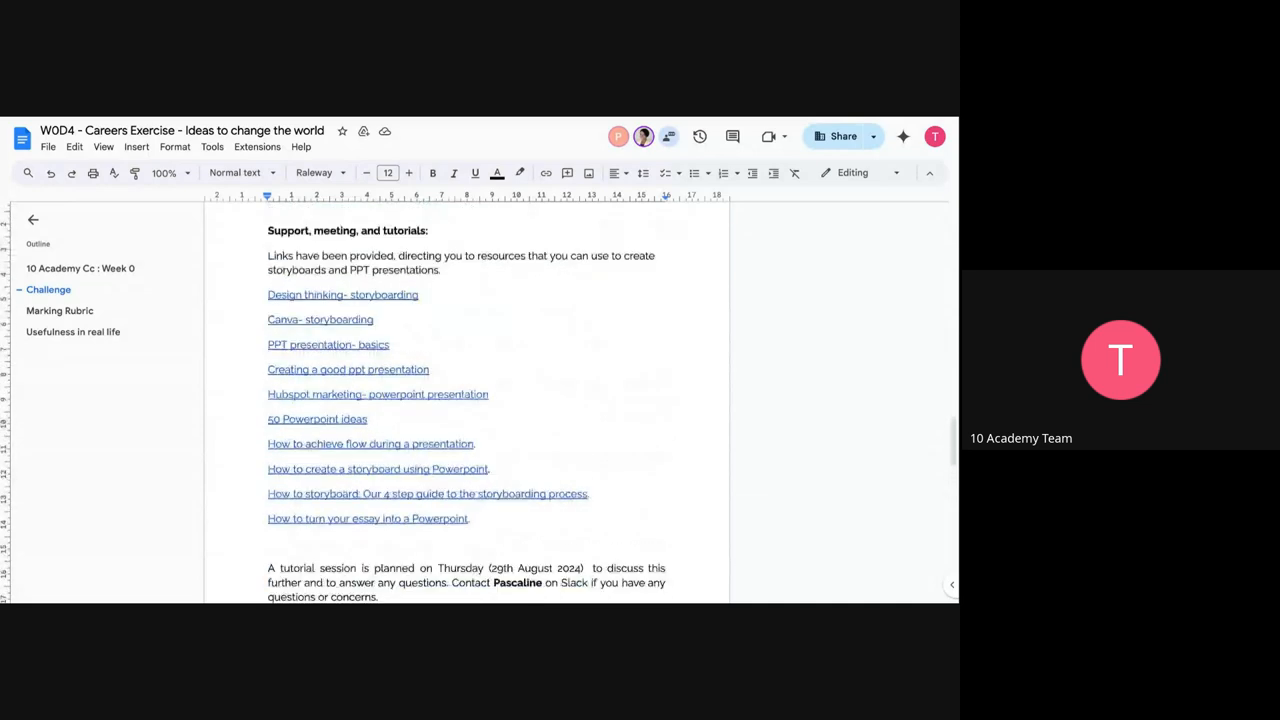
pyautogui.scroll(-3)
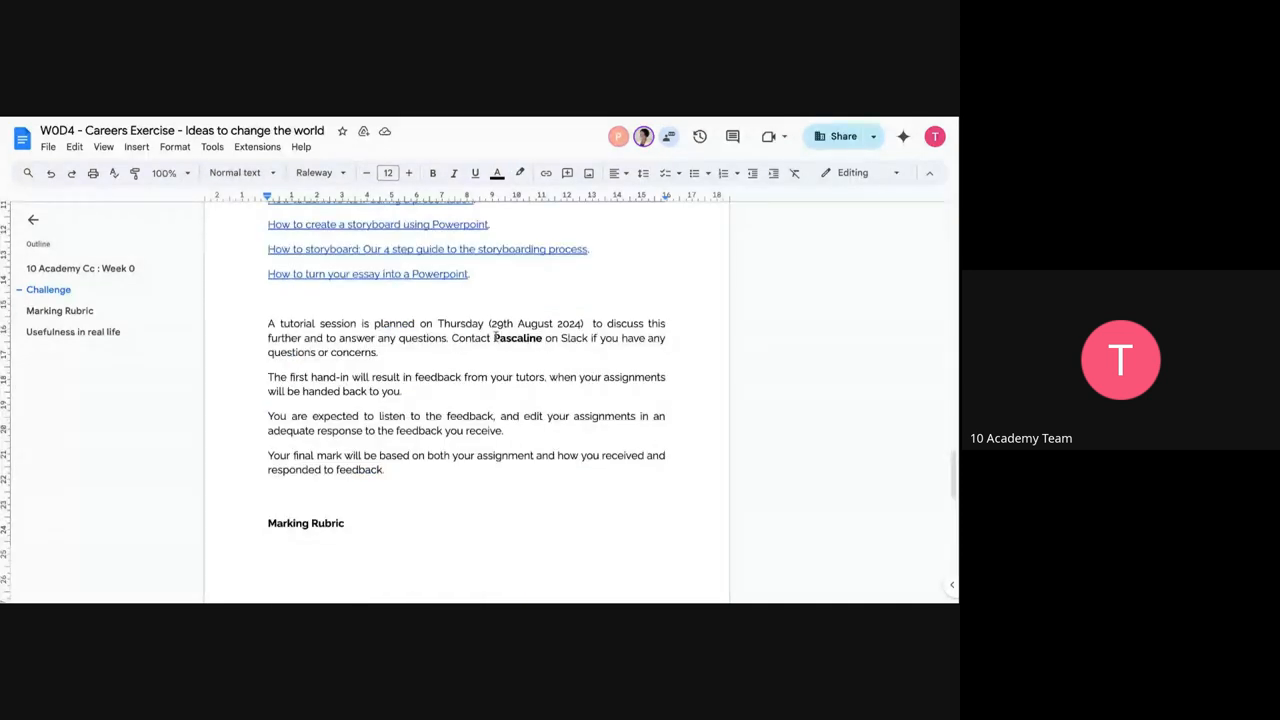
# Scroll through the marking rubric weightings down to the Usefulness in real life paragraph.
pyautogui.scroll(-3)
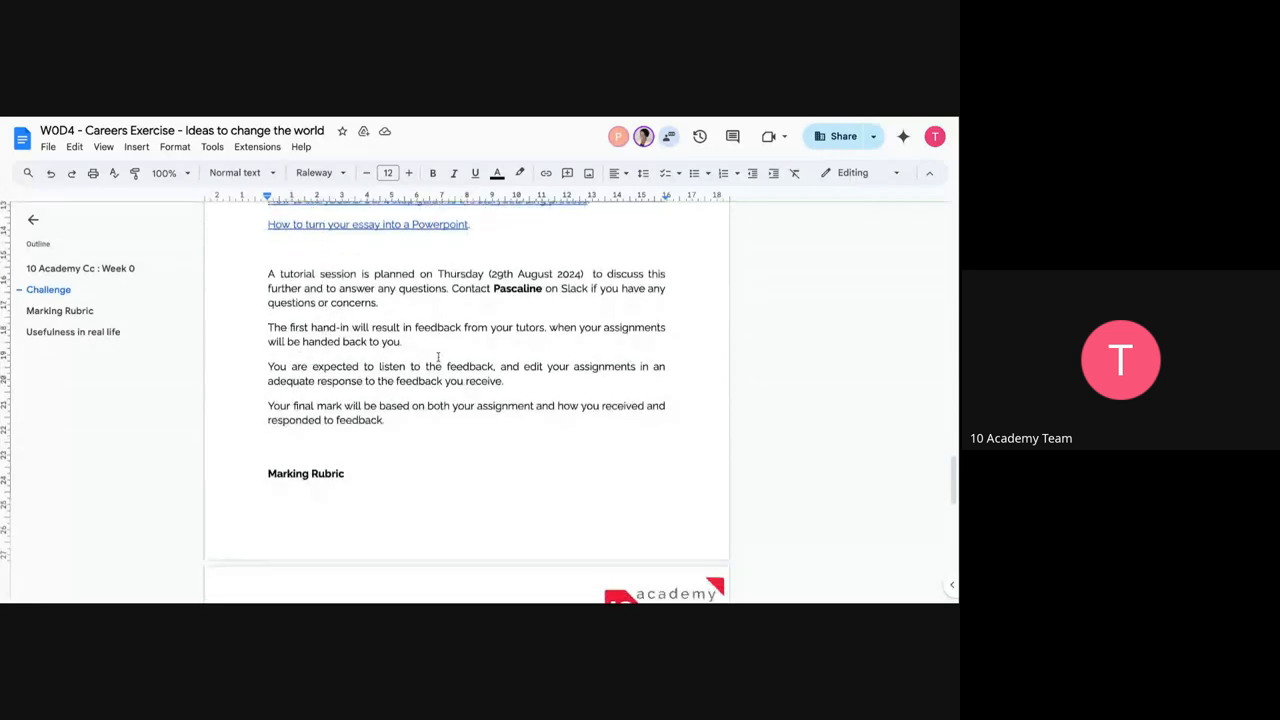
pyautogui.scroll(-3)
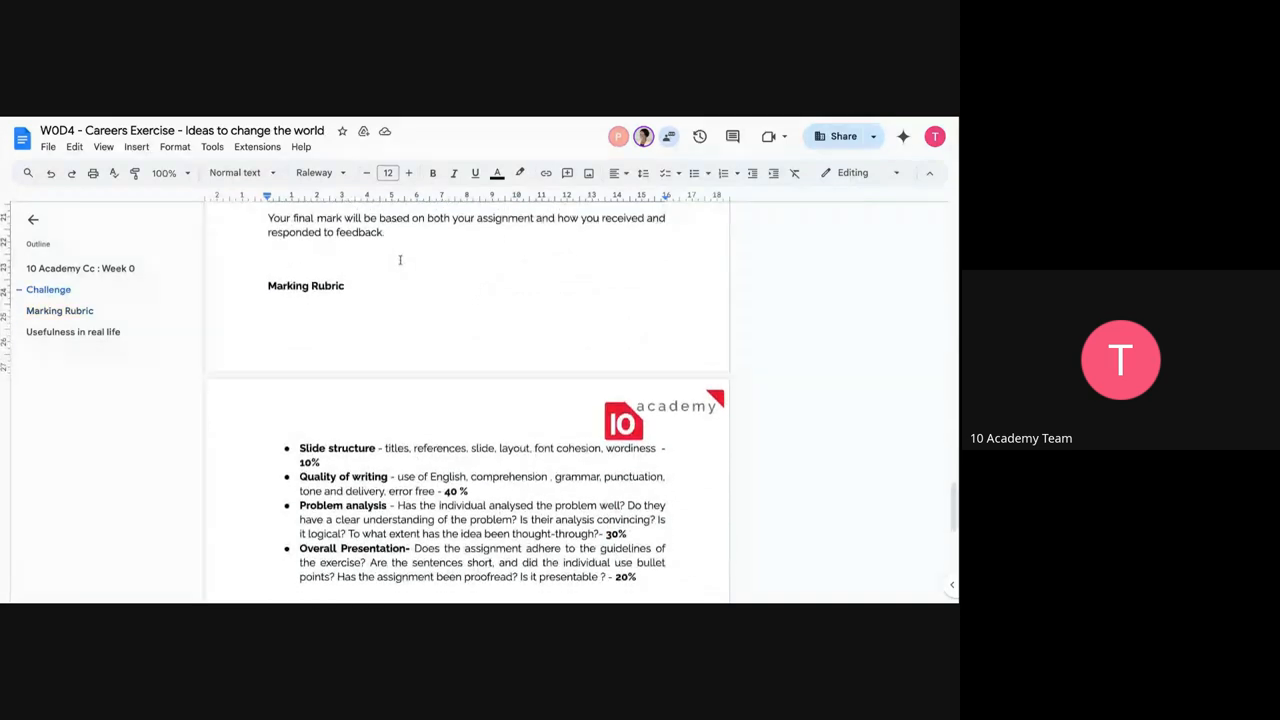
pyautogui.scroll(-3)
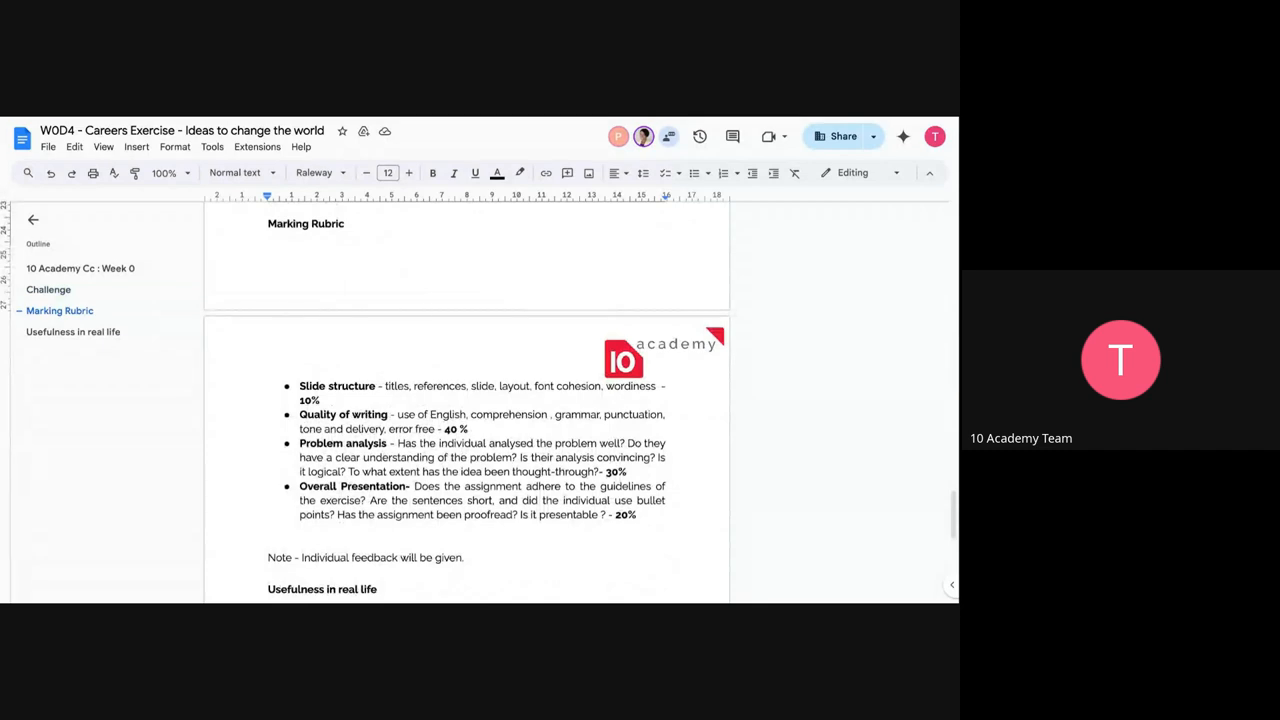
pyautogui.scroll(-3)
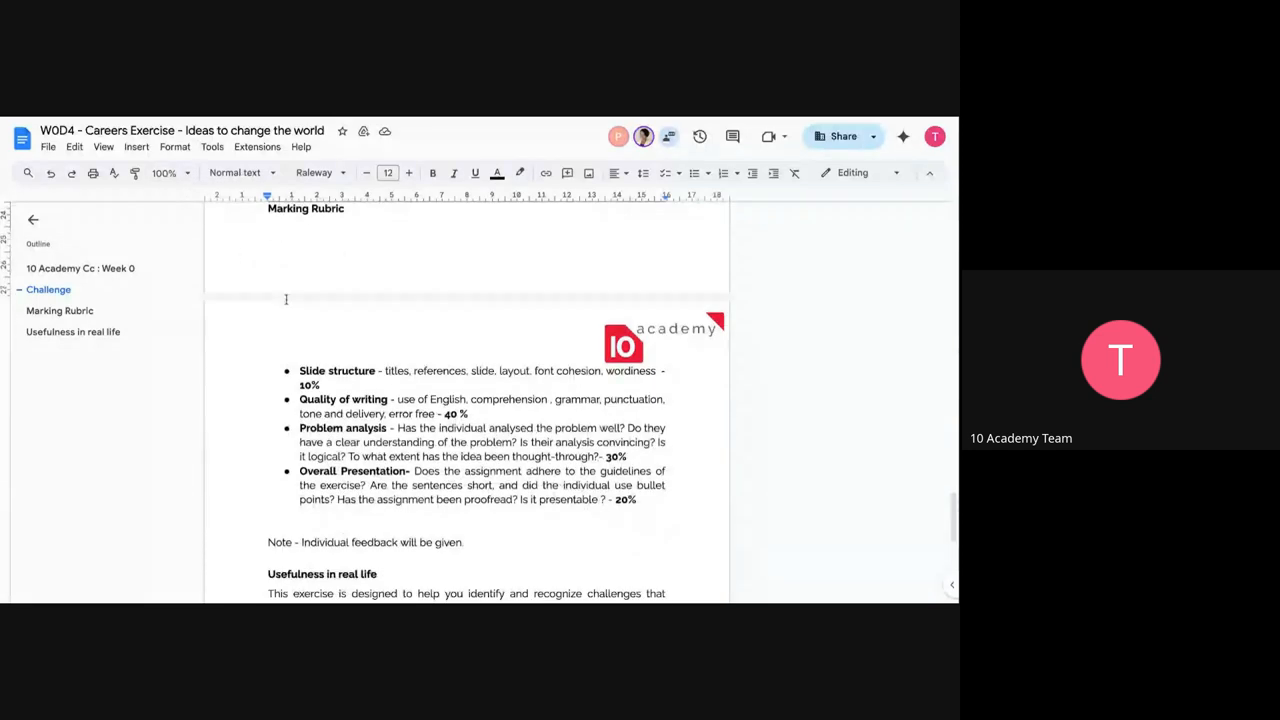
pyautogui.scroll(-3)
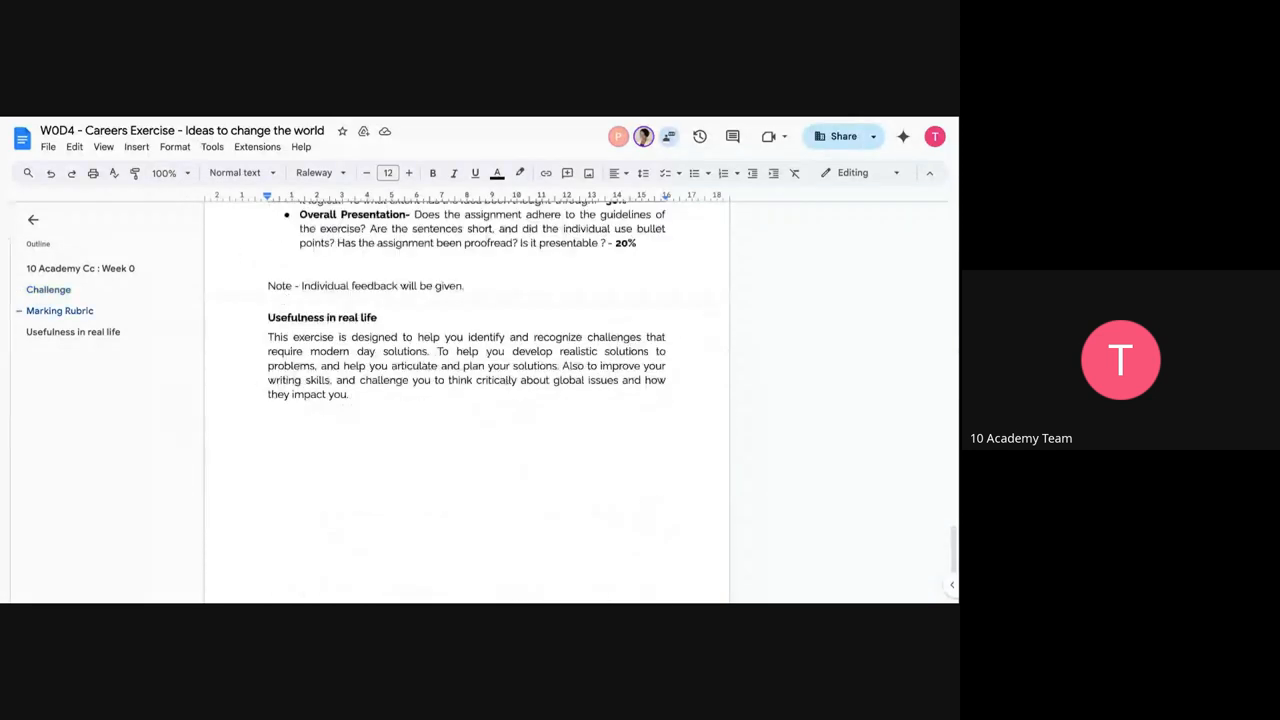